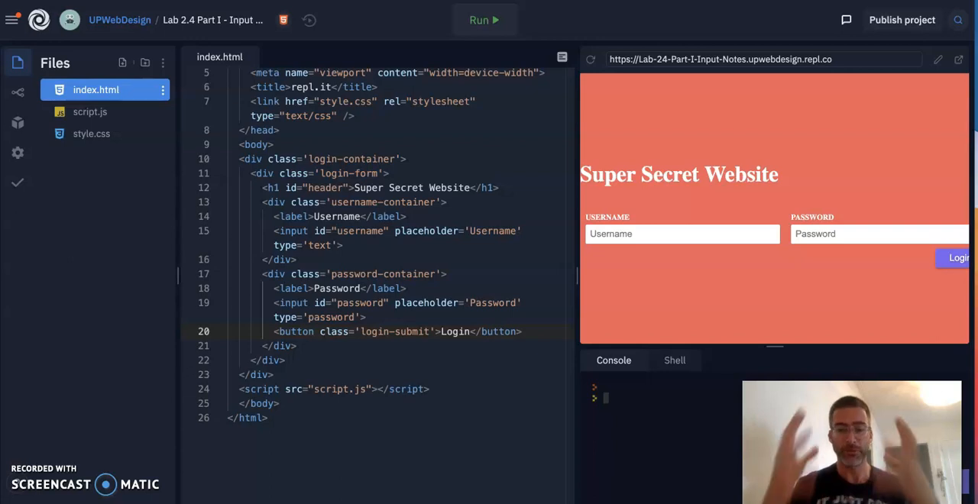
mouse_move(343, 32)
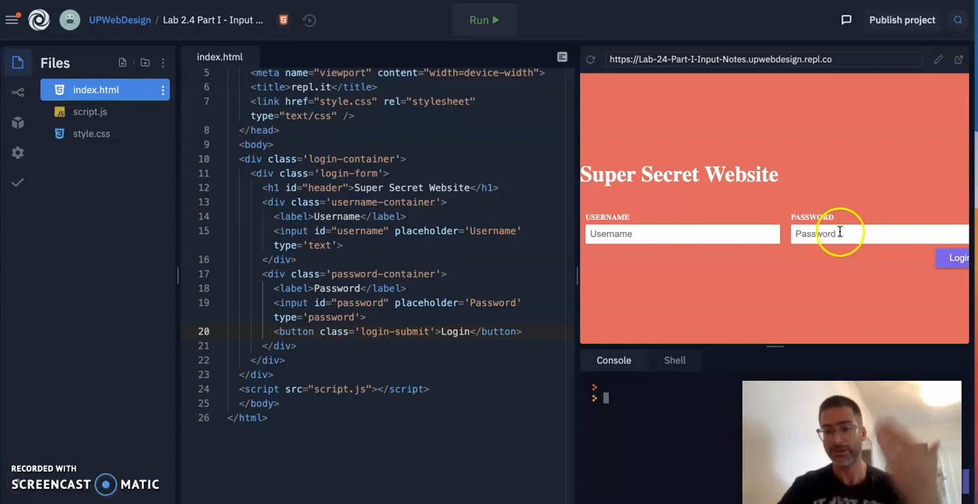
mouse_move(738, 234)
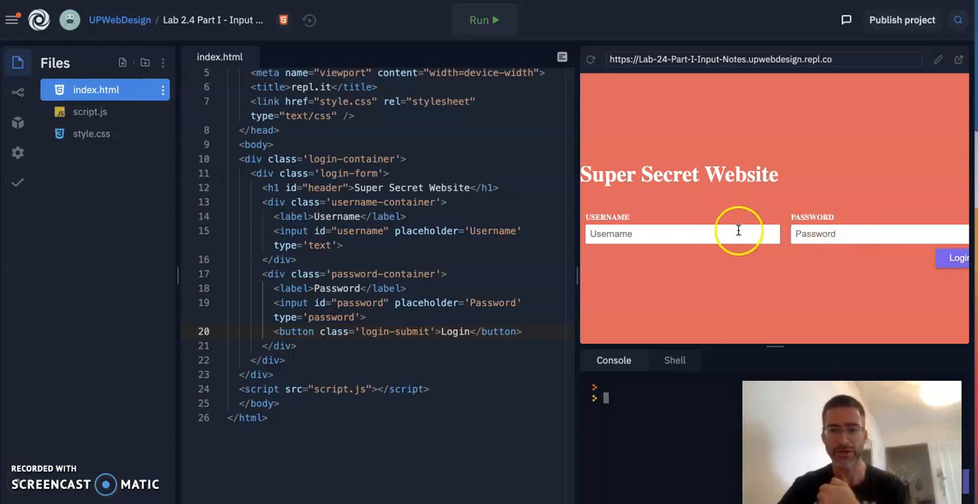
mouse_move(755, 229)
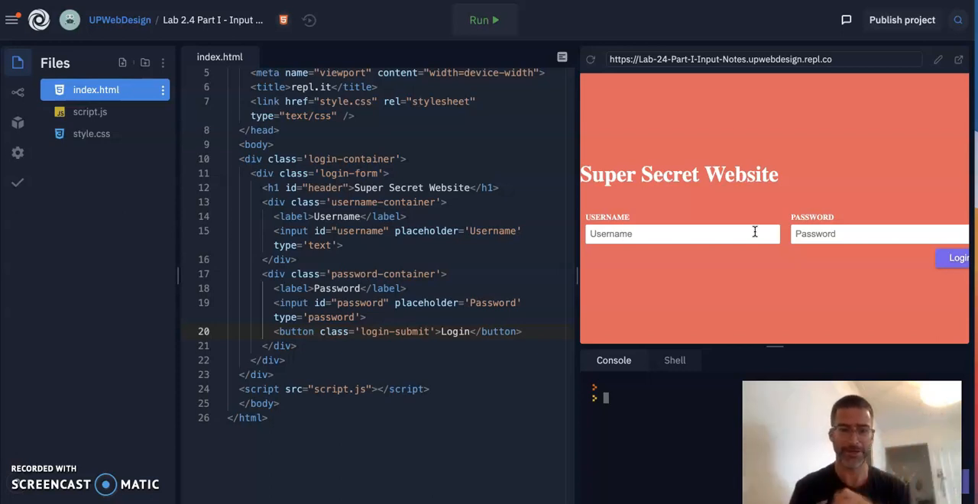
mouse_move(575, 187)
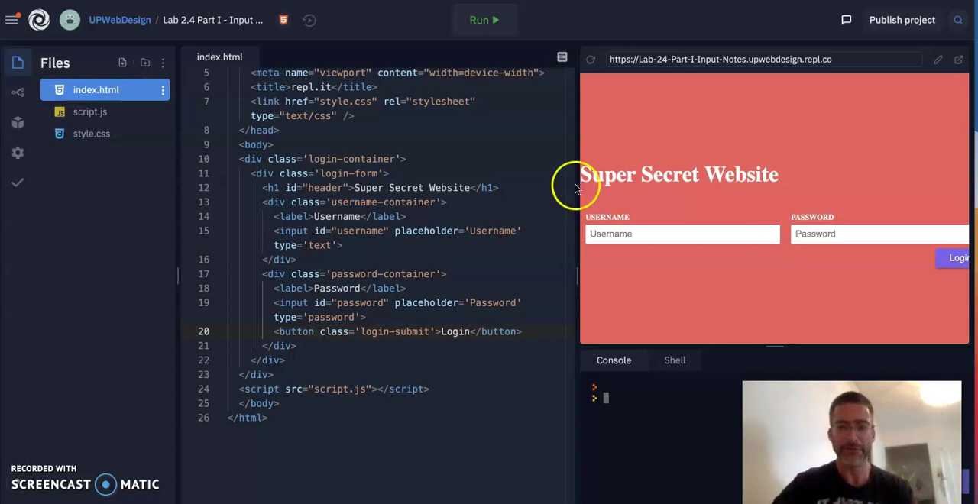
mouse_move(334, 147)
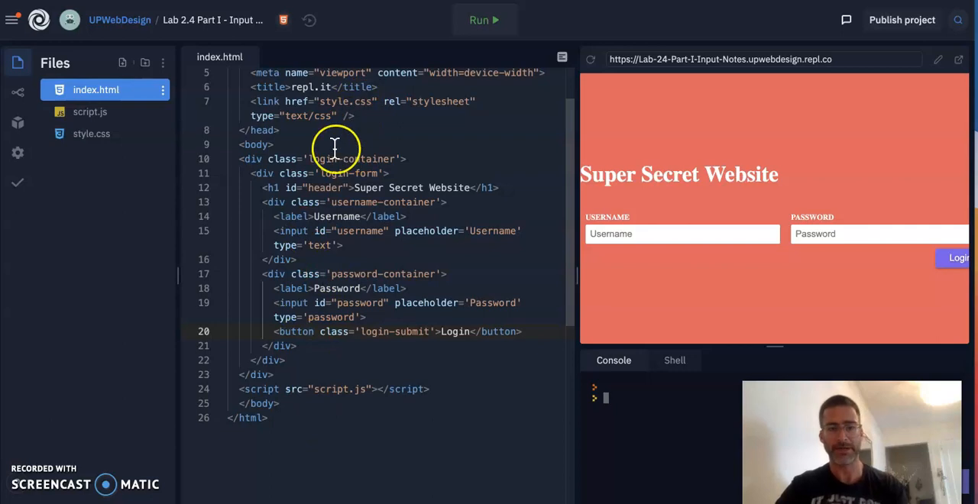
mouse_move(378, 243)
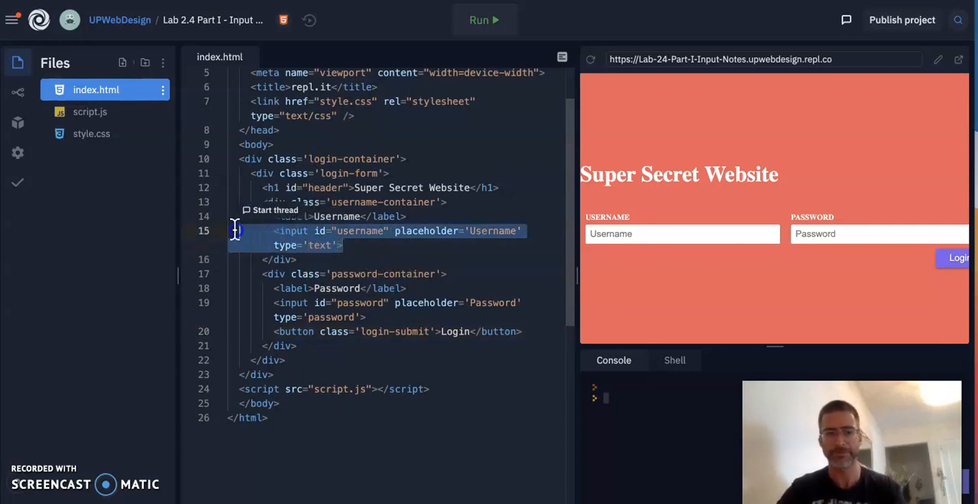
mouse_move(382, 317)
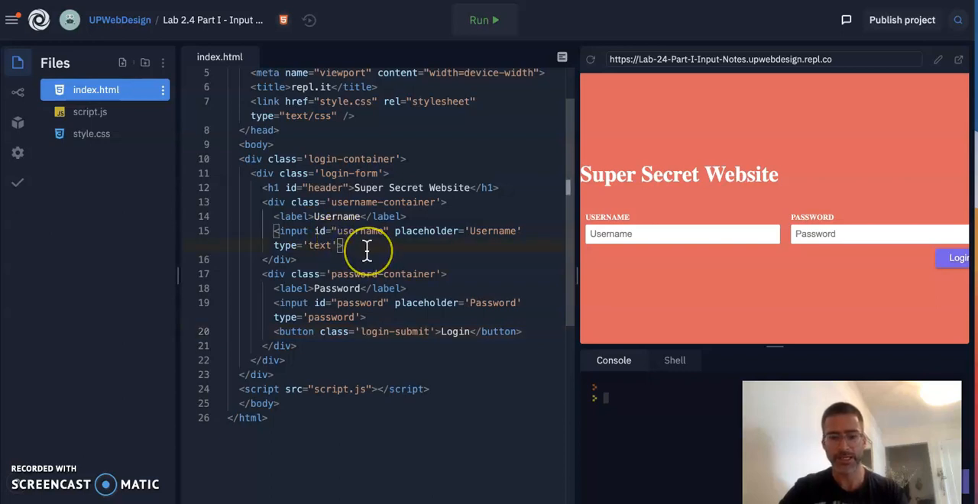
- Remove the stray </input> tag, revise the username placeholder to 'User', and rerun
text(</input>)
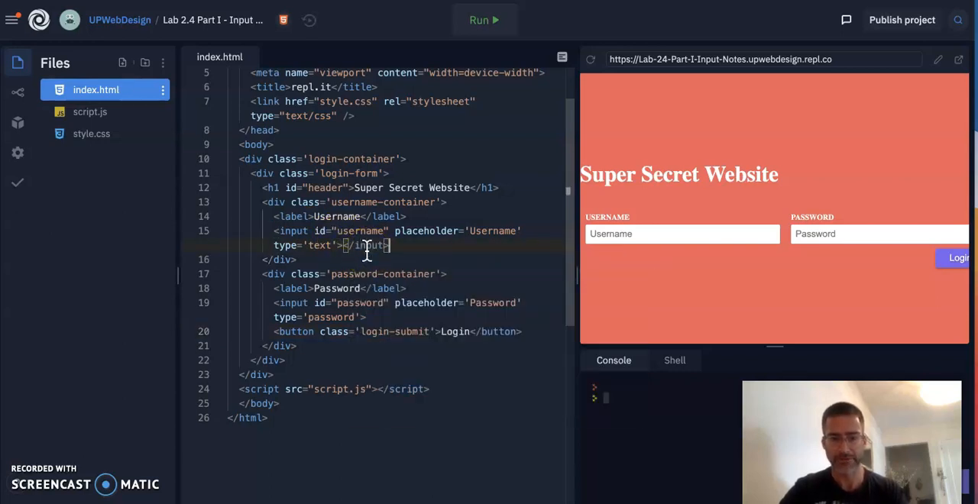
key(Backspace)
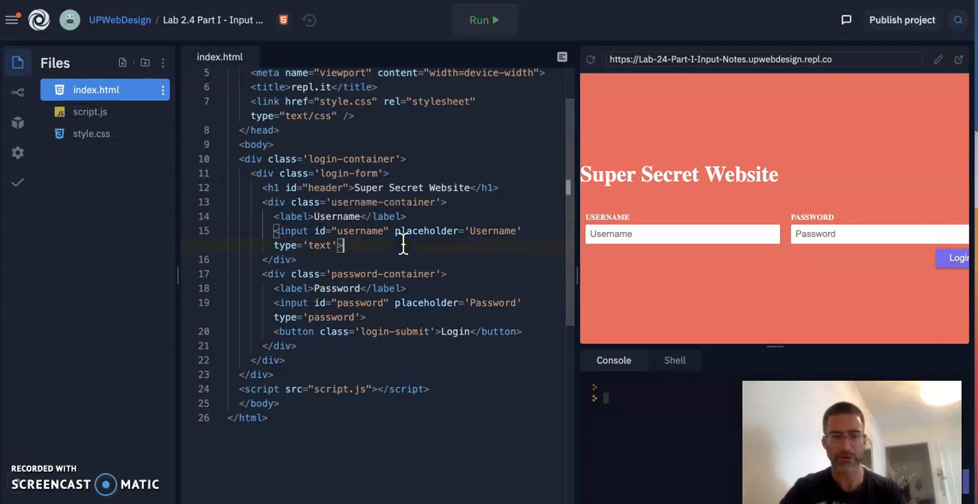
mouse_move(345, 217)
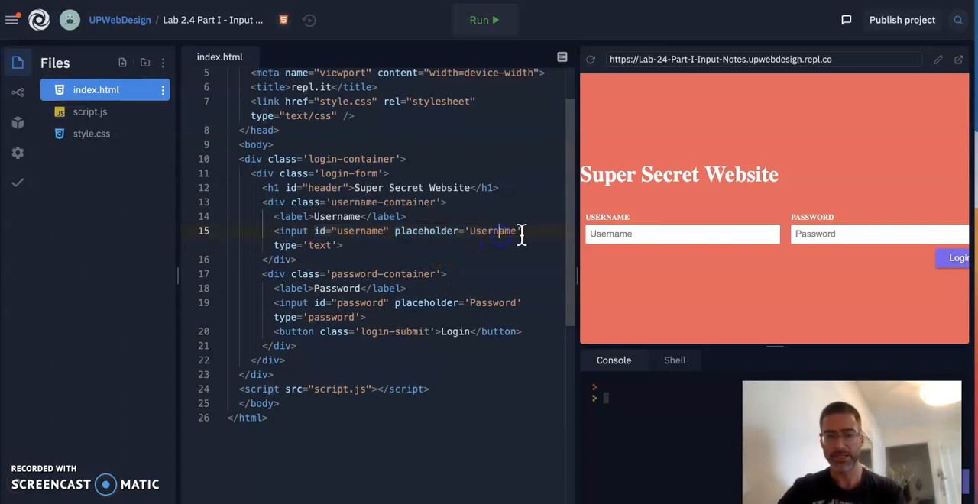
click(680, 234)
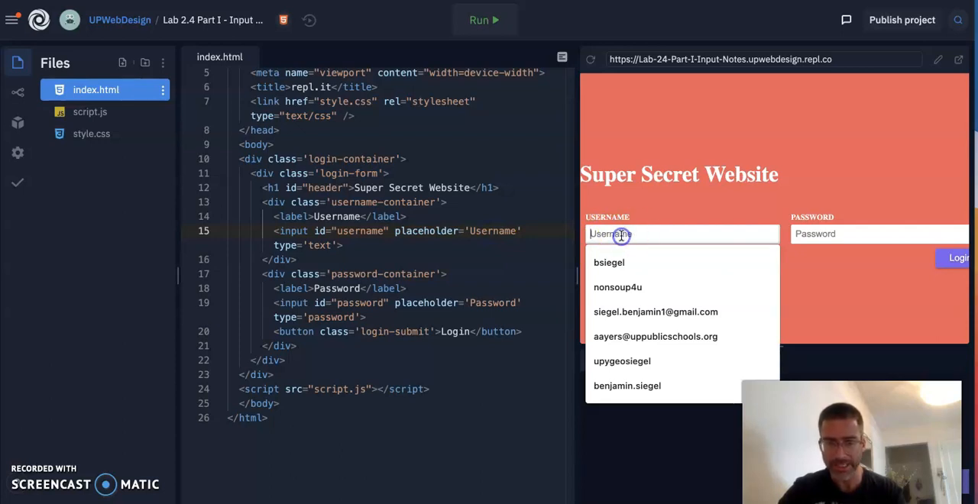
click(485, 243)
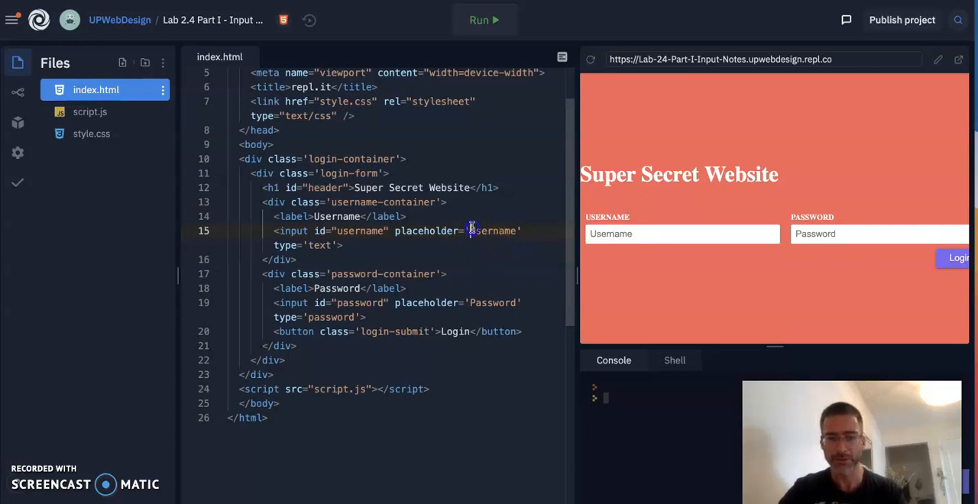
text(Your Mo)
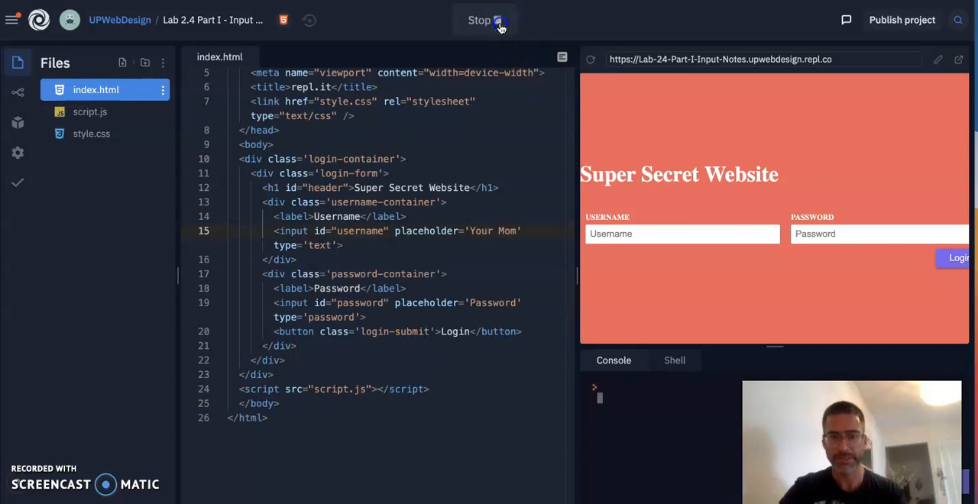
click(680, 234)
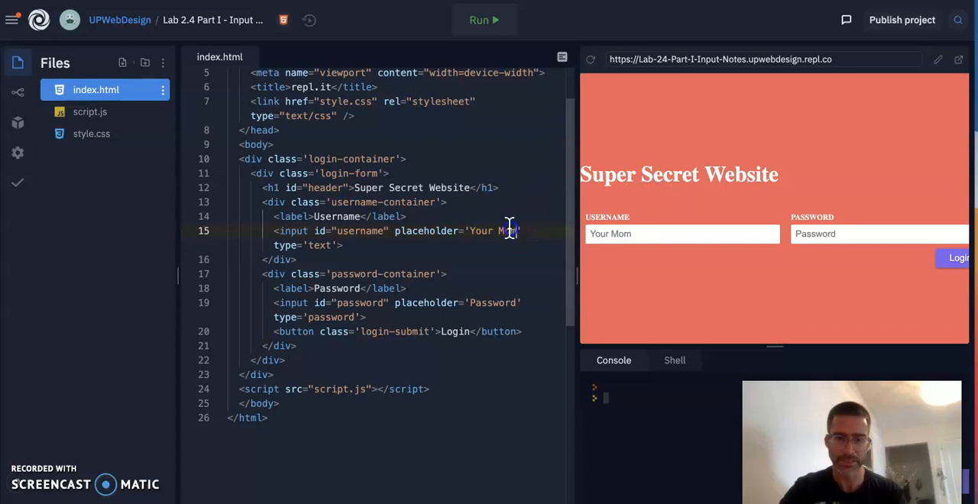
text(Username)
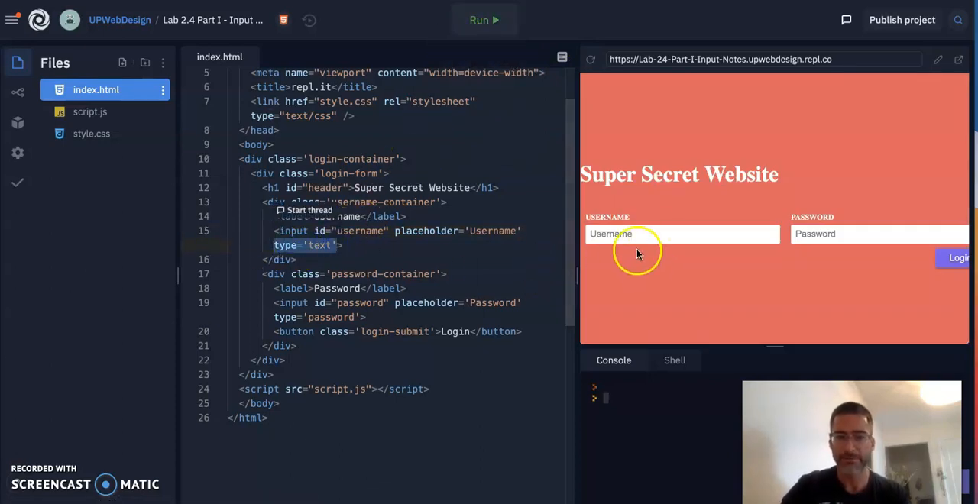
mouse_move(651, 248)
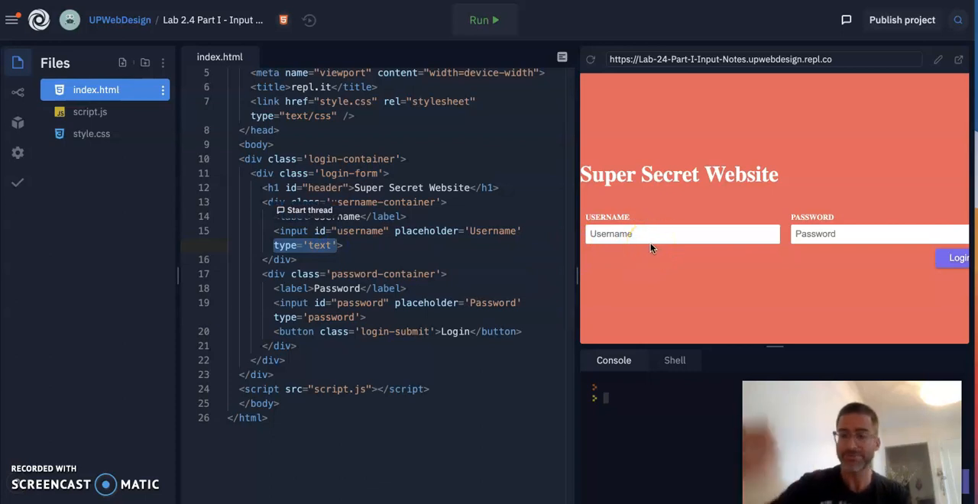
mouse_move(302, 216)
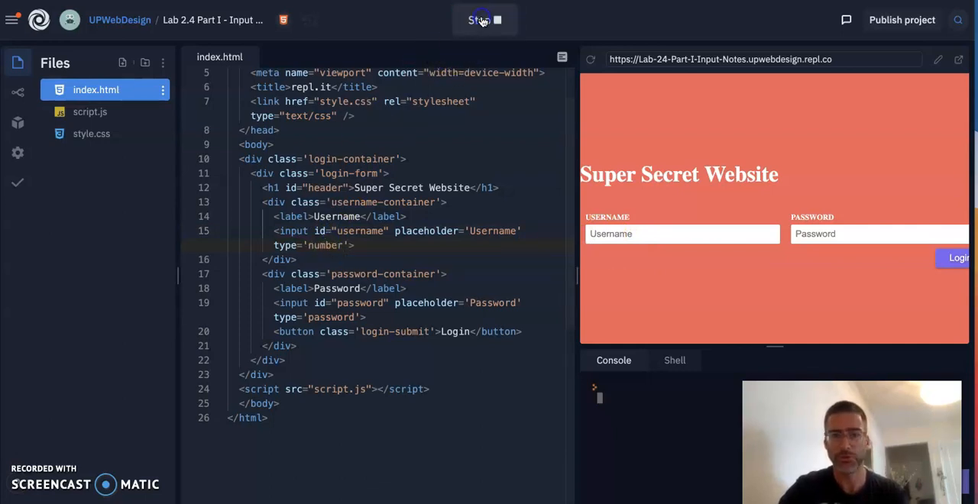
- Try the username input as number (entering 248484), date and file types, then type tel
click(680, 234)
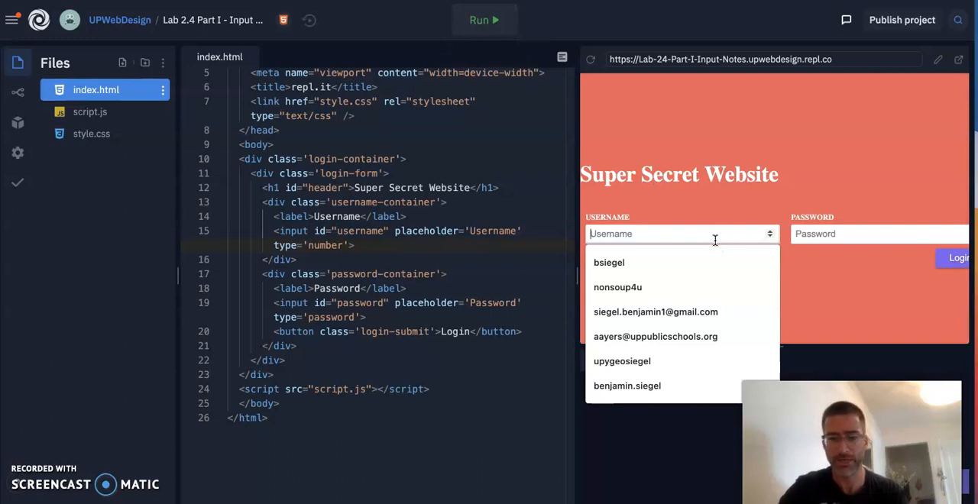
text(248484)
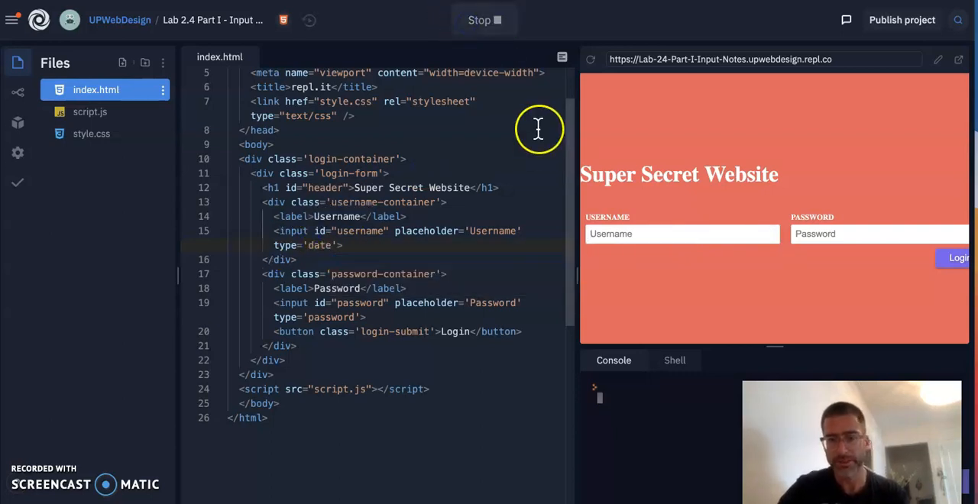
click(765, 234)
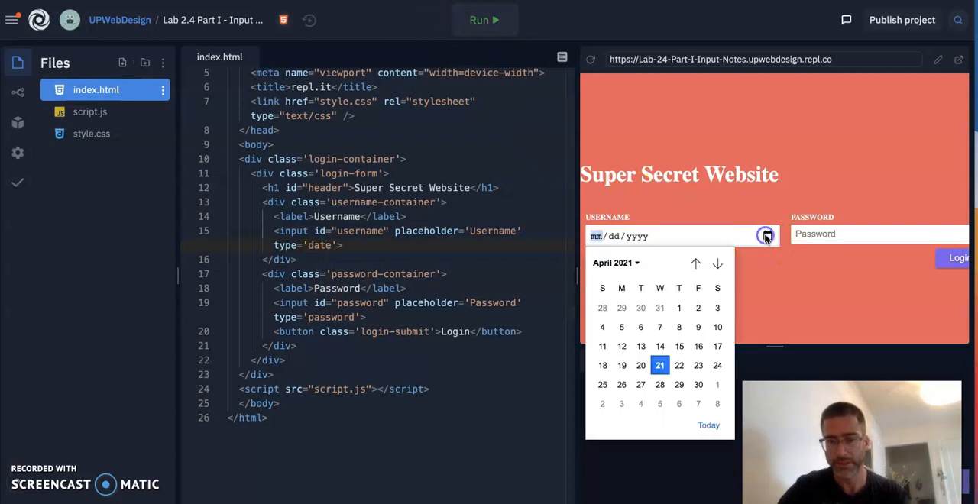
click(679, 365)
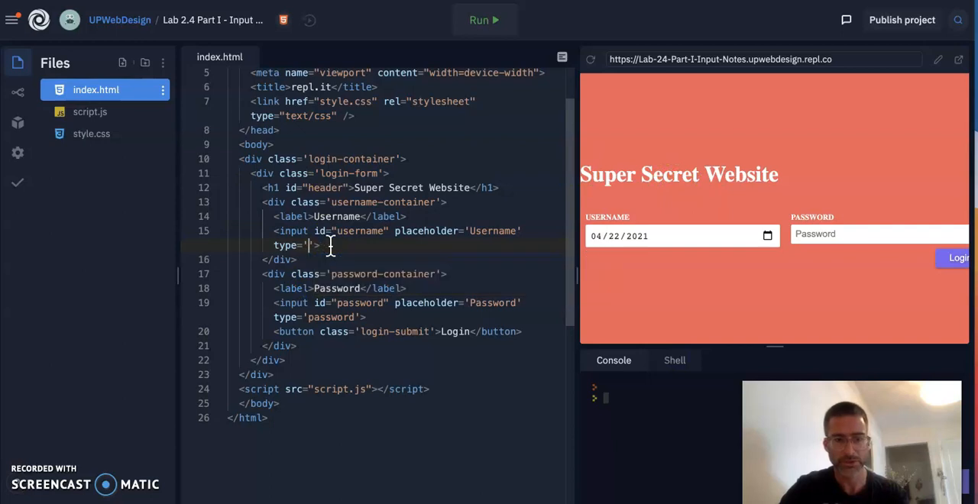
text(file)
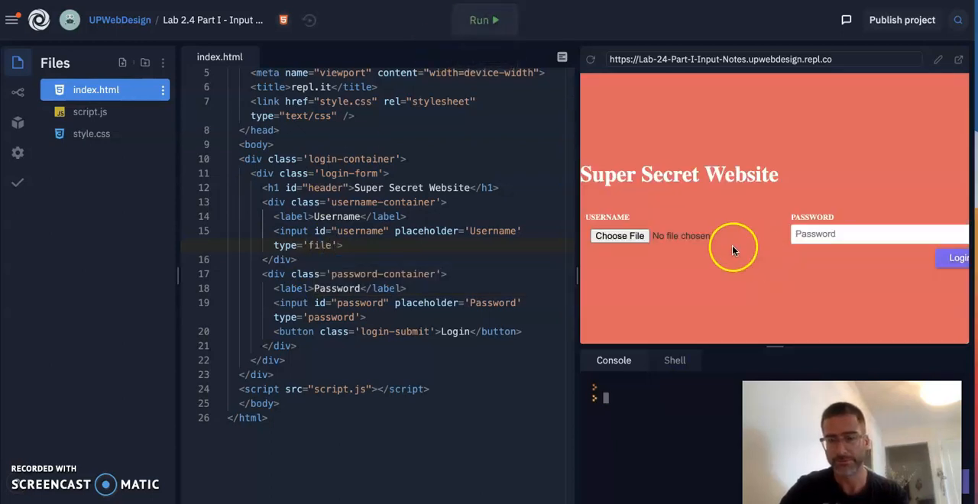
click(619, 235)
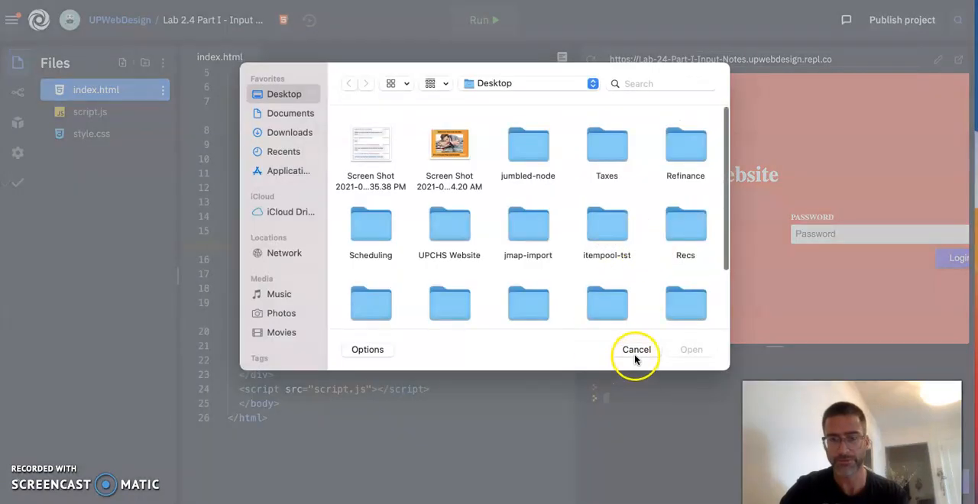
click(636, 349)
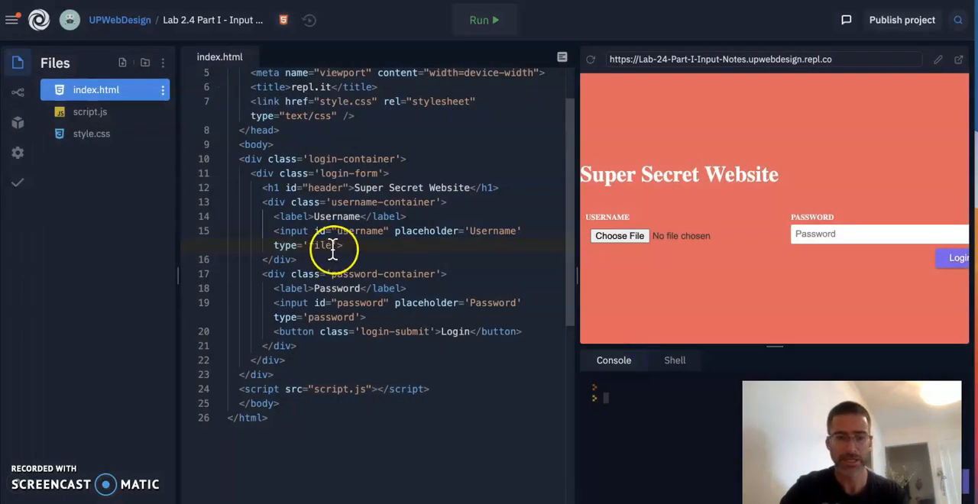
text(tel)
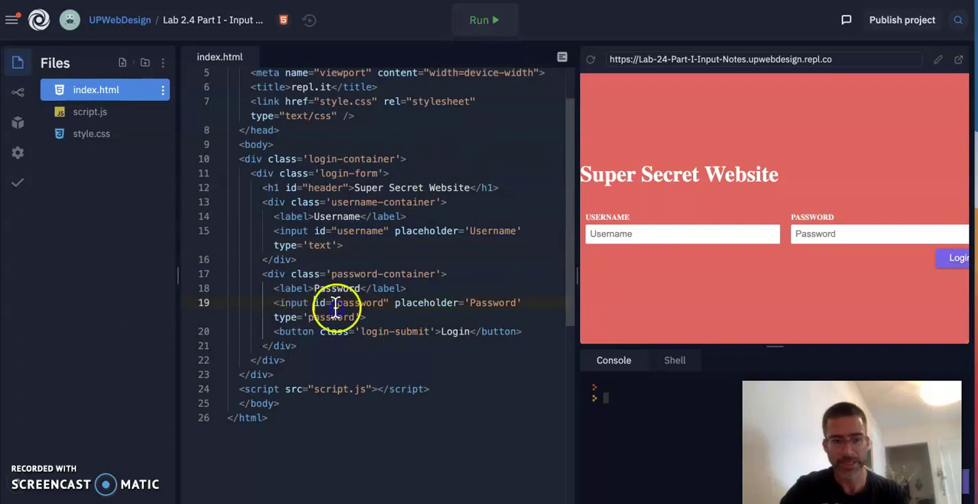
mouse_move(408, 303)
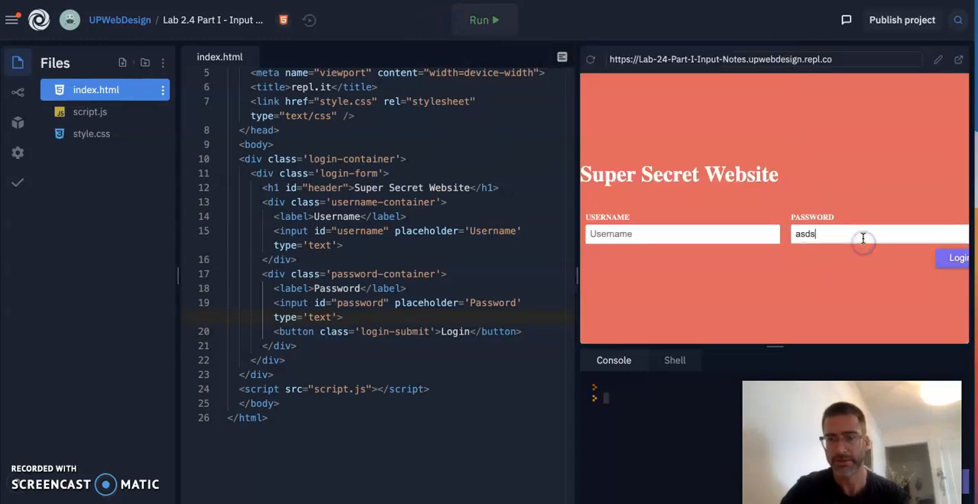
- Type 'adsadsa' in the plain-text password field, then restore type='password' and rerun
text(adsadsa)
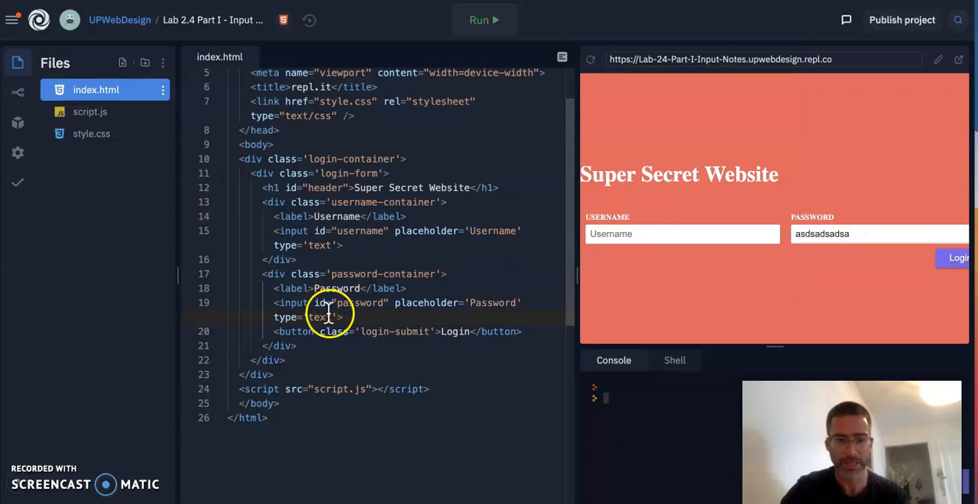
text(passw)
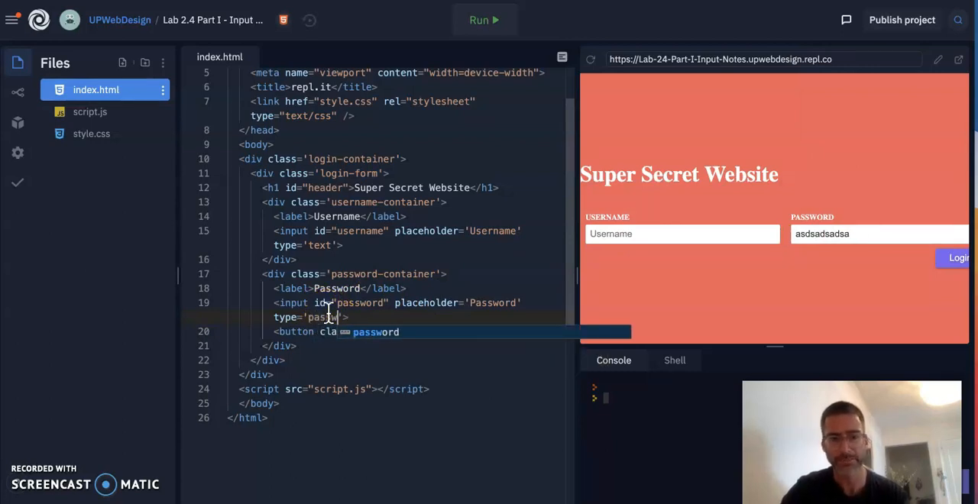
click(484, 20)
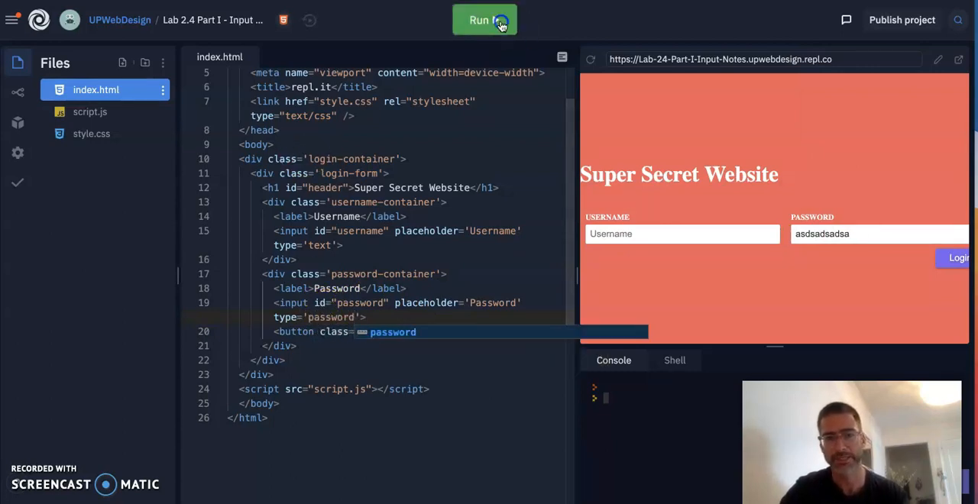
click(485, 20)
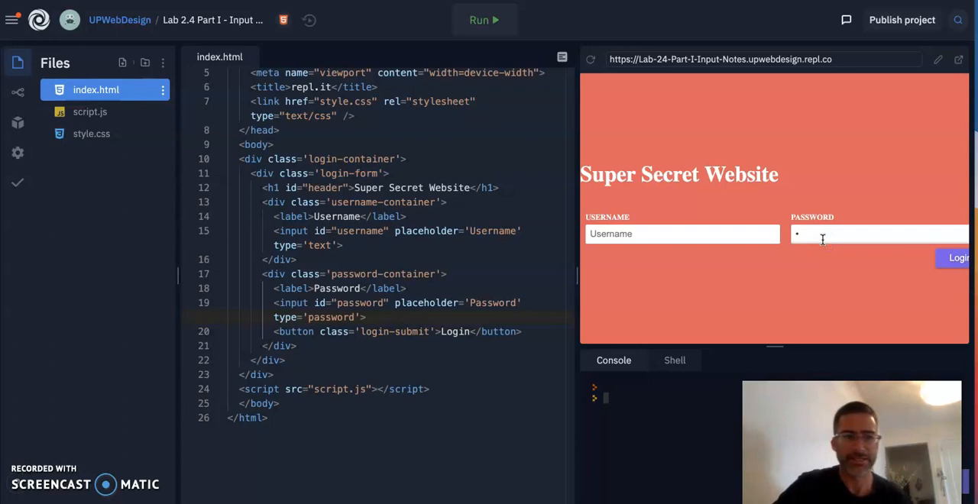
mouse_move(409, 216)
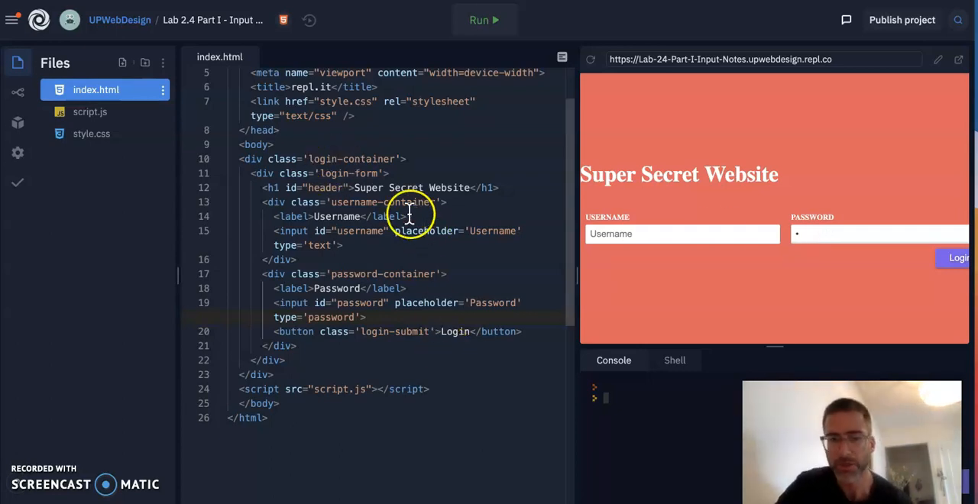
mouse_move(283, 216)
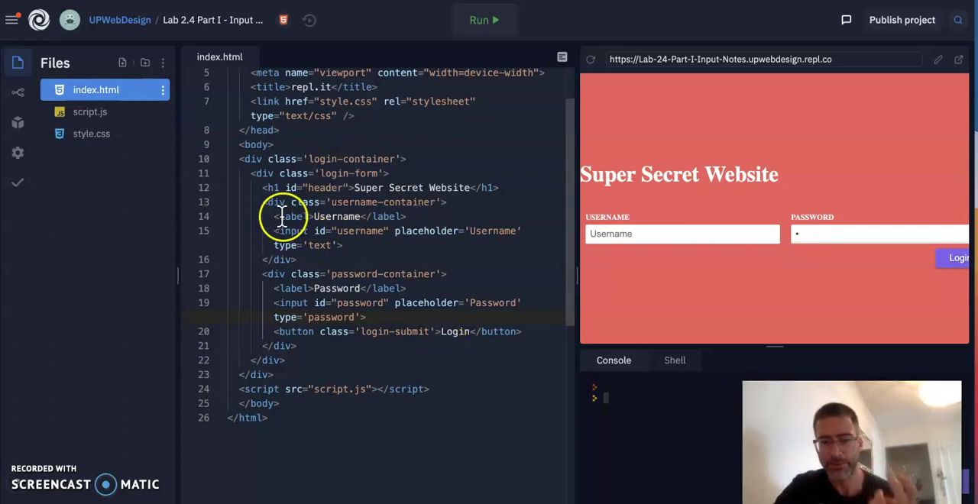
mouse_move(419, 239)
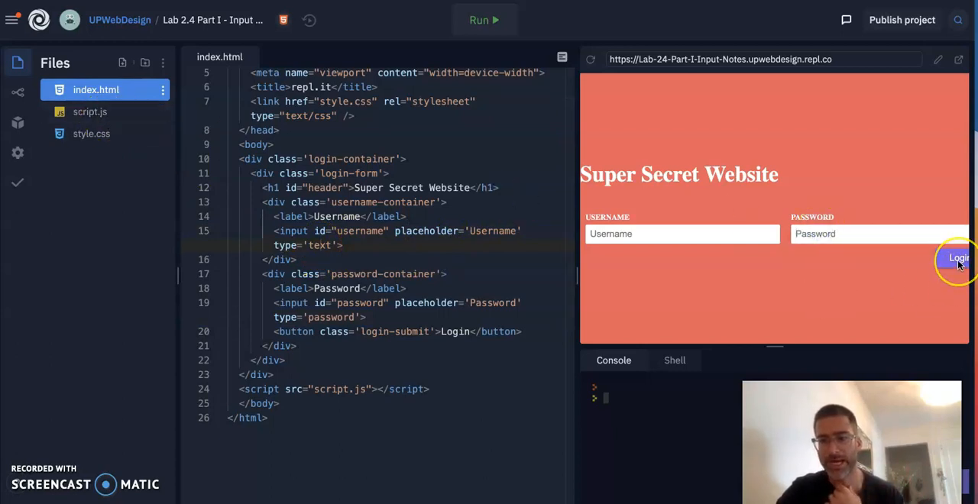
mouse_move(675, 233)
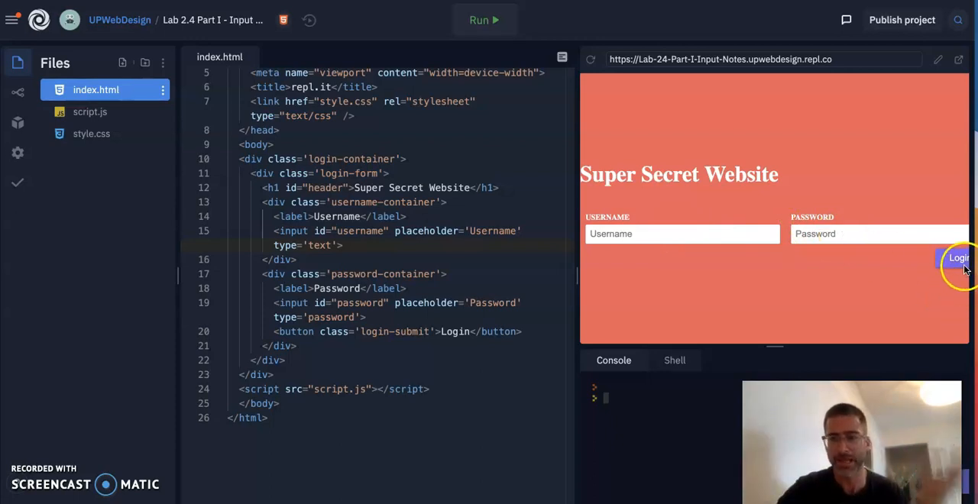
mouse_move(795, 273)
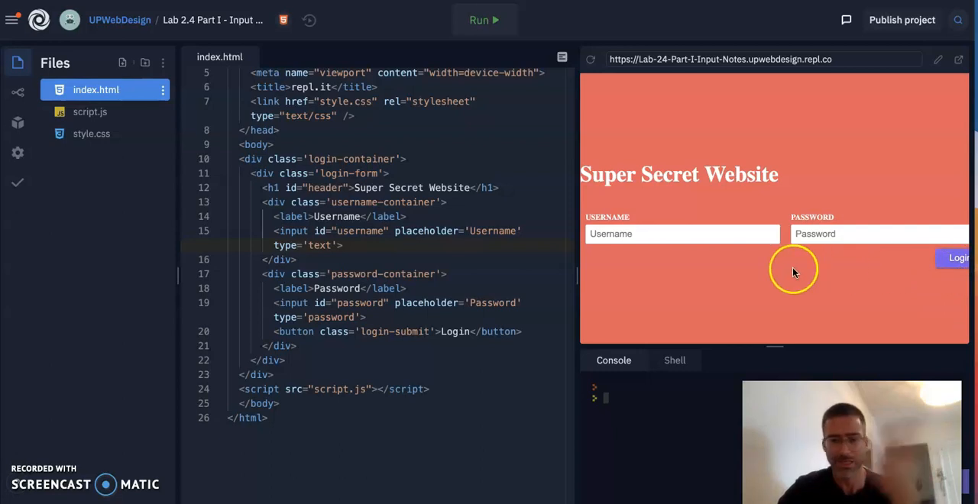
- In script.js, write let loginButton = document.querySelector(".login-submit"), copying the class from index.html
click(90, 112)
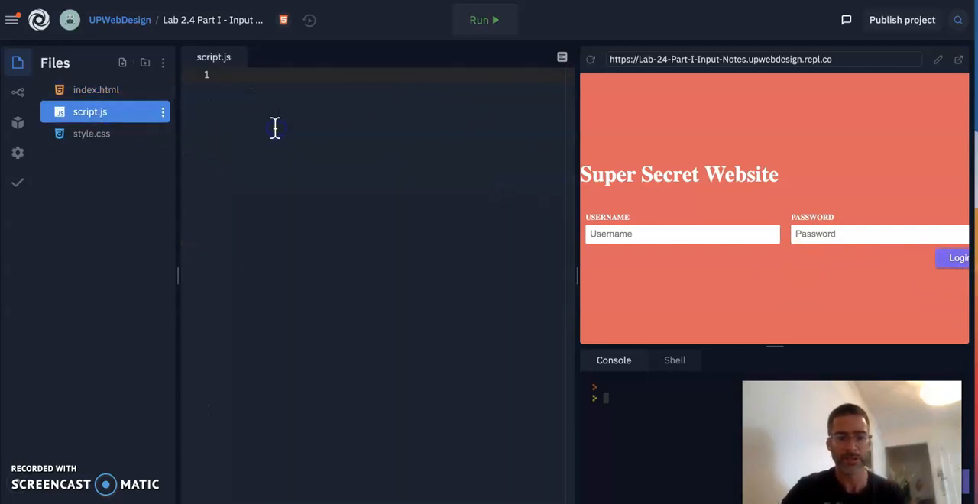
text(let loginBut)
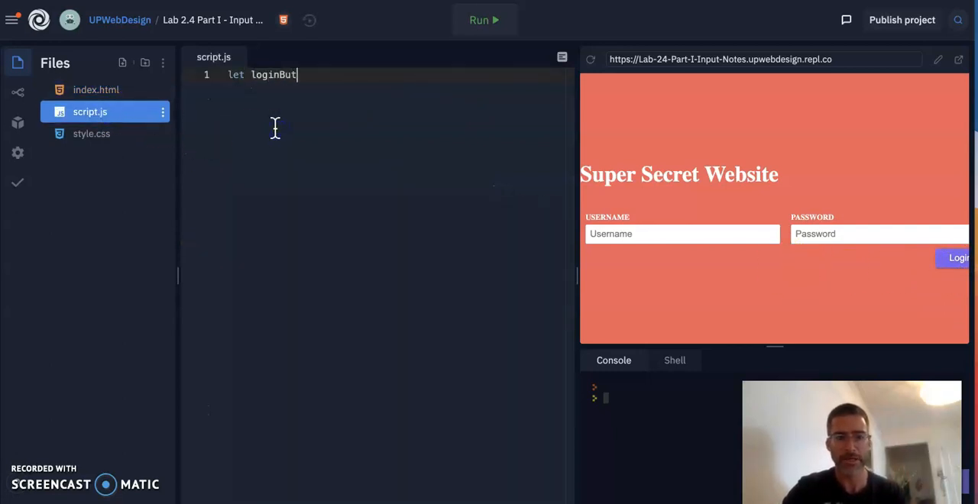
text(t)
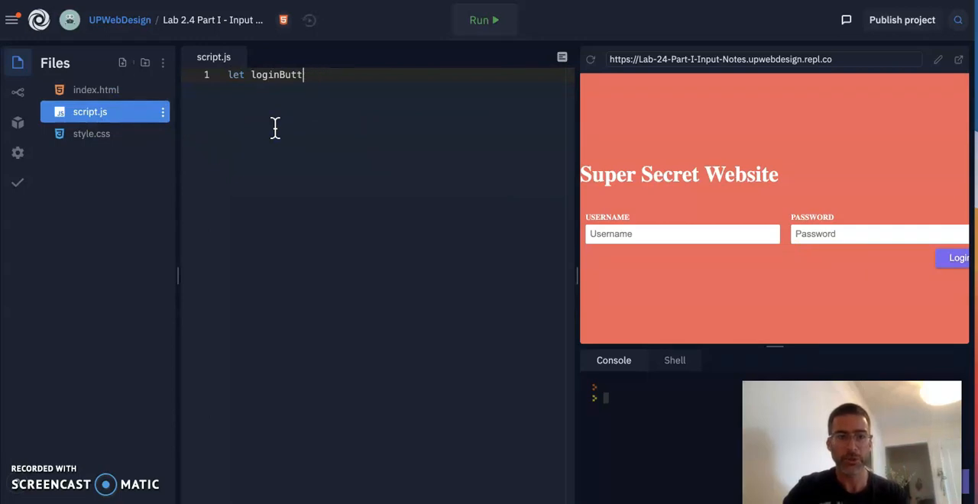
text(on =)
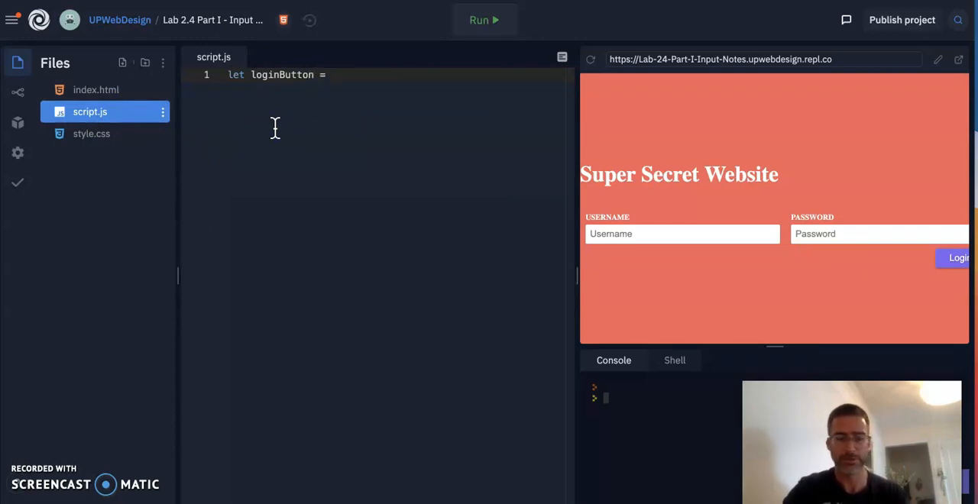
text(document.querySelector()
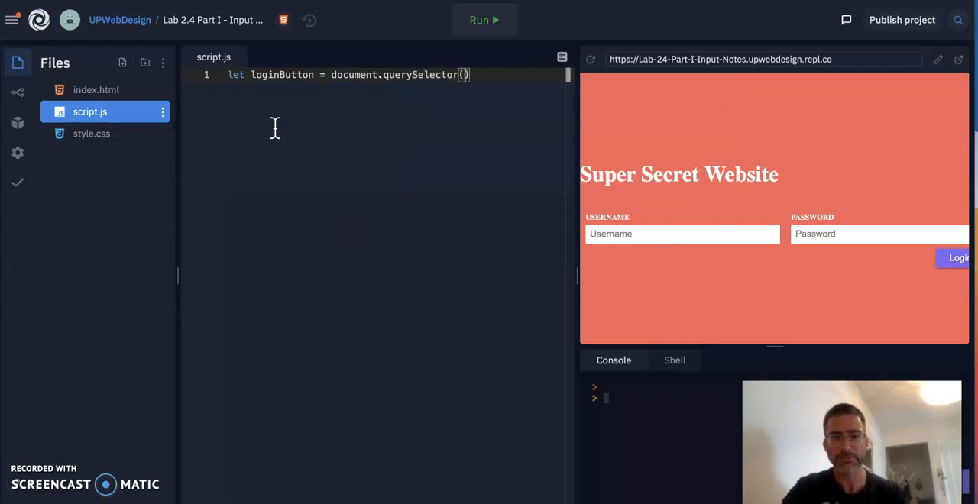
text("")
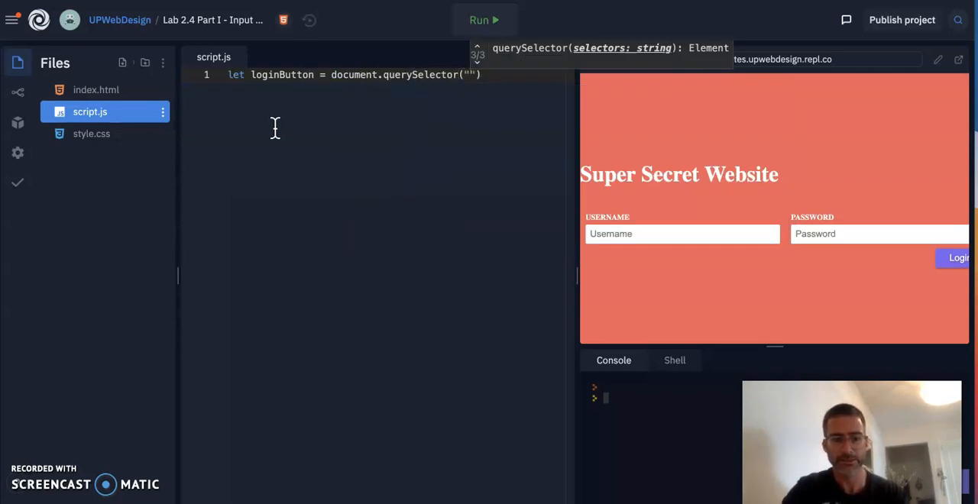
text(.)
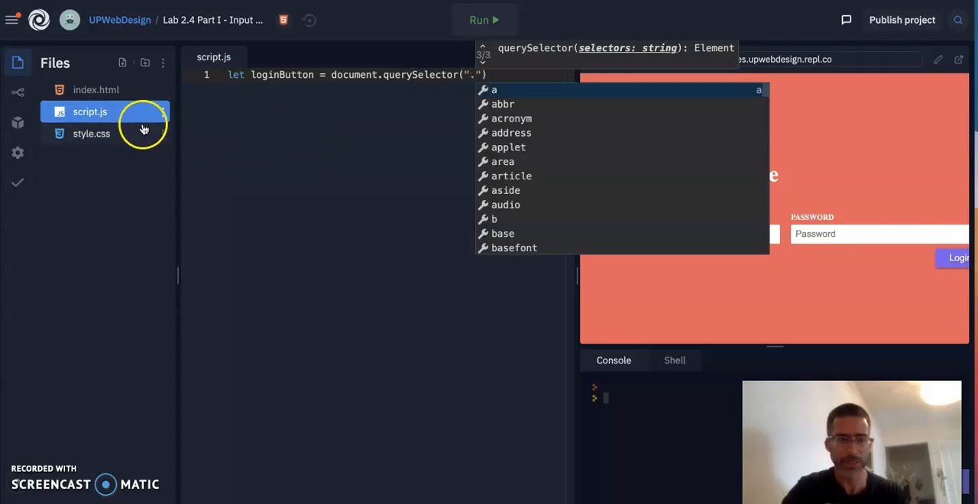
click(96, 90)
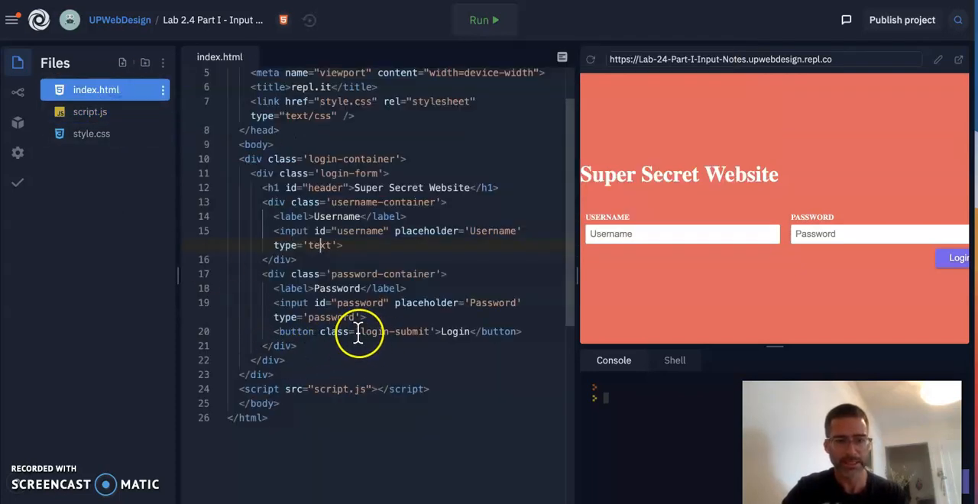
double_click(395, 331)
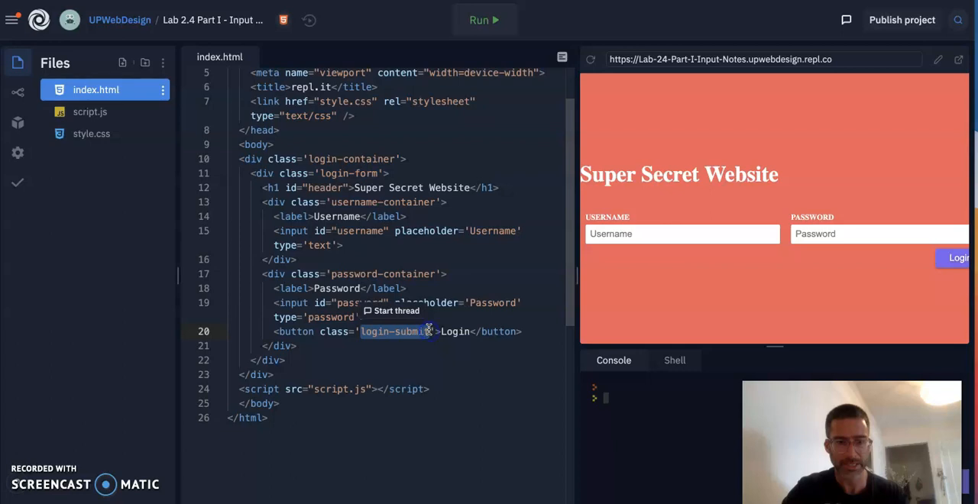
click(90, 112)
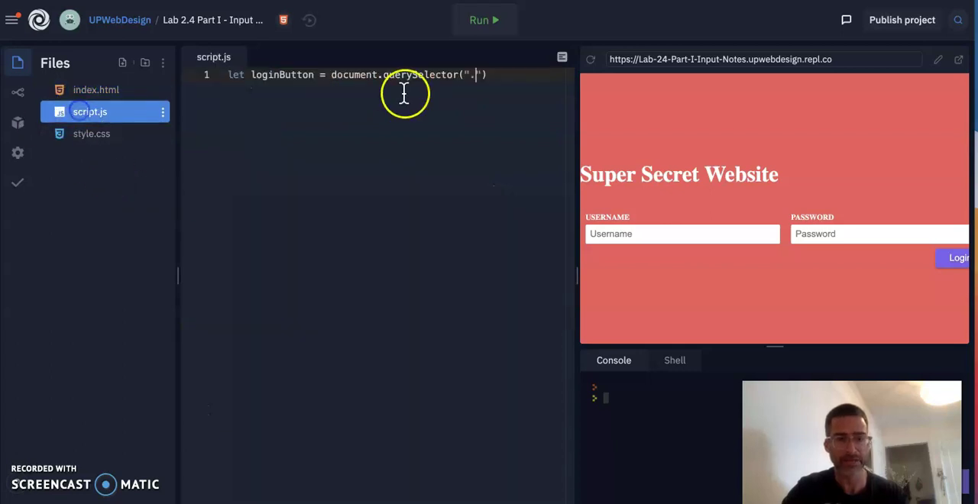
text(login-submit)
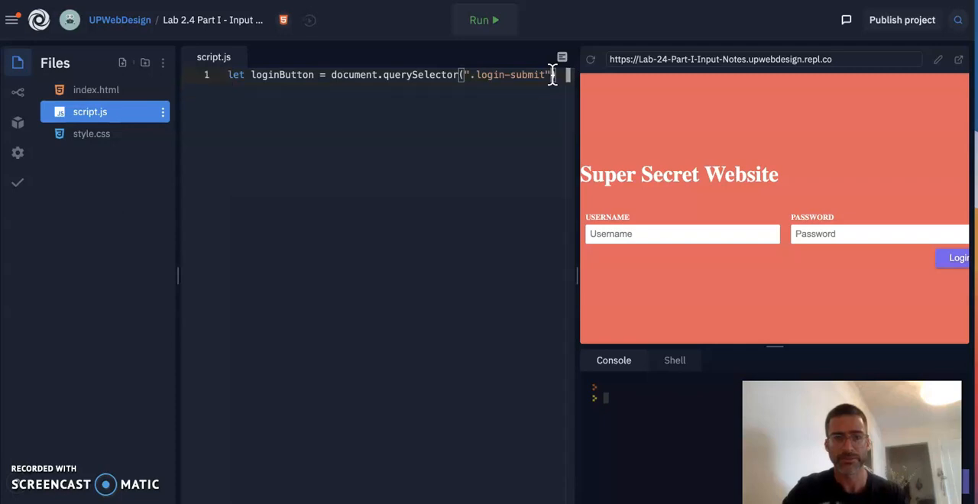
- Add a click listener logging "clicked!" to loginButton, then test Login twice in the preview
text(le)
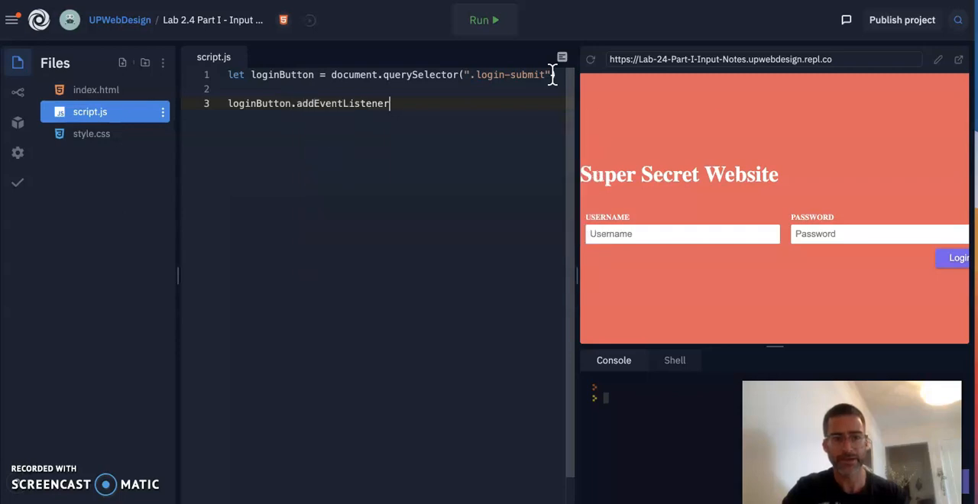
text(("click",()=>{)
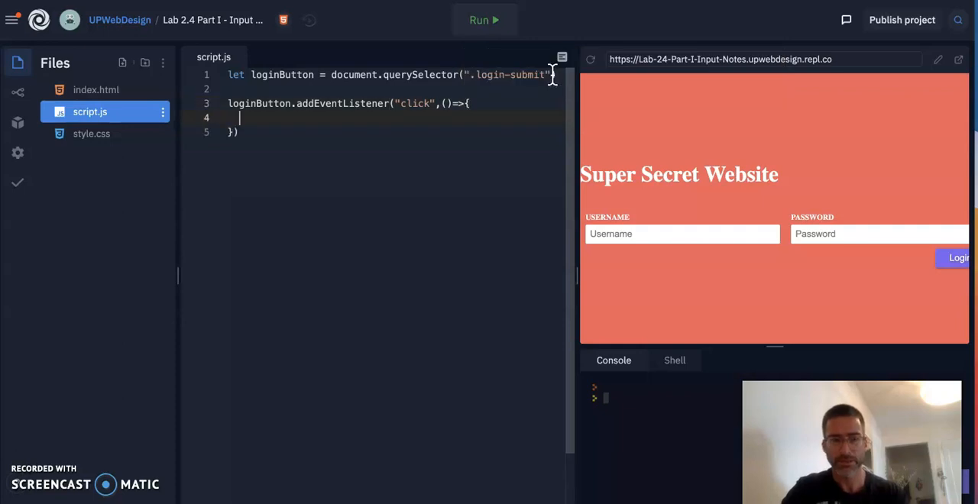
text(console.log(""))
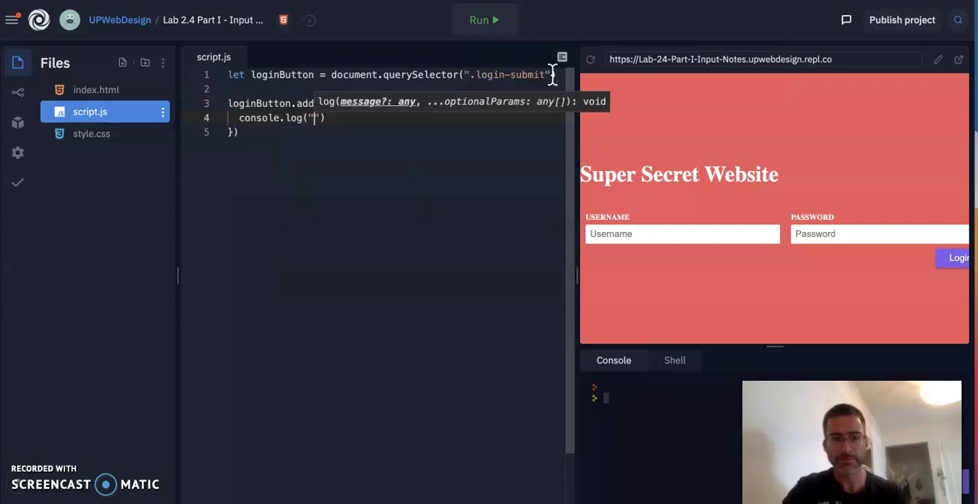
text(clicked!)
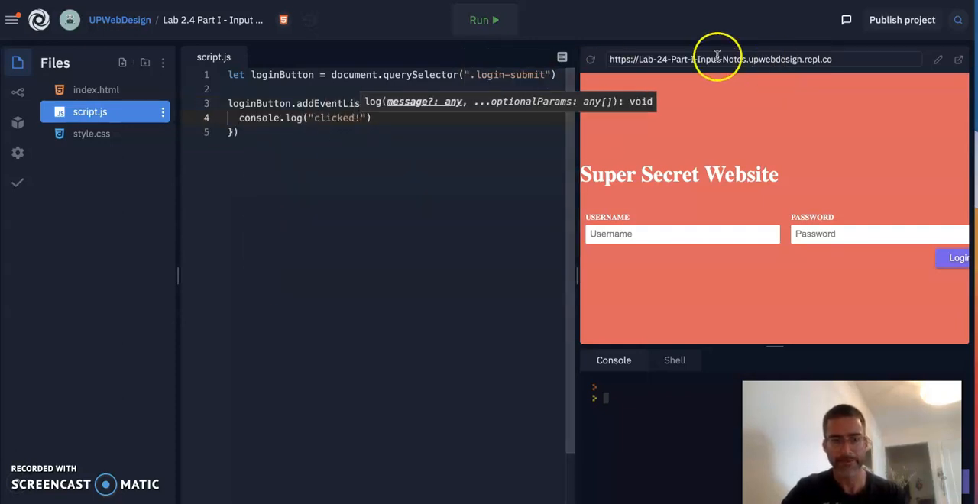
click(483, 20)
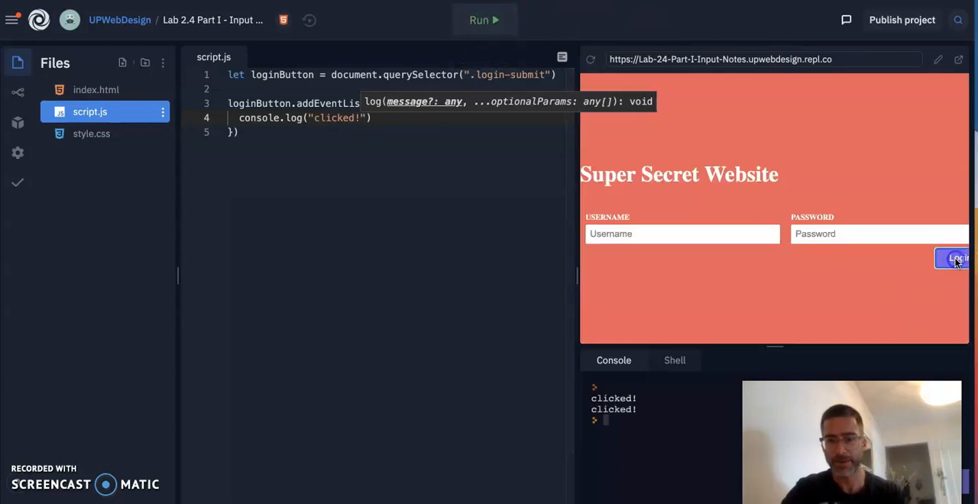
click(958, 258)
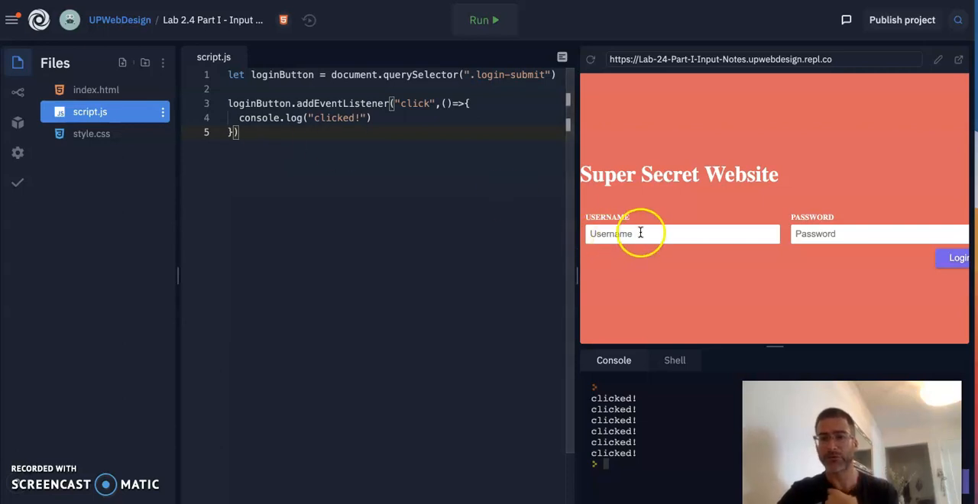
mouse_move(633, 234)
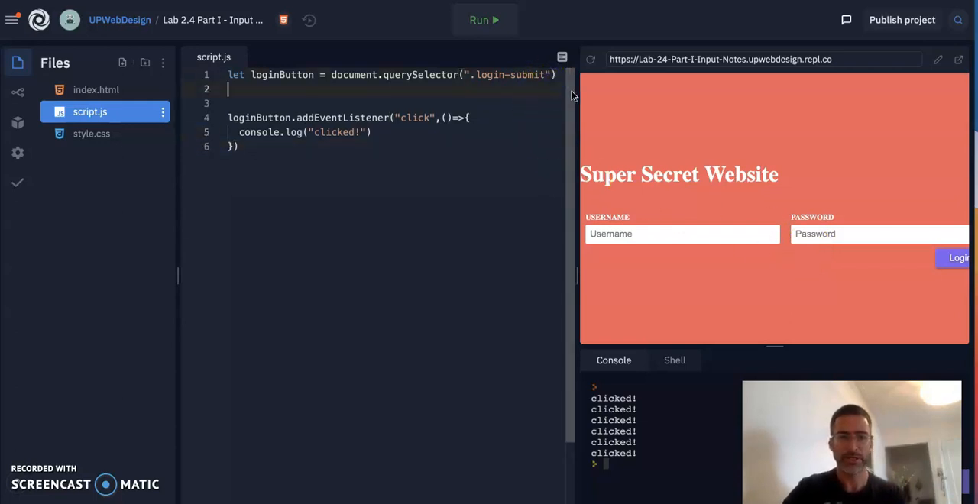
- Add let usernameInput = document.querySelector("#...") and check the password input's id in index.html
text(let)
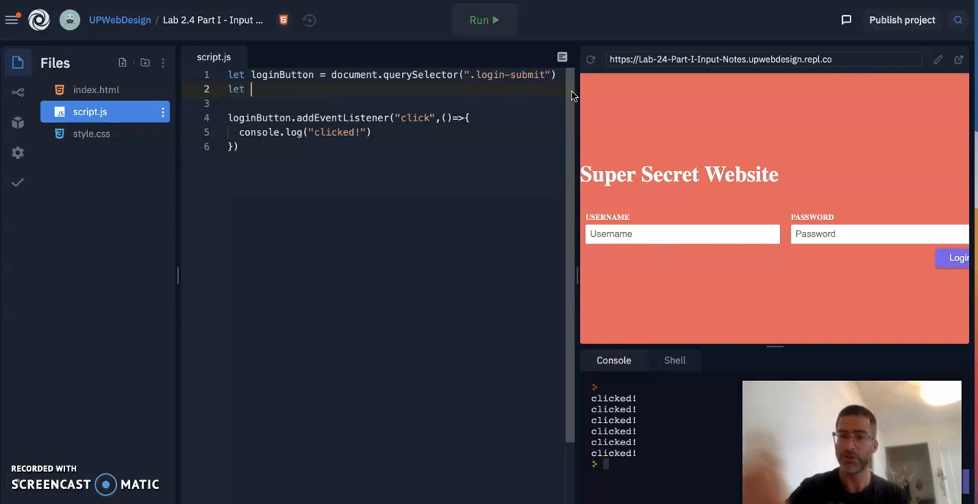
text(us)
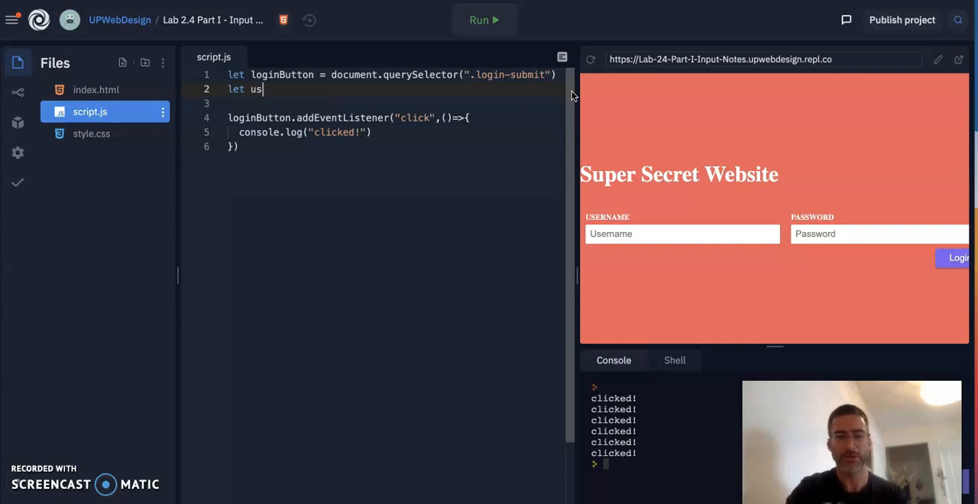
text(ernameInput =)
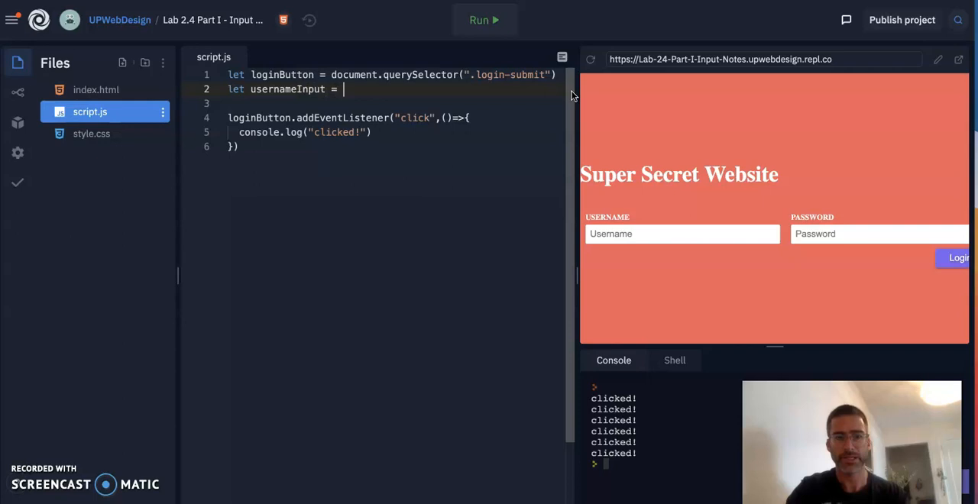
text(document.querySelector)
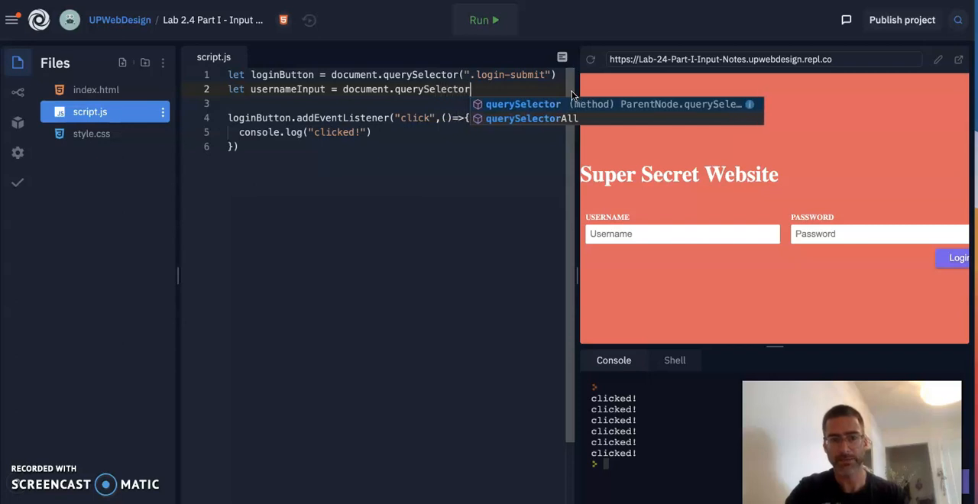
text("#"))
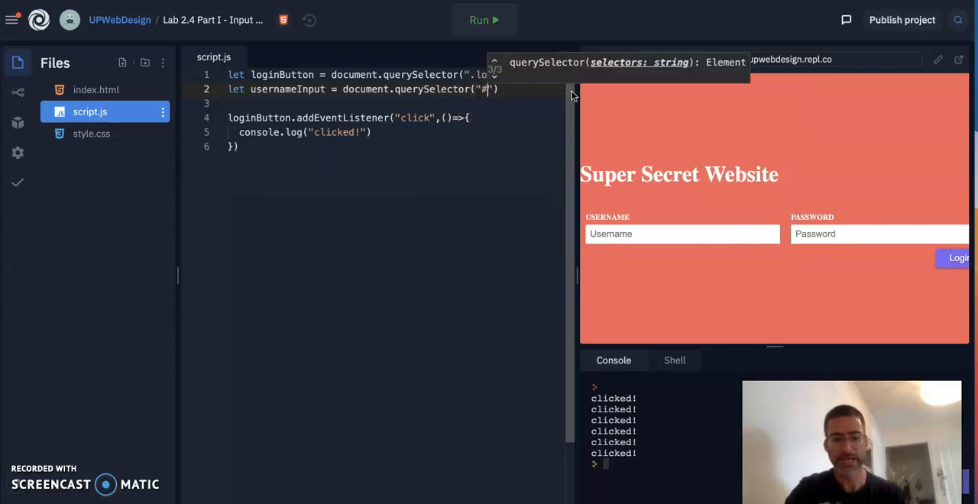
click(145, 63)
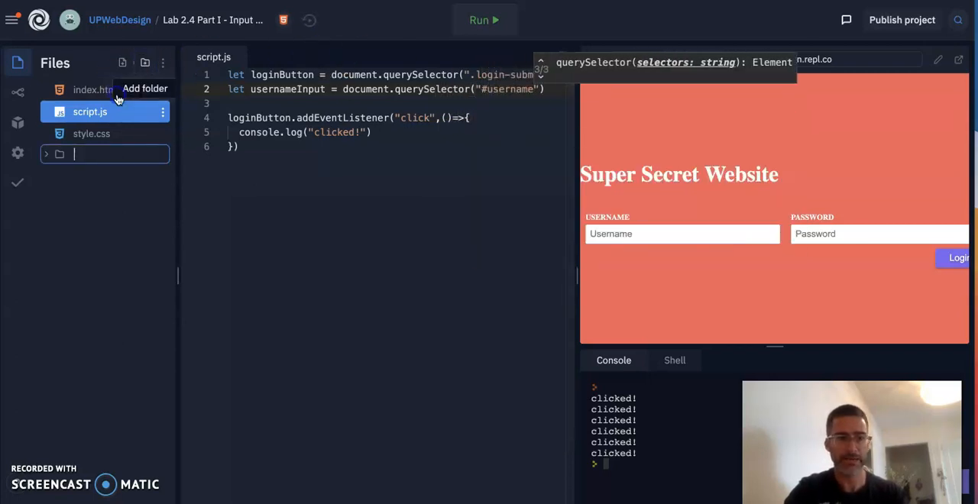
click(96, 89)
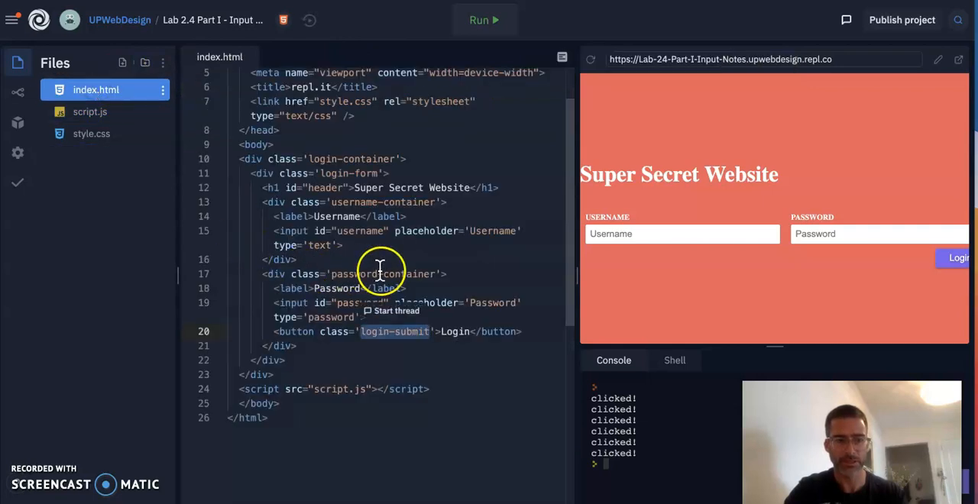
click(91, 112)
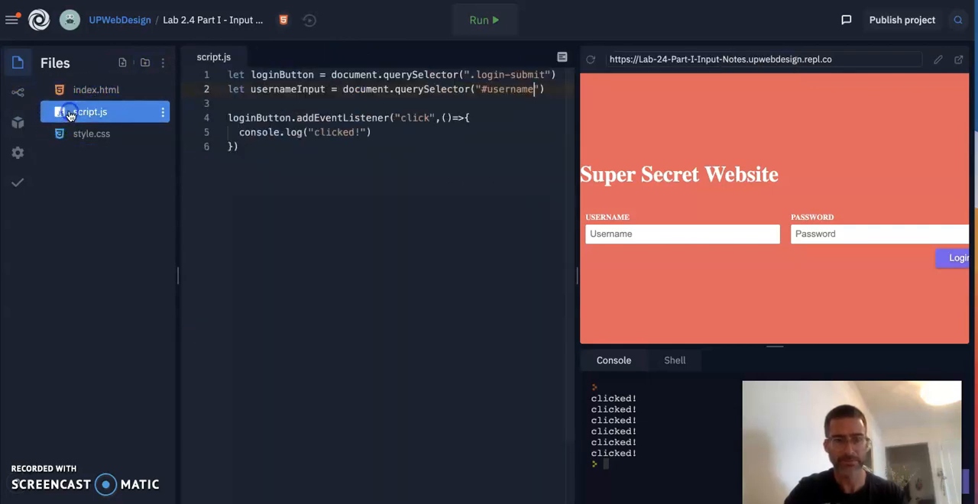
- Add let password = document.querySelector("#password") and begin console.log(usernameInput)
key(Enter)
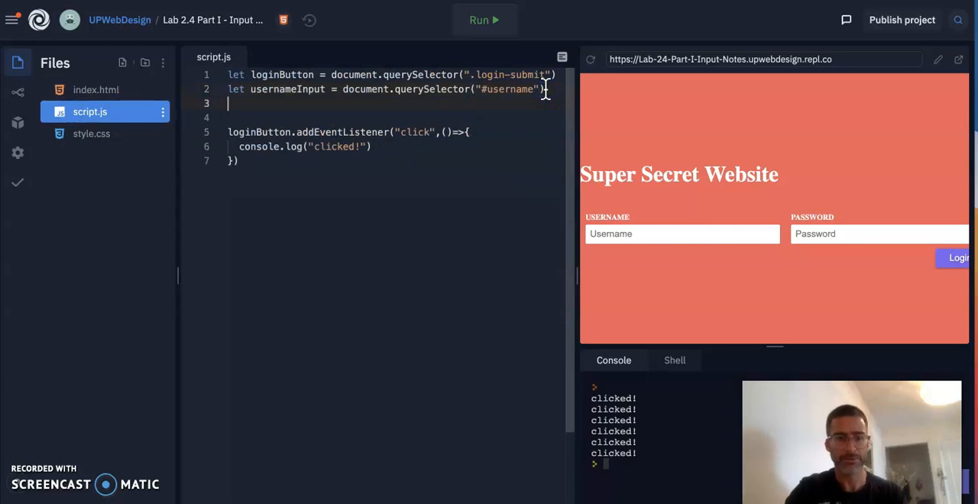
text(let pas)
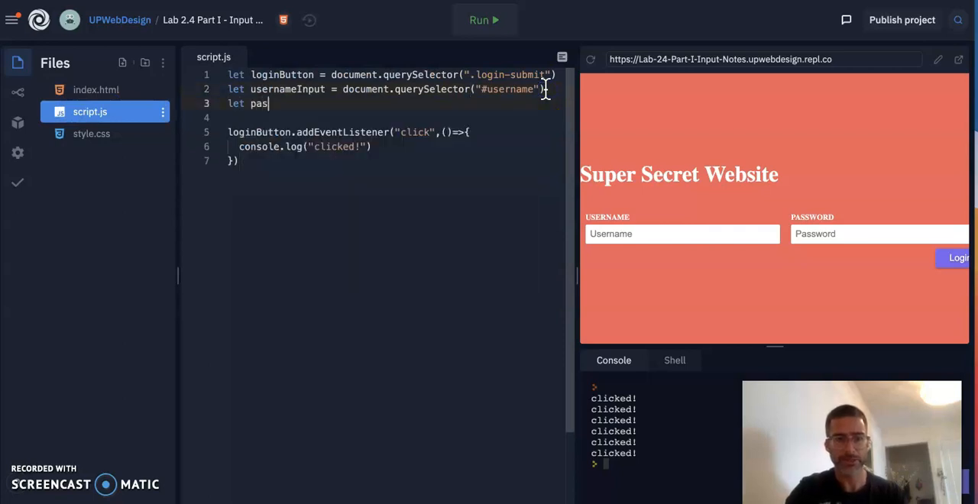
text(sword =)
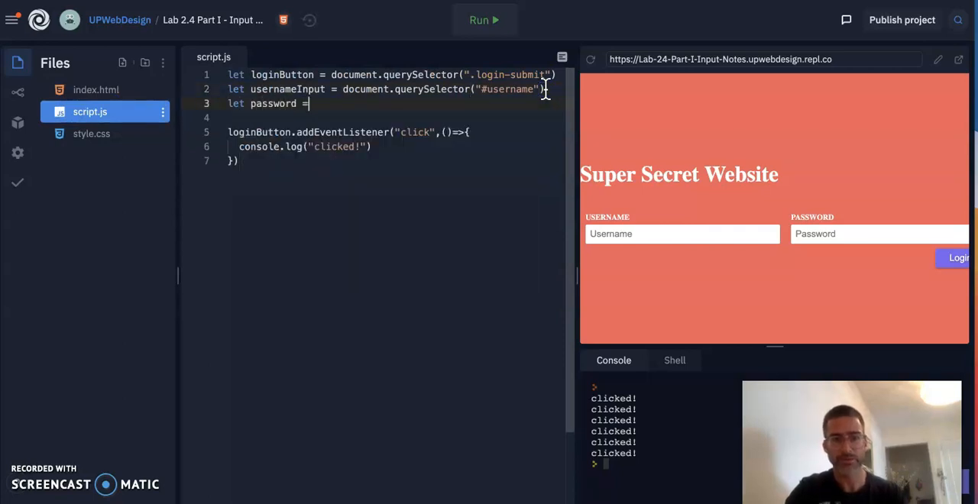
text(document.querySelector(")
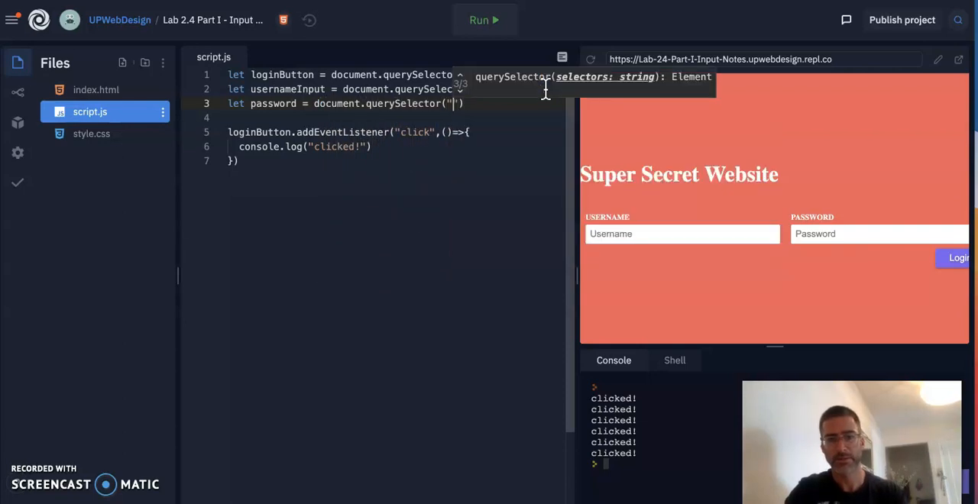
text(password)
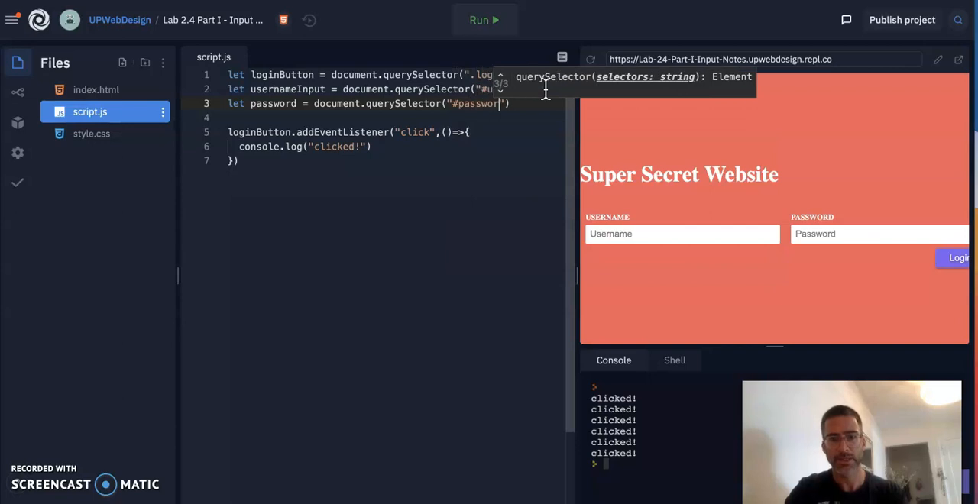
text(console)
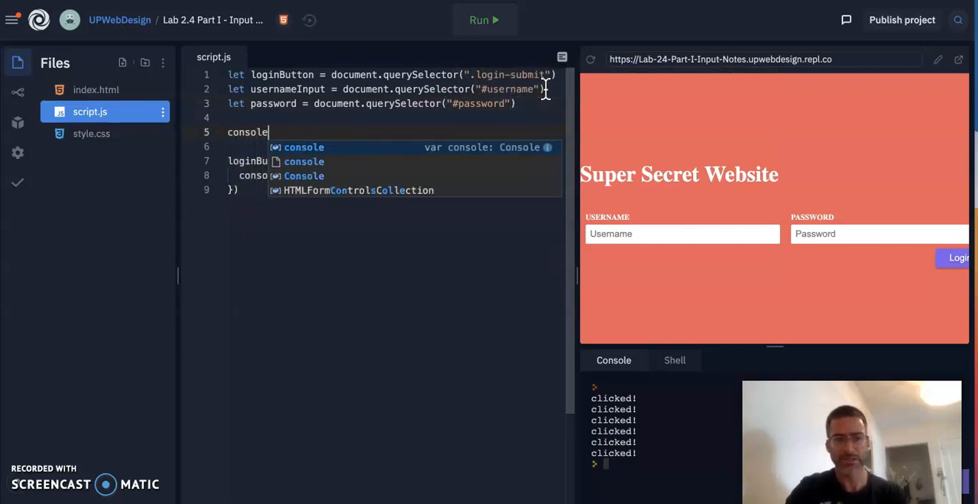
text(.log(uder)
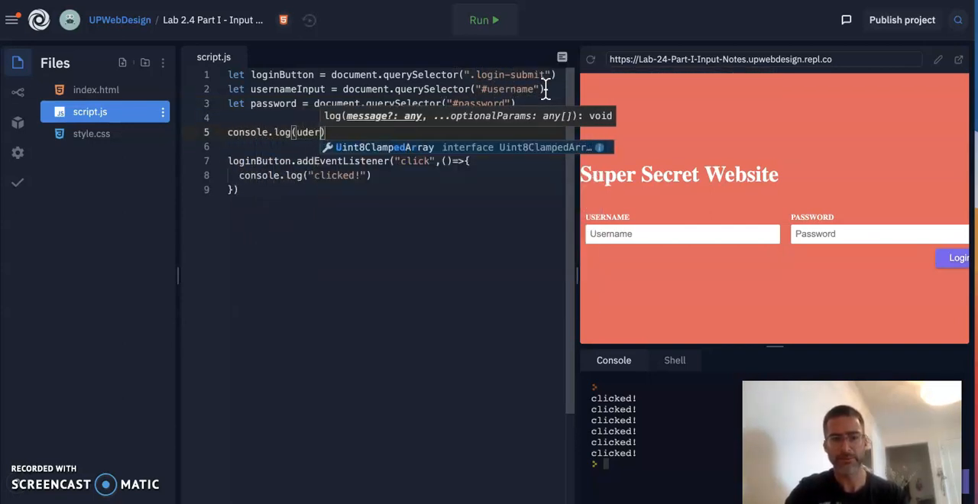
text(serNameInput)
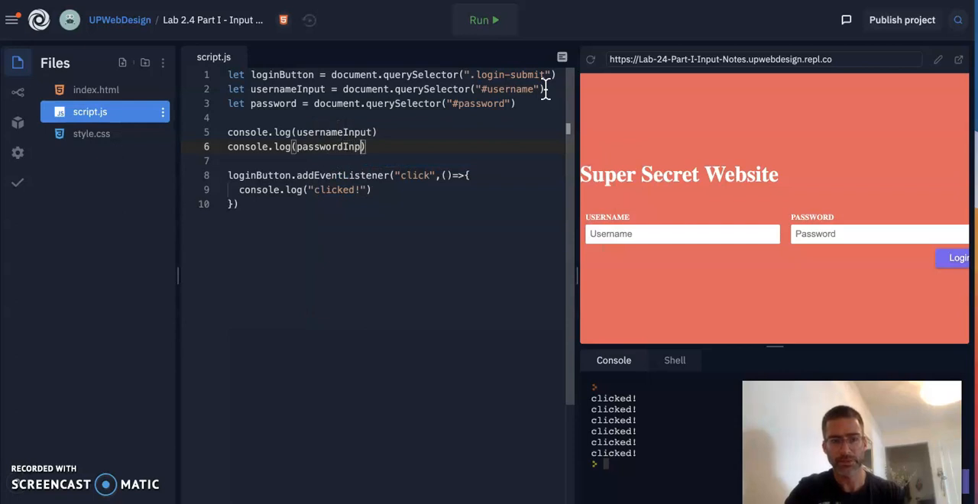
- Read the ReferenceError, rename line 3's variable to passwordInput, and rerun to log both inputs
click(484, 19)
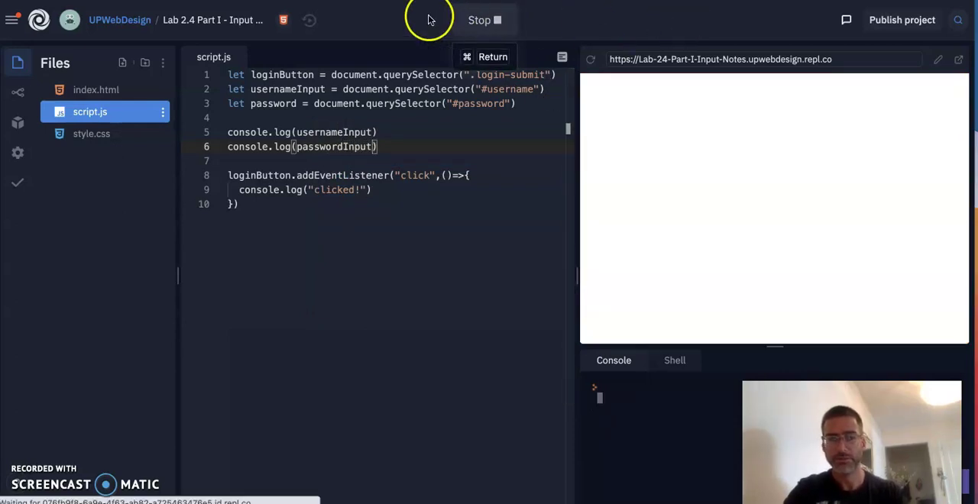
click(484, 19)
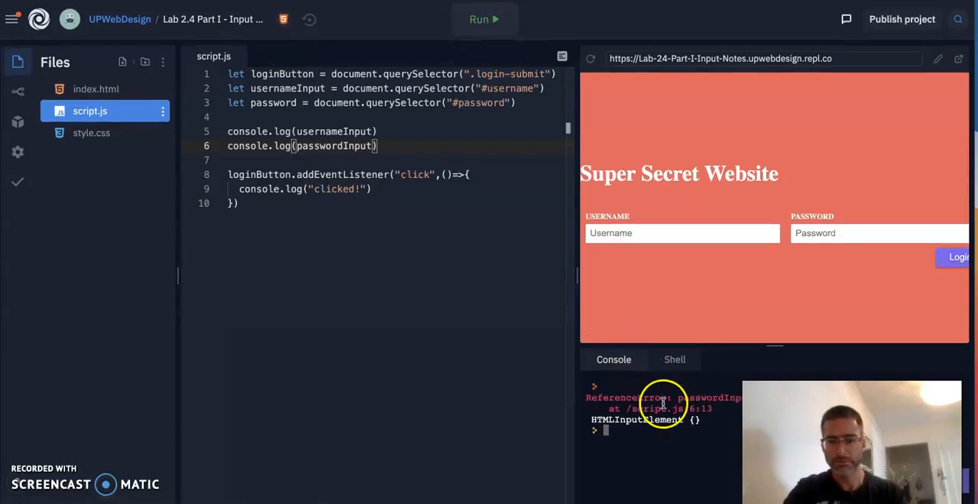
mouse_move(370, 214)
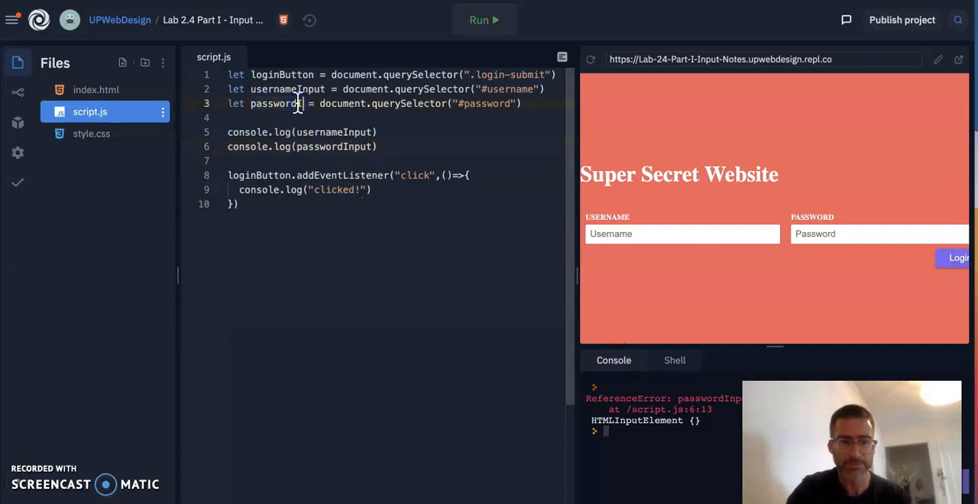
click(485, 20)
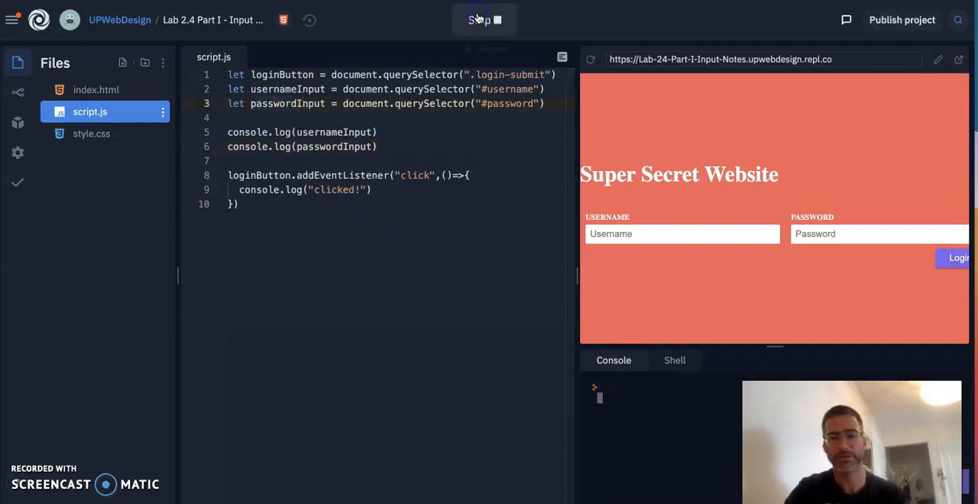
click(484, 20)
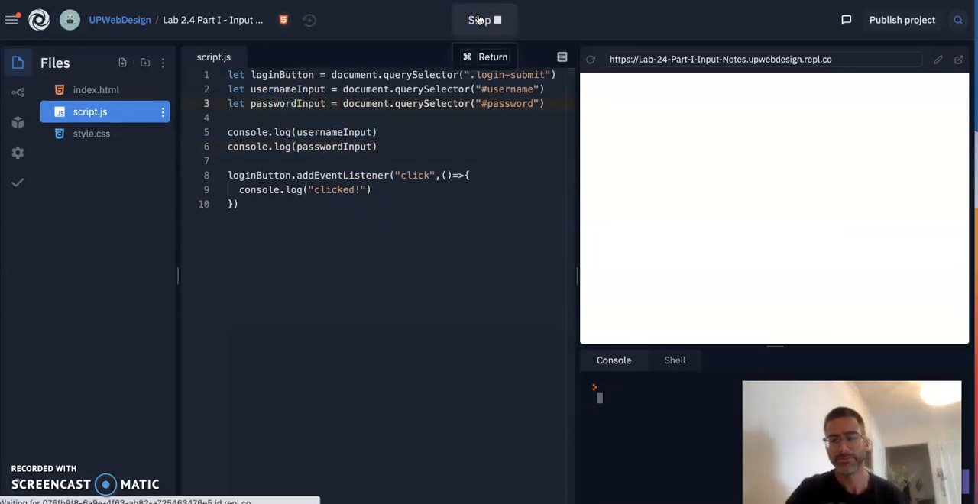
click(483, 20)
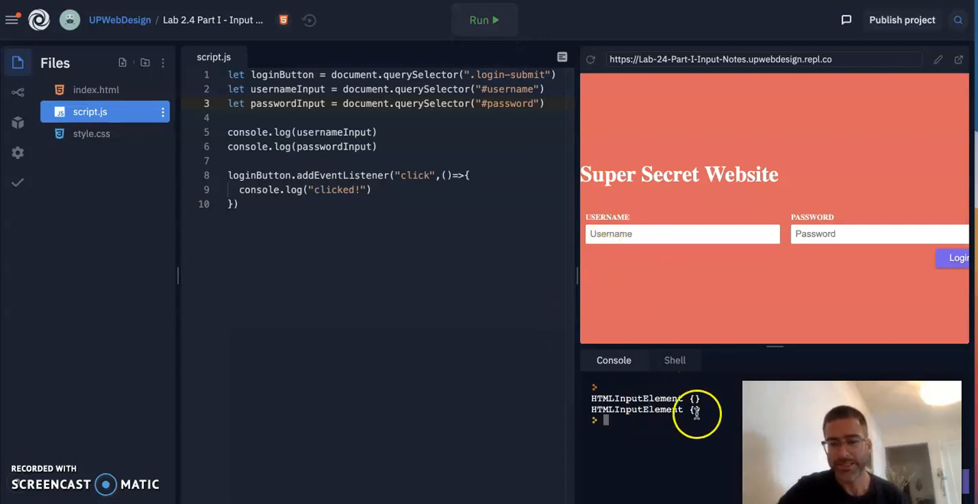
mouse_move(682, 204)
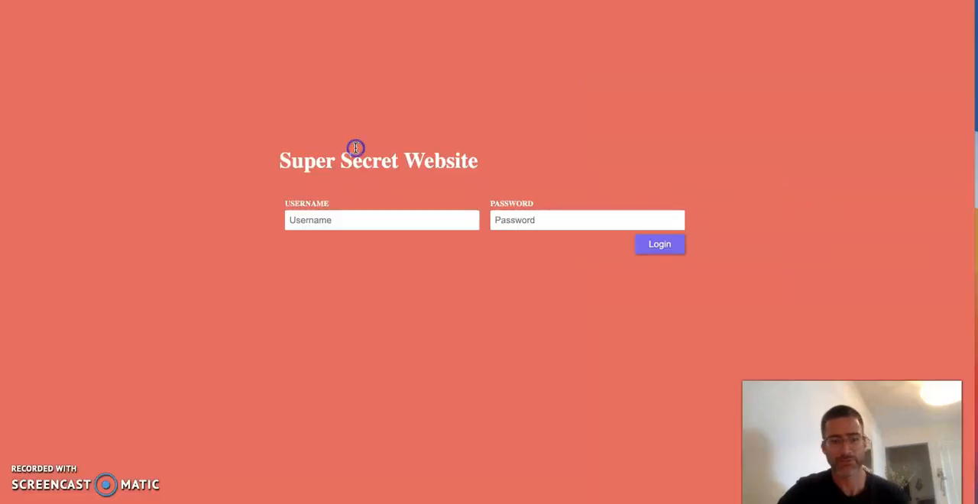
right_click(604, 88)
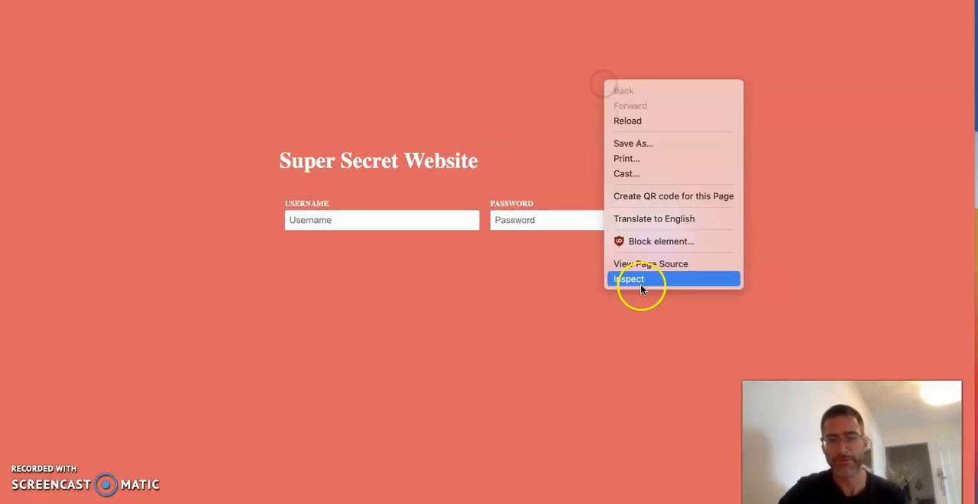
click(629, 279)
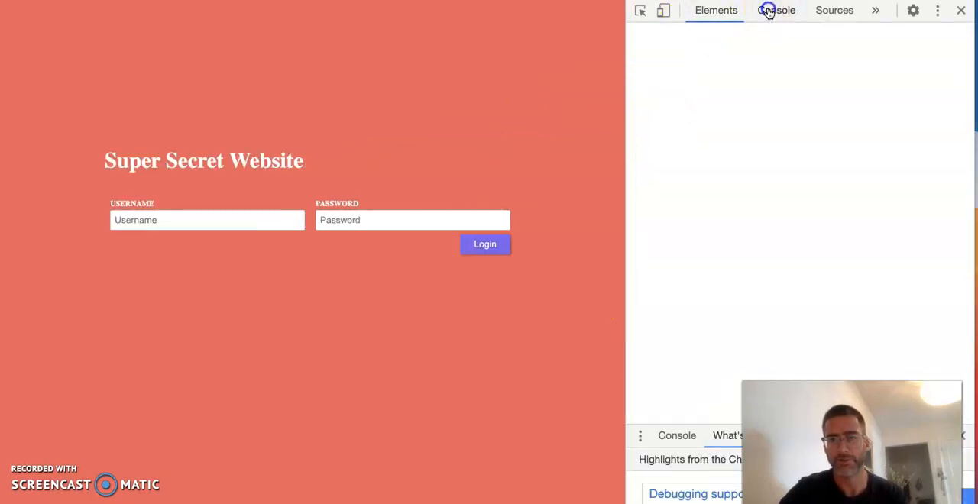
click(777, 10)
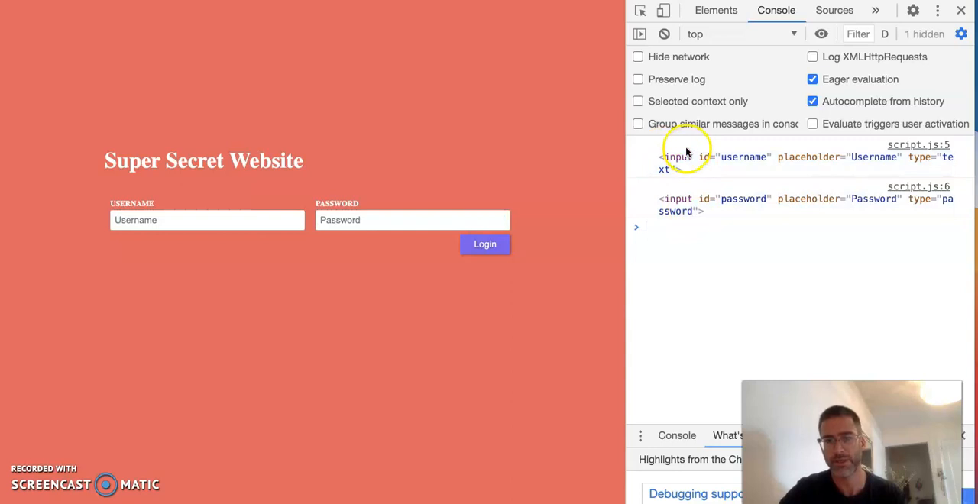
mouse_move(489, 56)
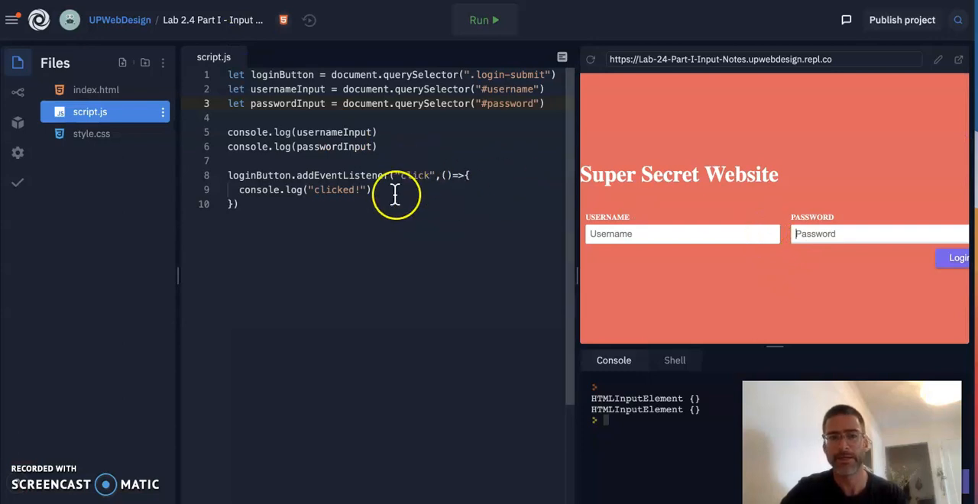
mouse_move(385, 147)
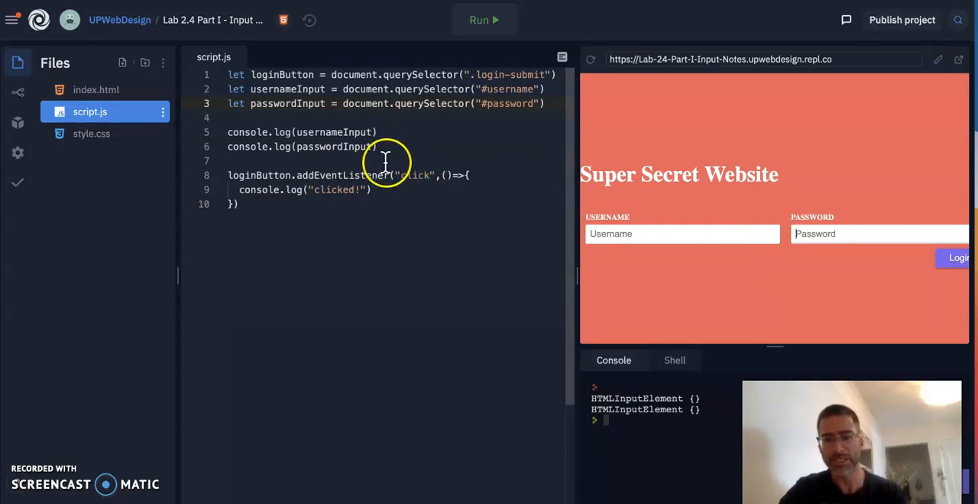
- Log usernameInput.value on click, then enter yourFaceRules, click Login and find it in the console
click(682, 234)
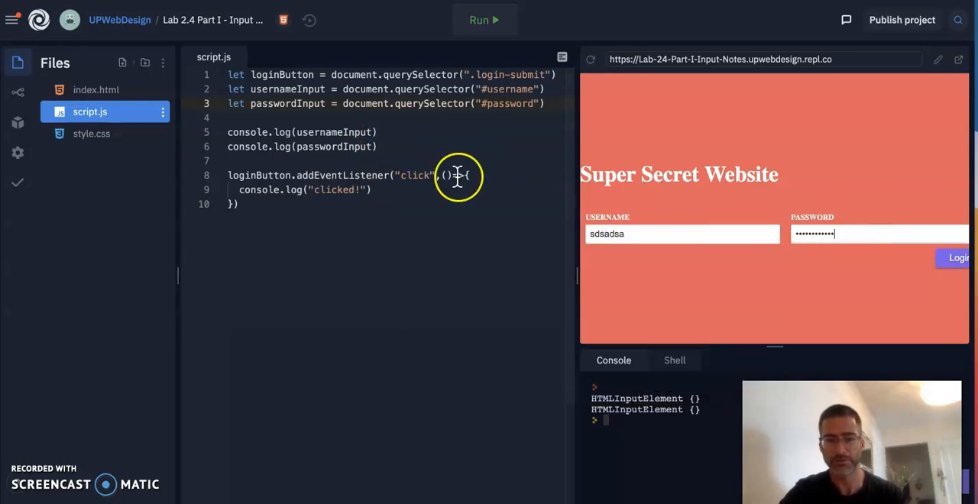
text(console.log(usernameInput.value)
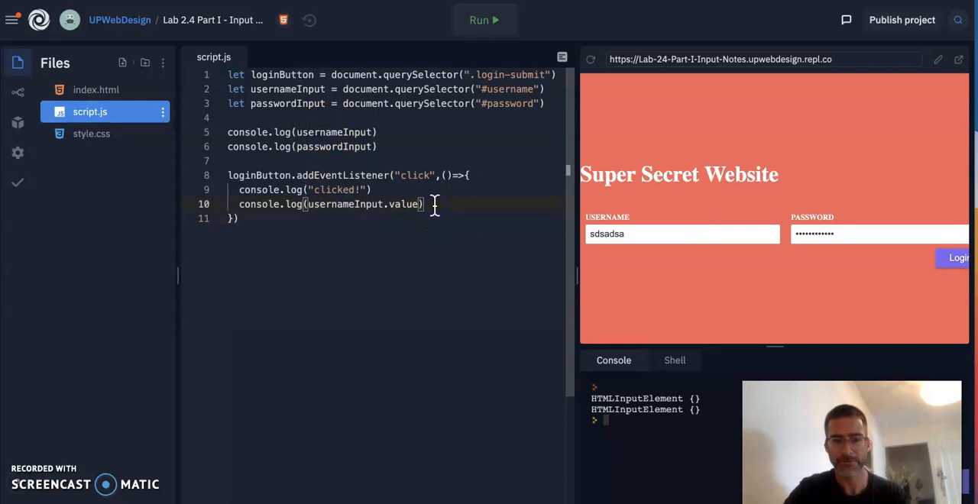
click(959, 258)
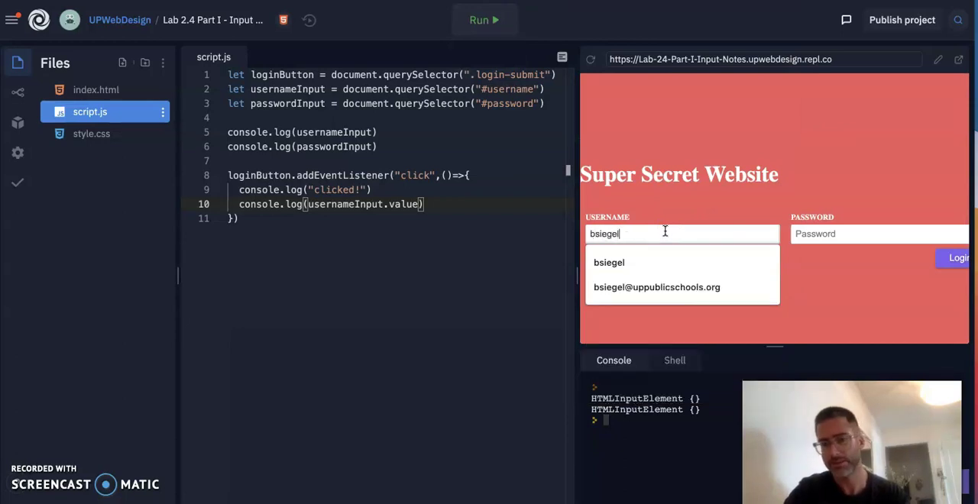
text(yourFace)
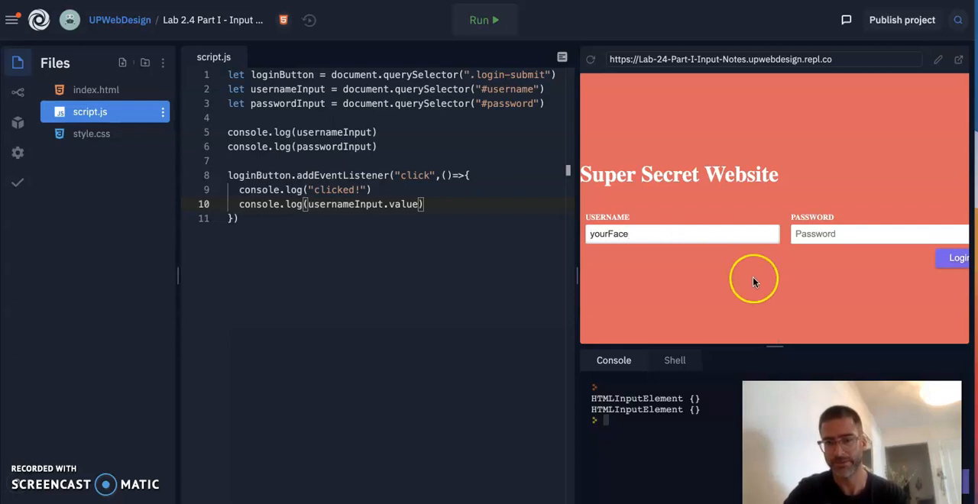
text(Rules)
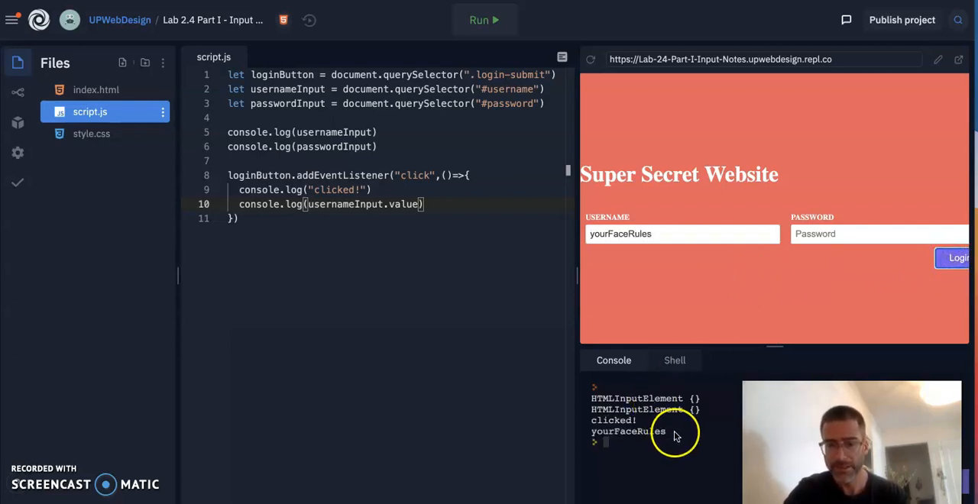
double_click(627, 431)
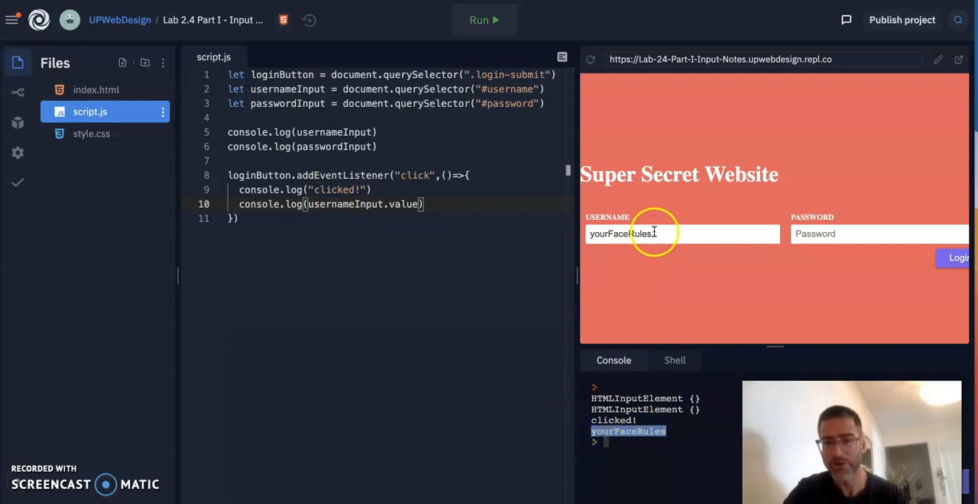
mouse_move(428, 216)
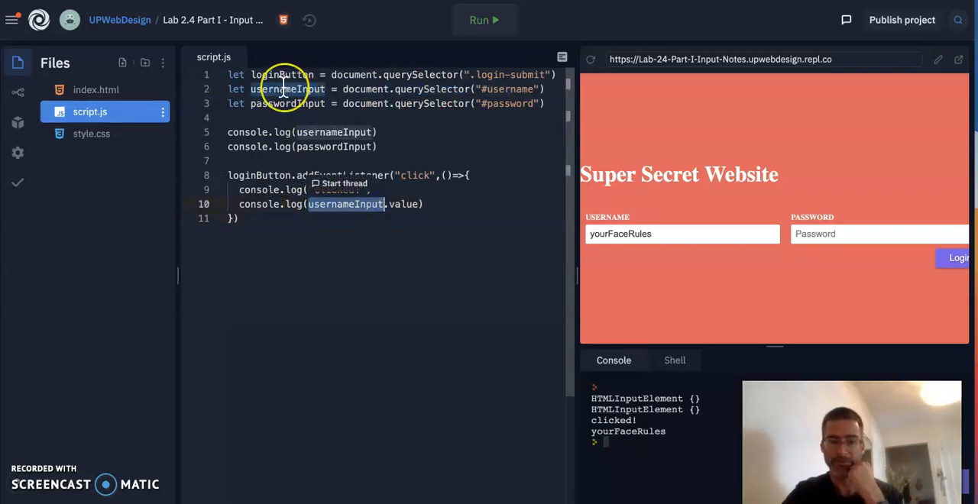
mouse_move(426, 227)
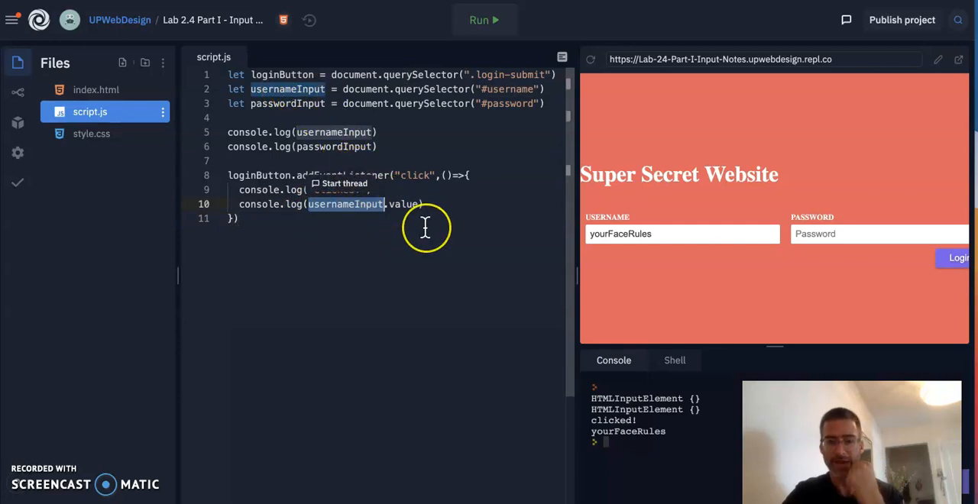
mouse_move(428, 224)
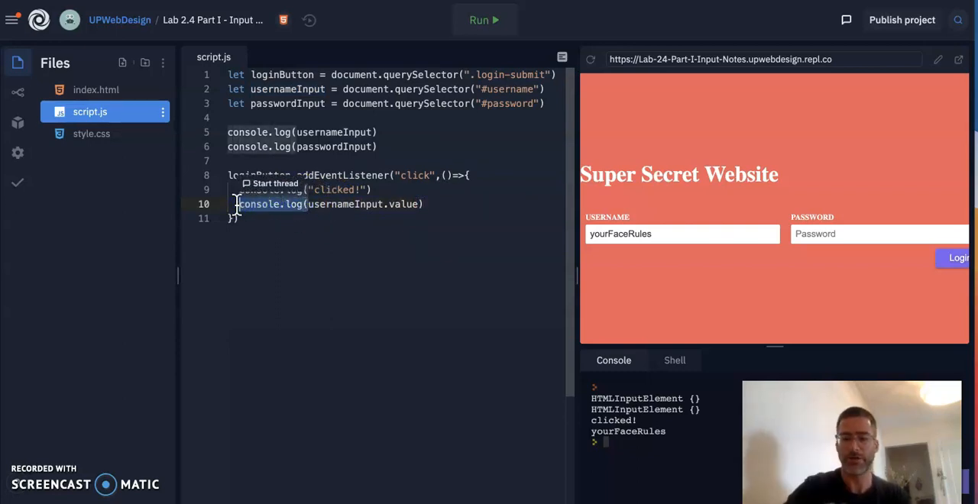
- Store usernameInput.value and passwordInput.value in username and password variables, log both, and rerun
text(let username =)
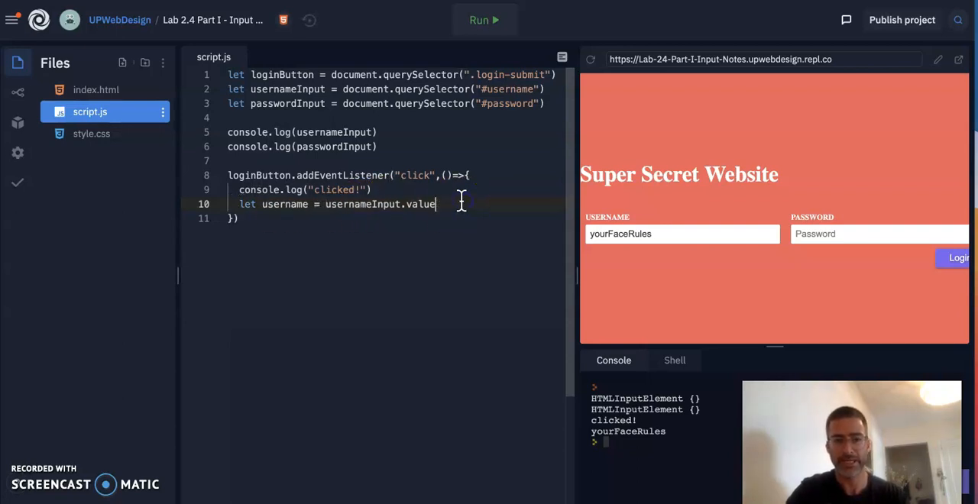
text(let passwr)
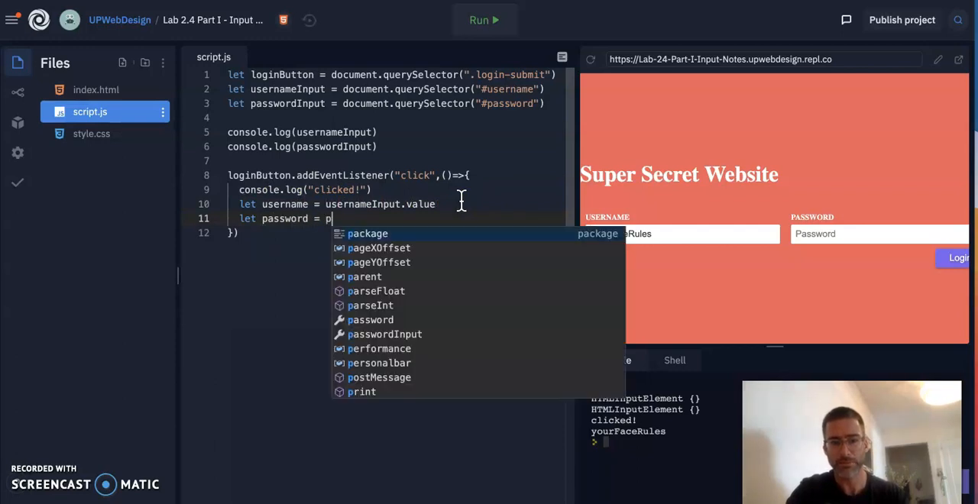
text(asswordInput.value)
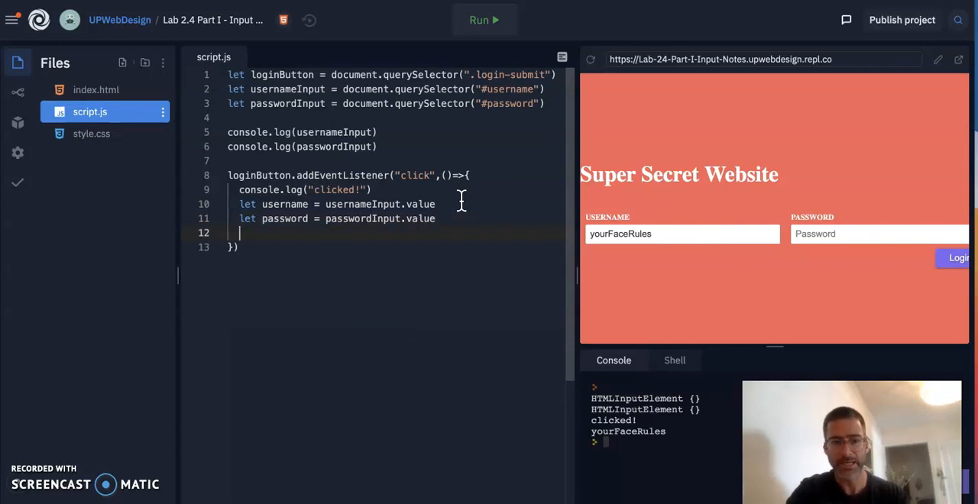
text(console.log(username)
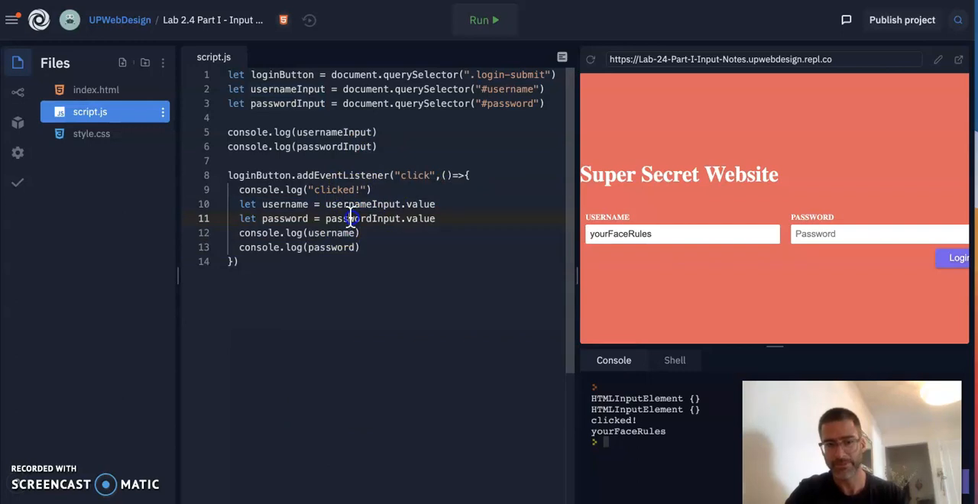
click(589, 59)
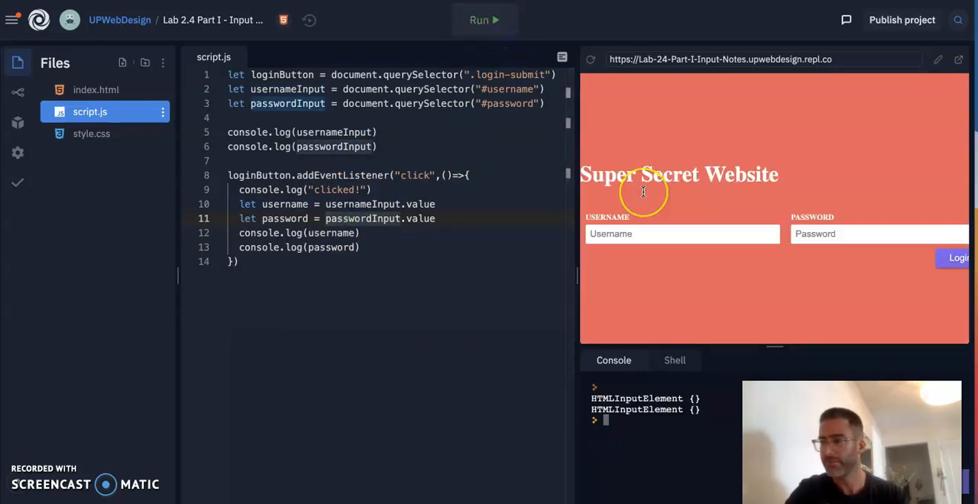
mouse_move(641, 259)
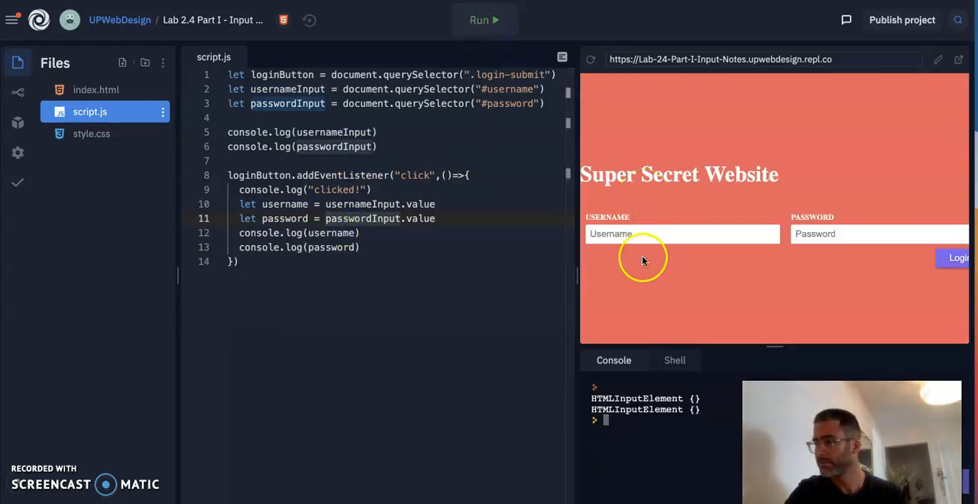
- Enter yourFaceRules and a password in the preview and click Login to see both values logged
text(Hello)
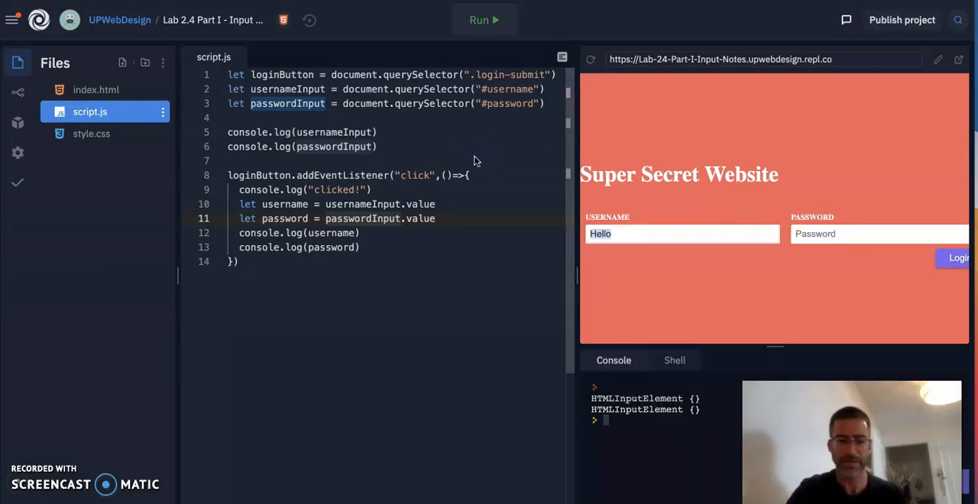
text(yourFaceRules)
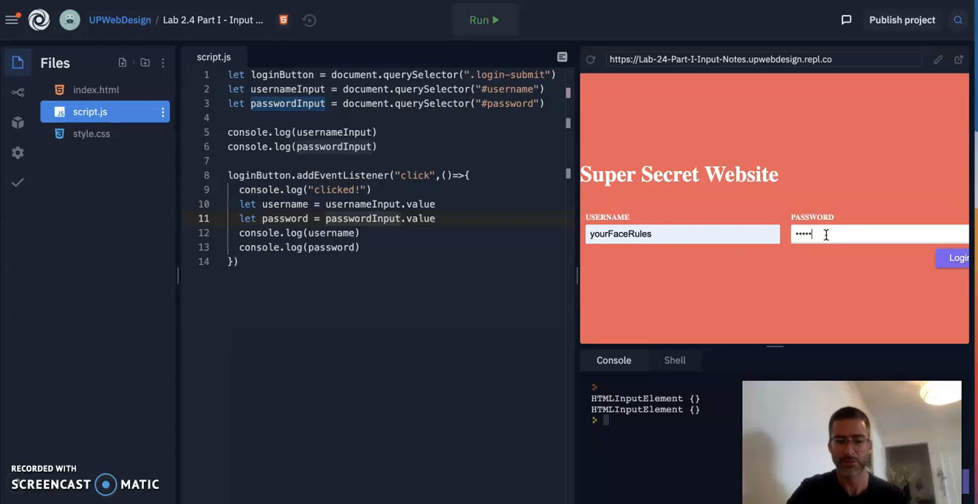
click(960, 257)
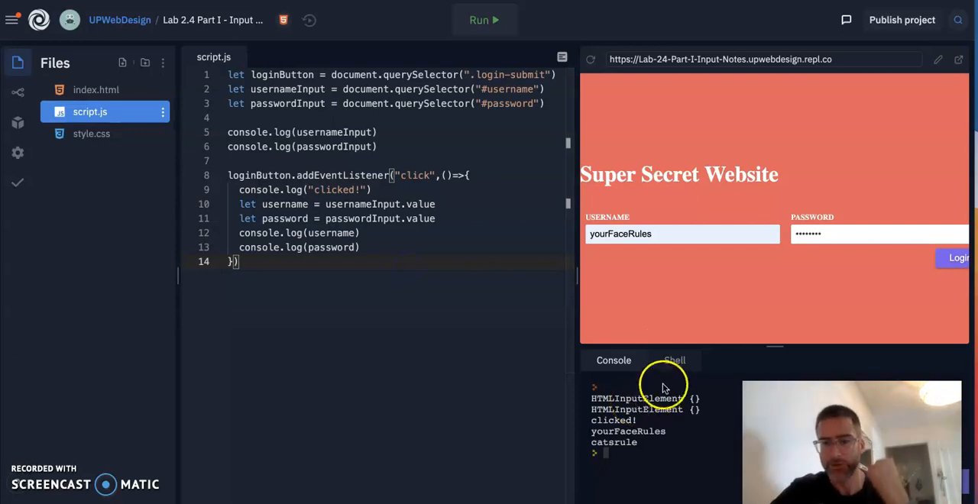
mouse_move(653, 222)
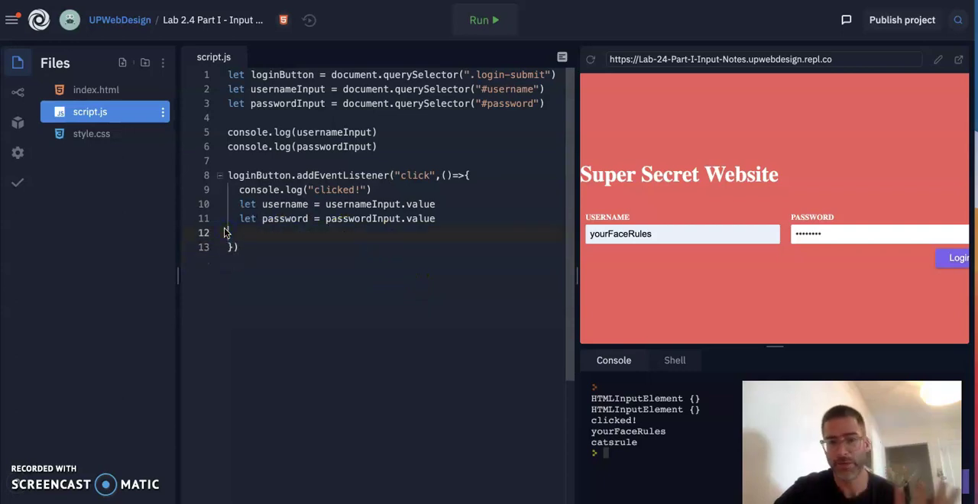
- Add an if statement on line 13 checking whether password equals "ilovecats"
key(Enter)
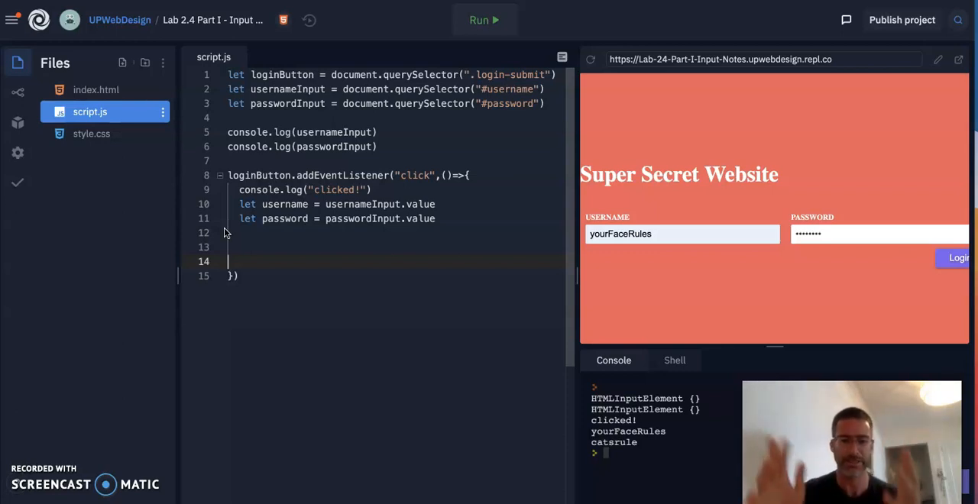
click(241, 246)
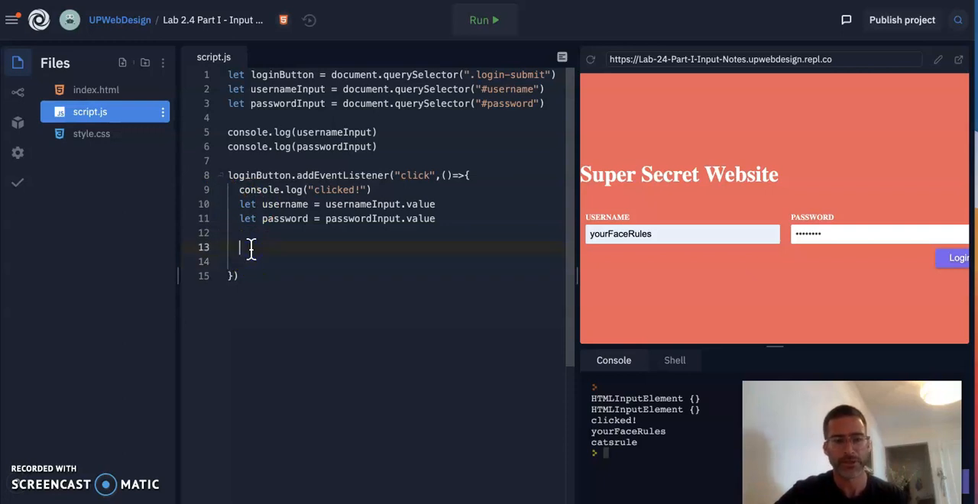
text(if())
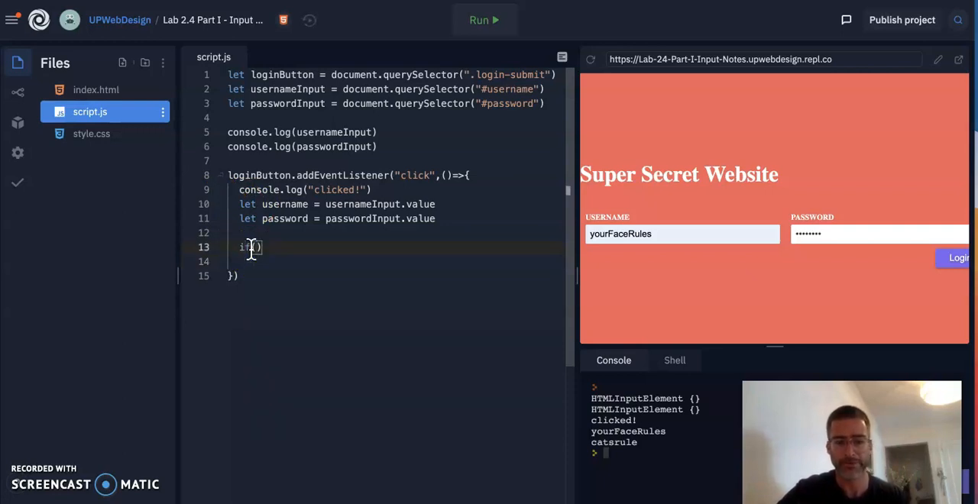
text(password ==)
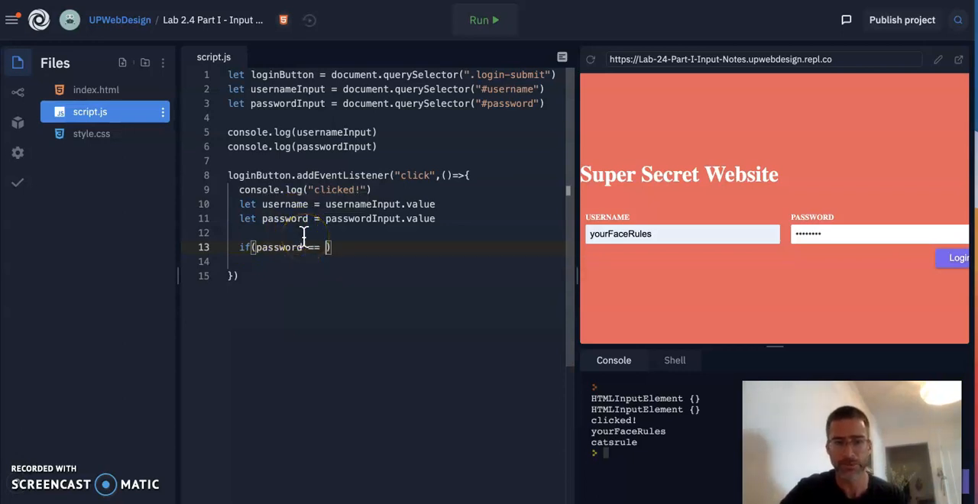
text(I love ")
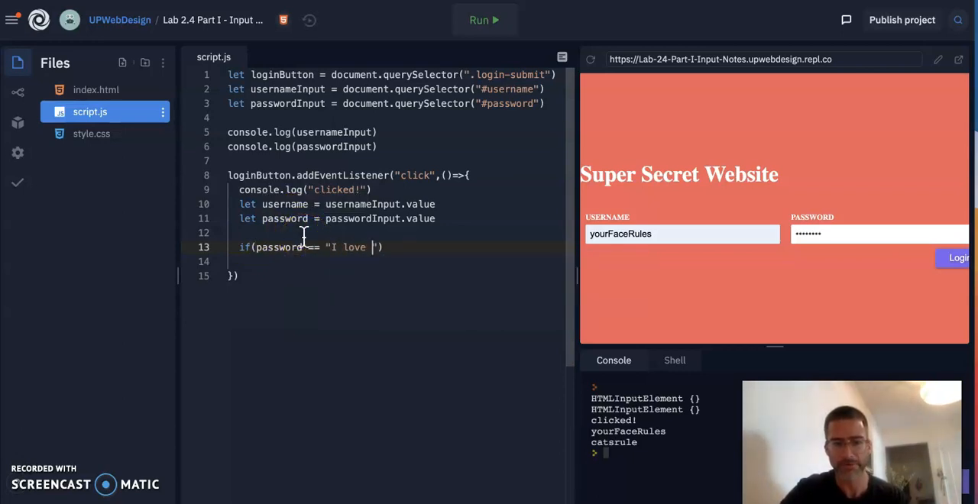
text(cats)
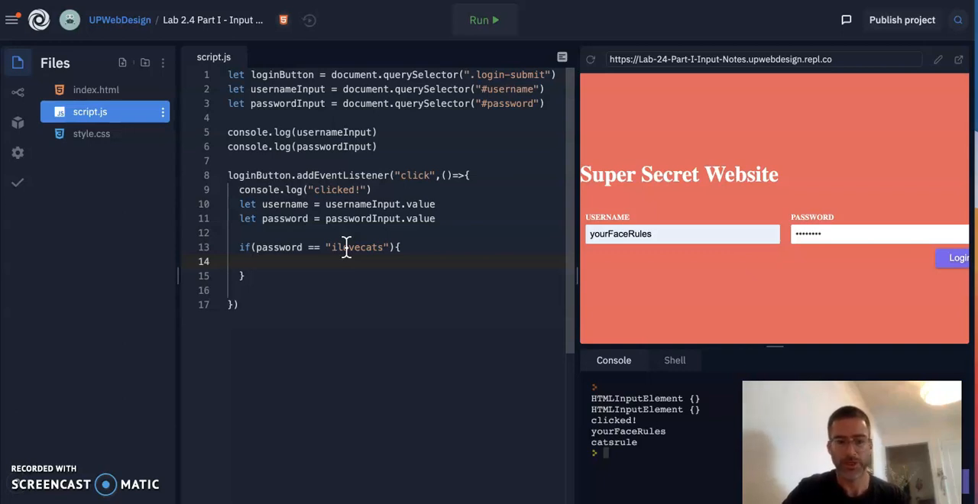
- Inside it, alert "The password is correct!" and "The secret is that... you are very cool!"
text(alert(")
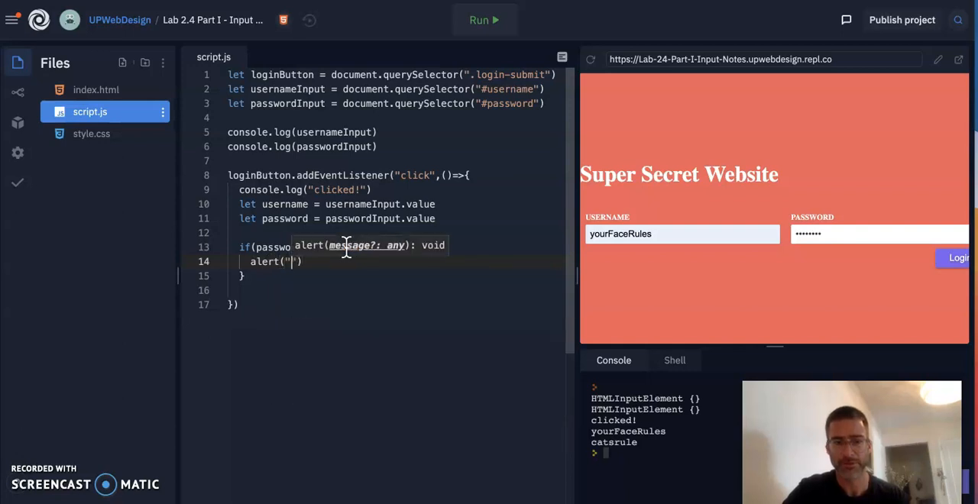
text(Th)
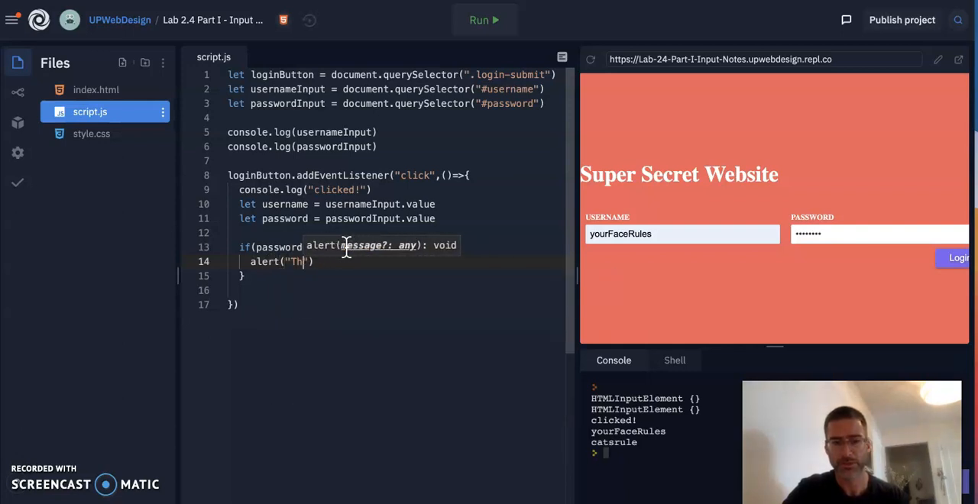
text(You)
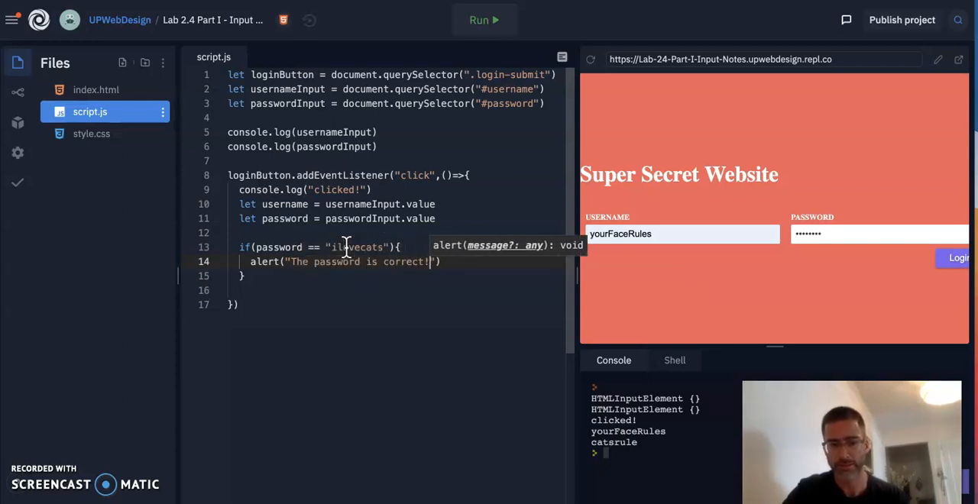
text(alert("The secret is that....)
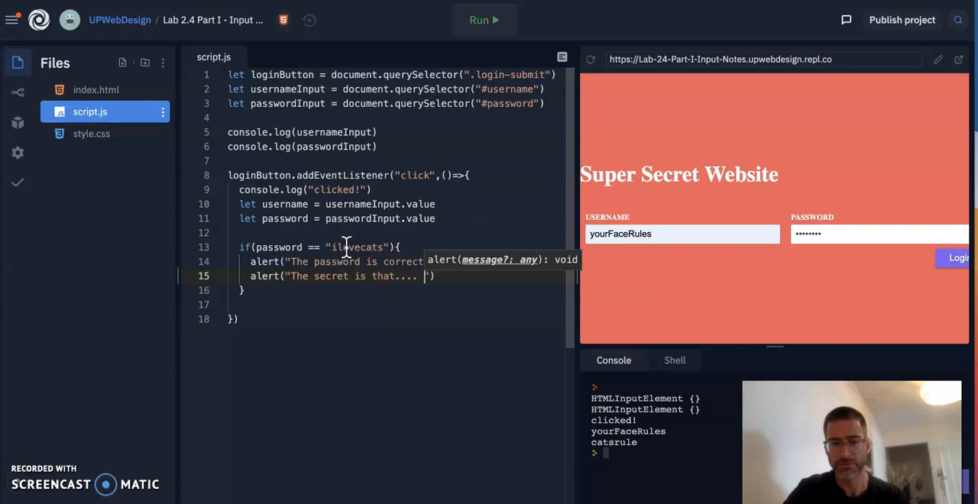
text(you are)
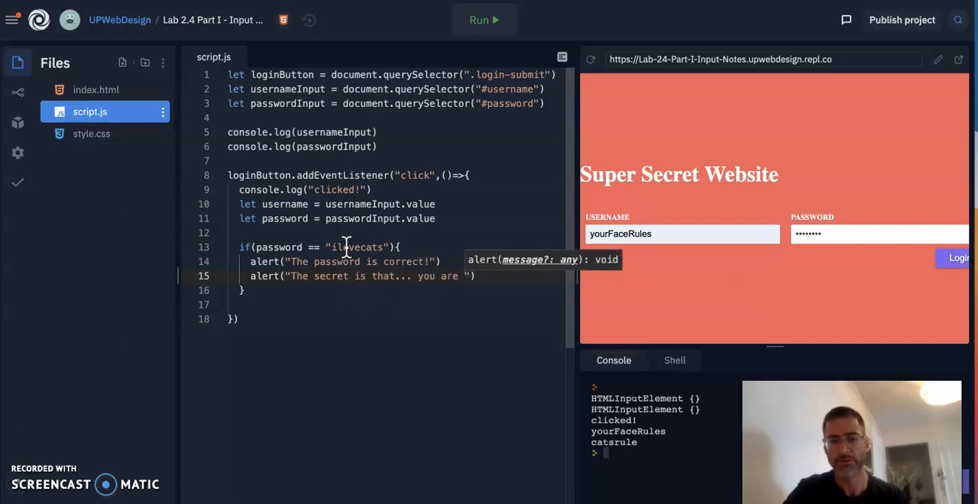
text(very cool!)
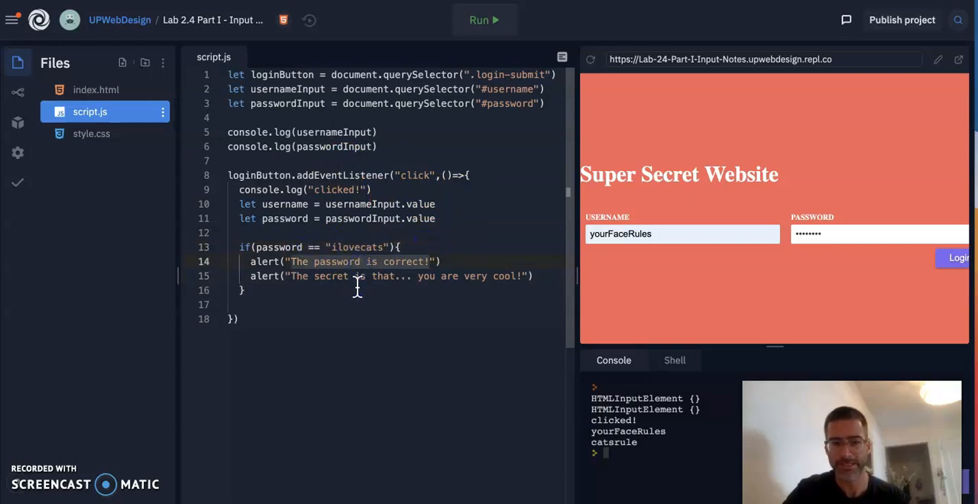
- Log in as yourFaceRules with the correct password and dismiss both alerts, including the secret message
click(484, 20)
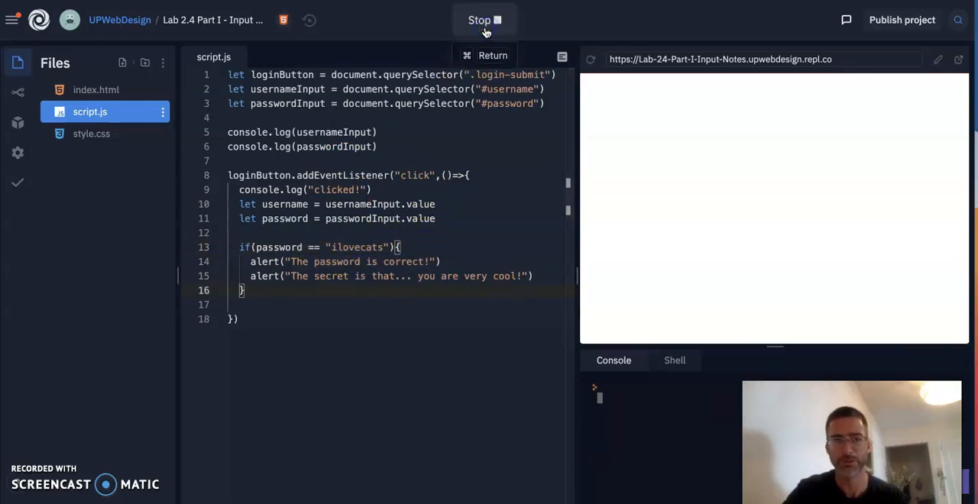
click(484, 20)
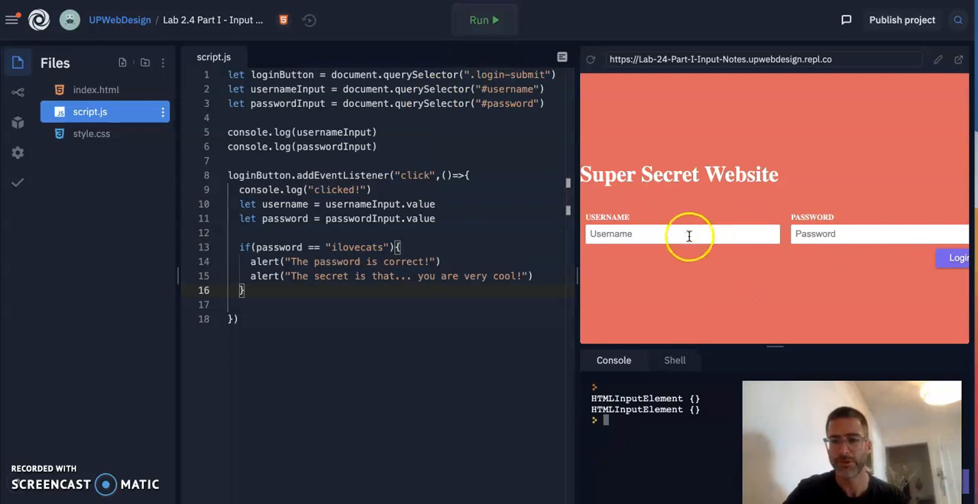
text(yourFaceRules)
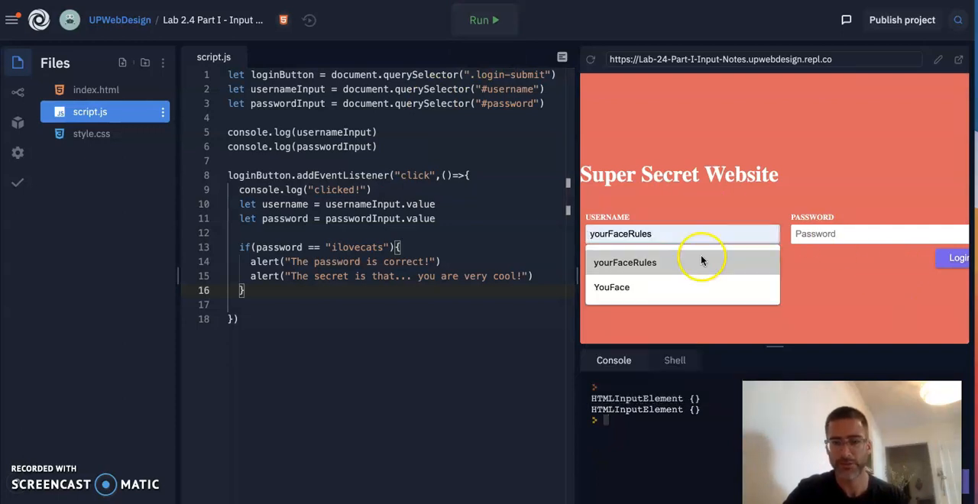
click(856, 233)
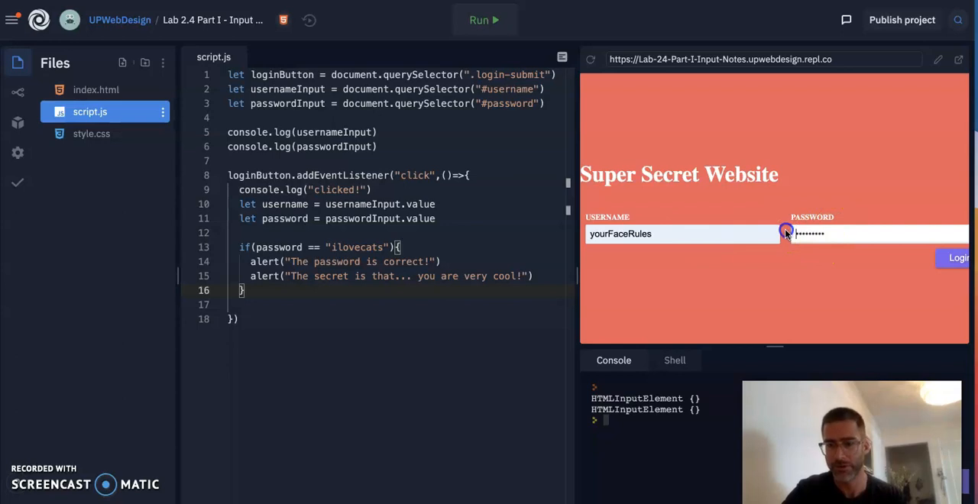
click(959, 258)
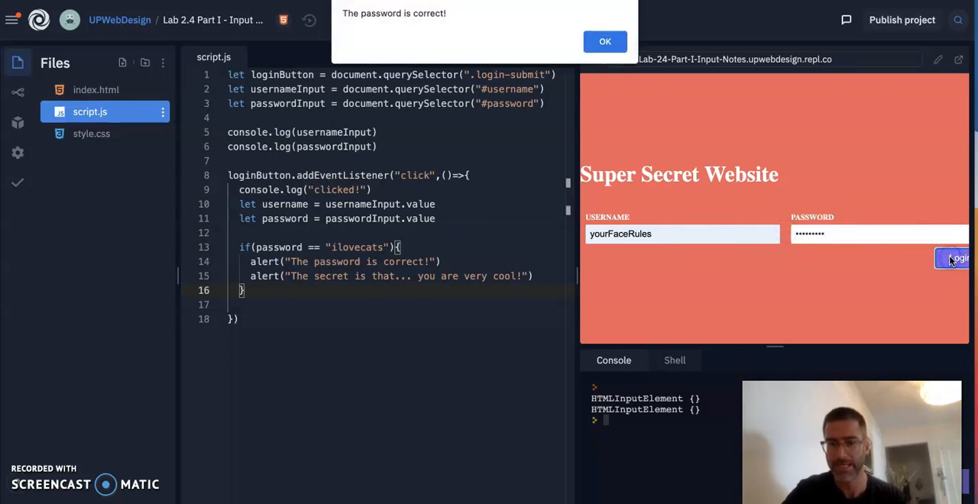
mouse_move(382, 9)
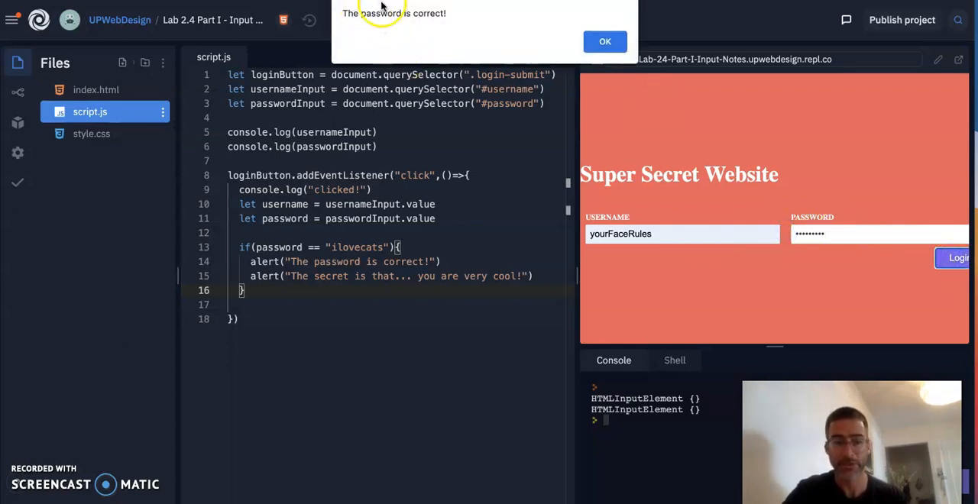
click(604, 41)
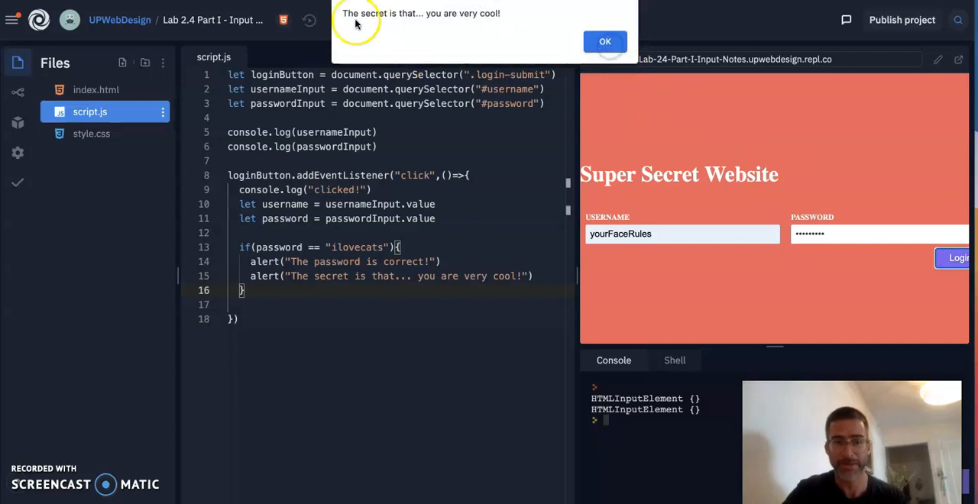
mouse_move(489, 51)
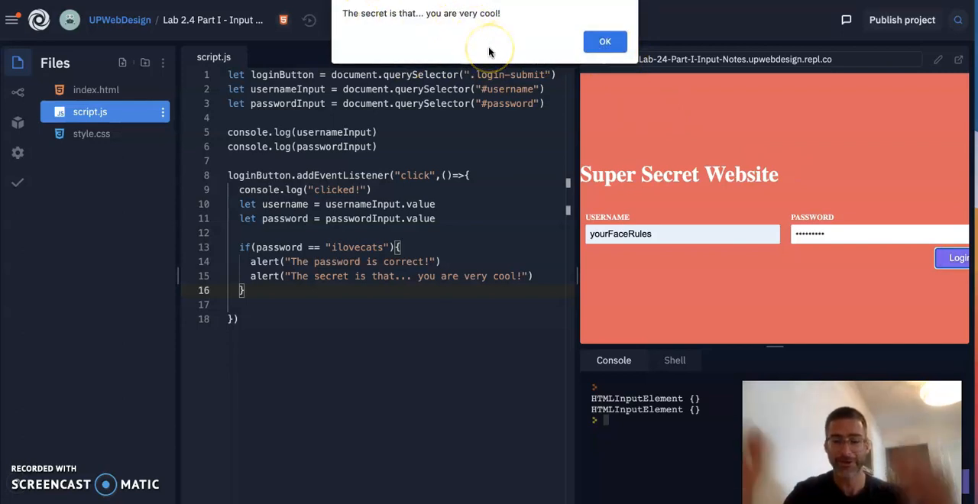
mouse_move(489, 52)
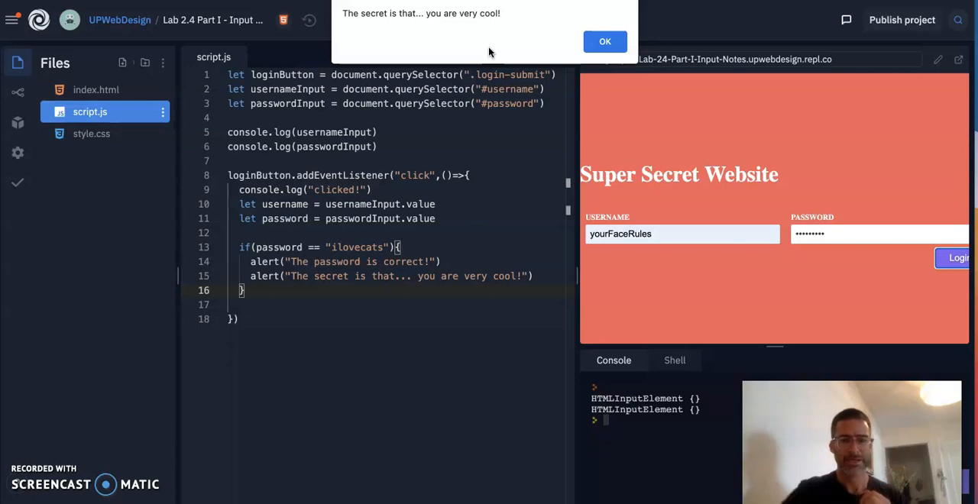
click(605, 42)
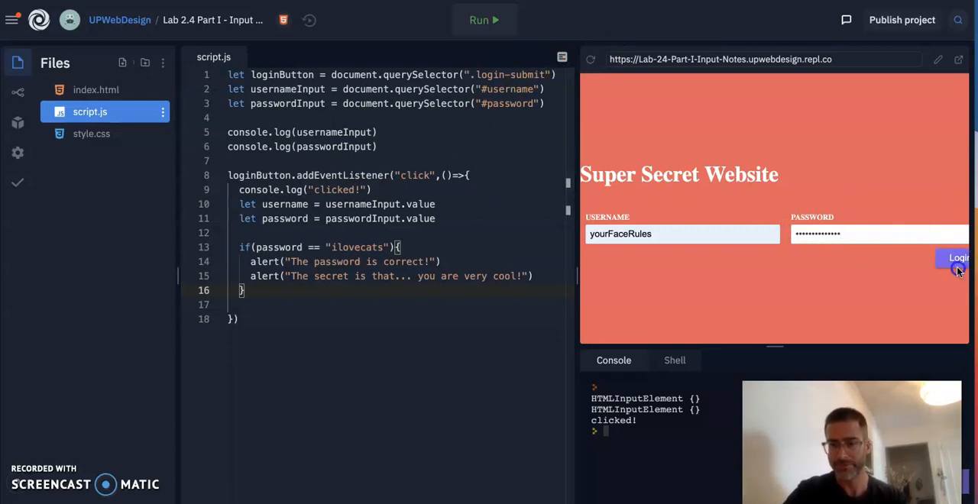
- After a wrong-password attempt, add an else alert 'The password you entered is incorrect!' and start console.log
click(958, 257)
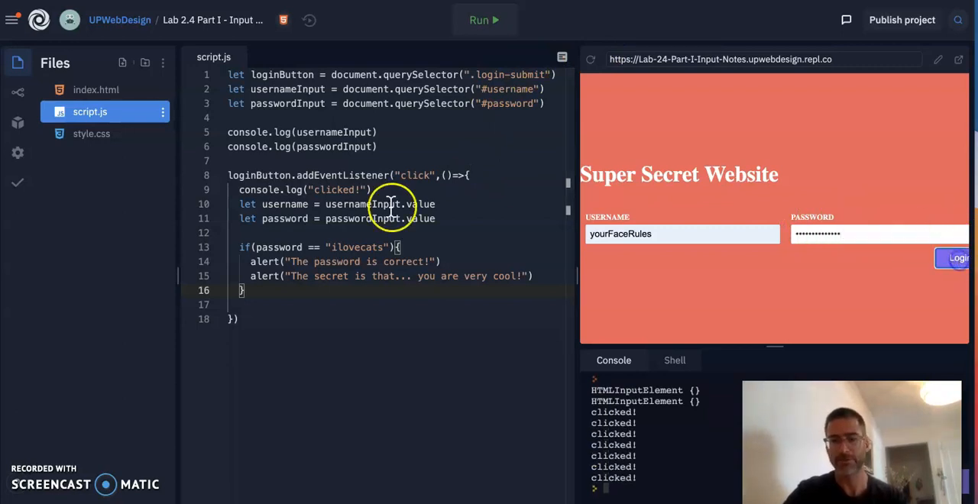
scroll(up, 3)
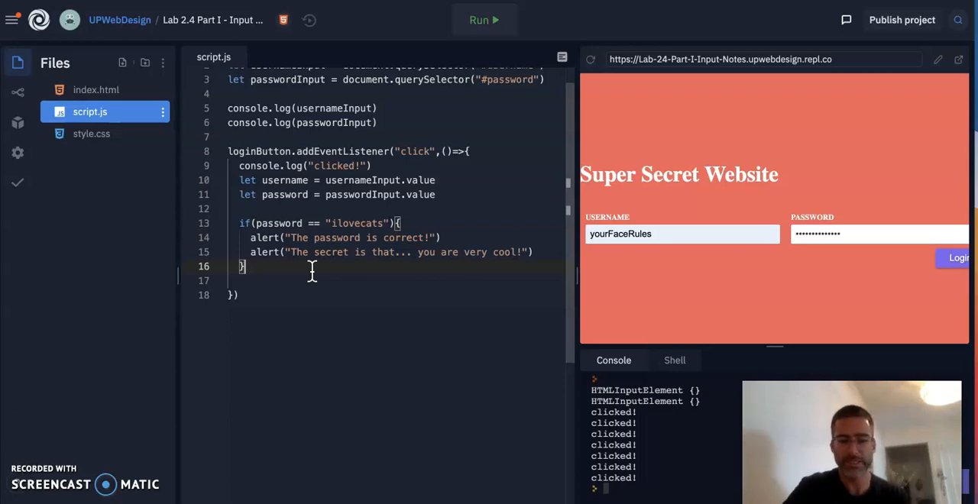
text(else{)
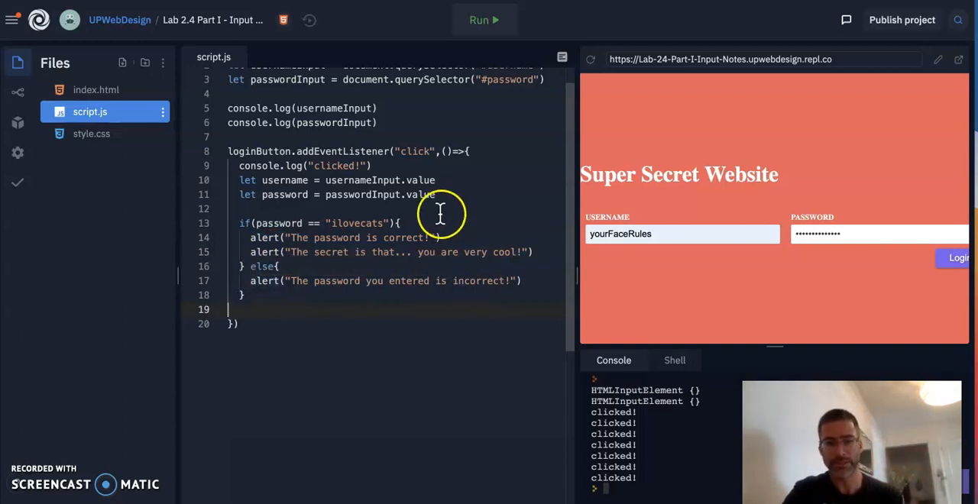
text(console.log(password)
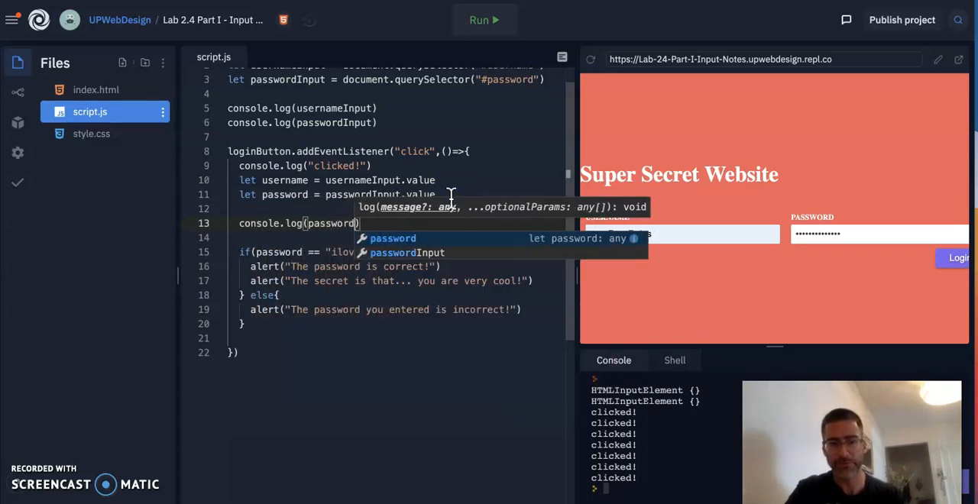
click(479, 20)
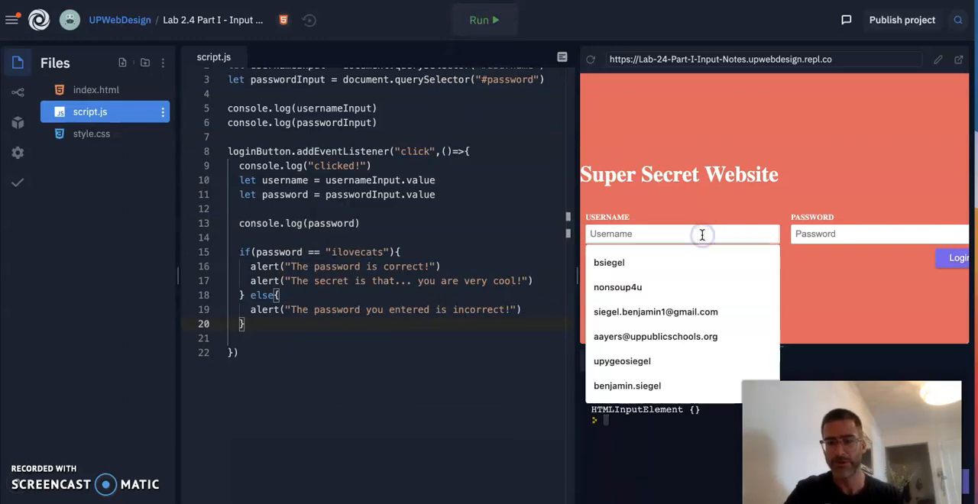
click(641, 234)
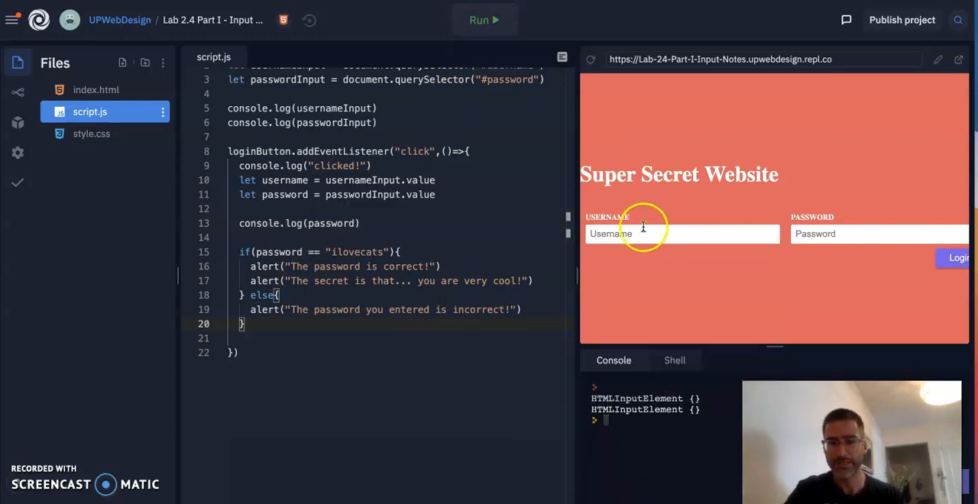
text(yourFaceRules)
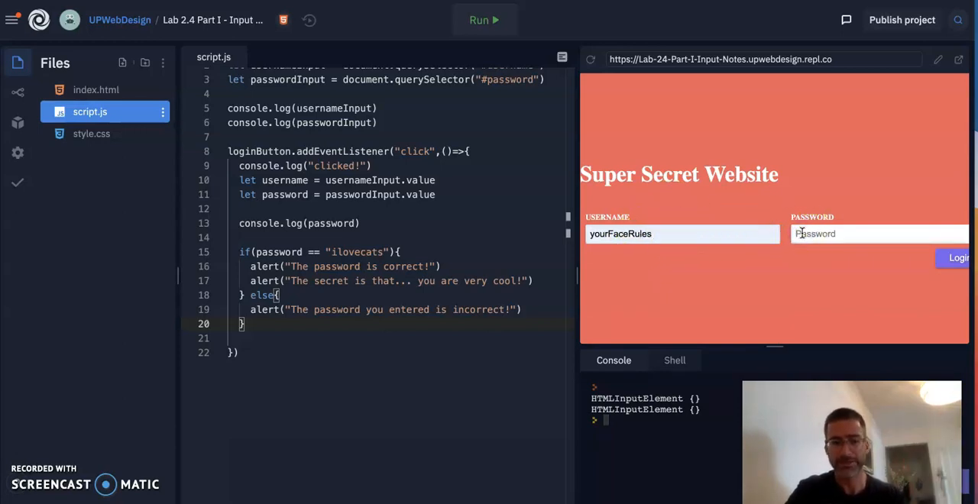
text(ilovecats)
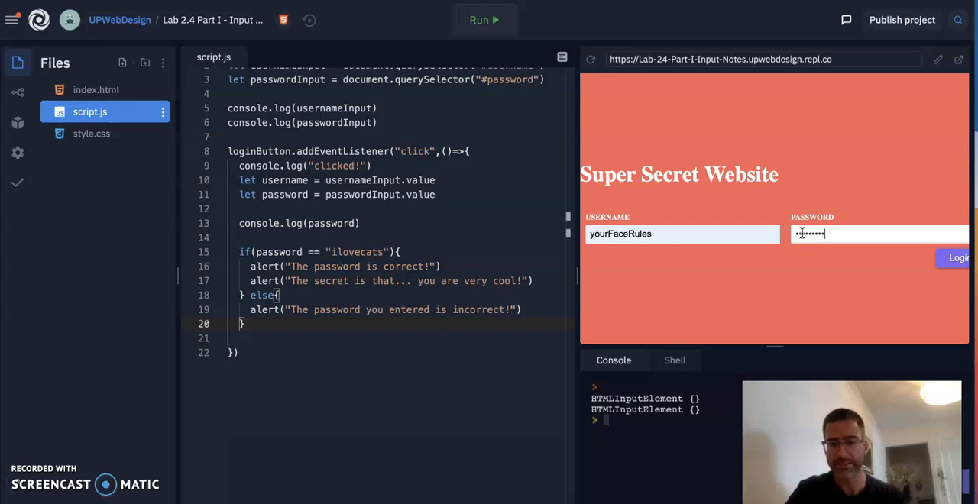
click(957, 258)
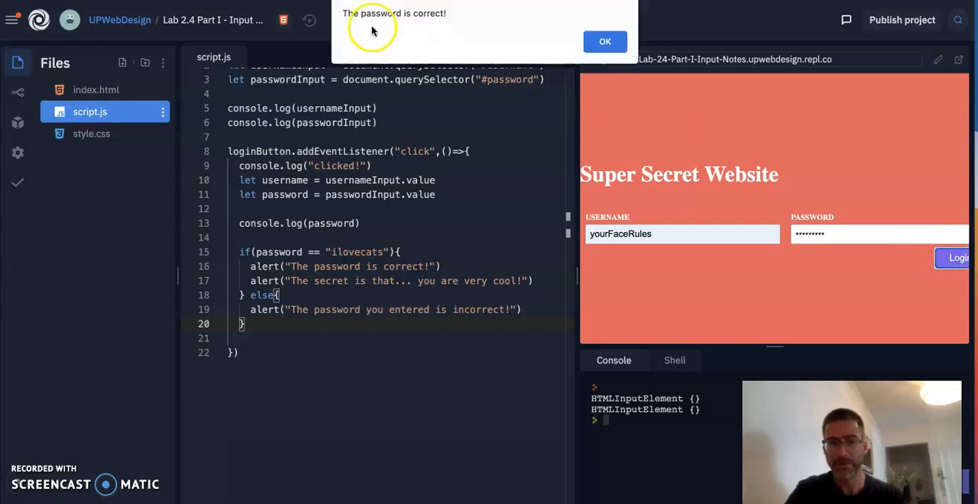
click(605, 42)
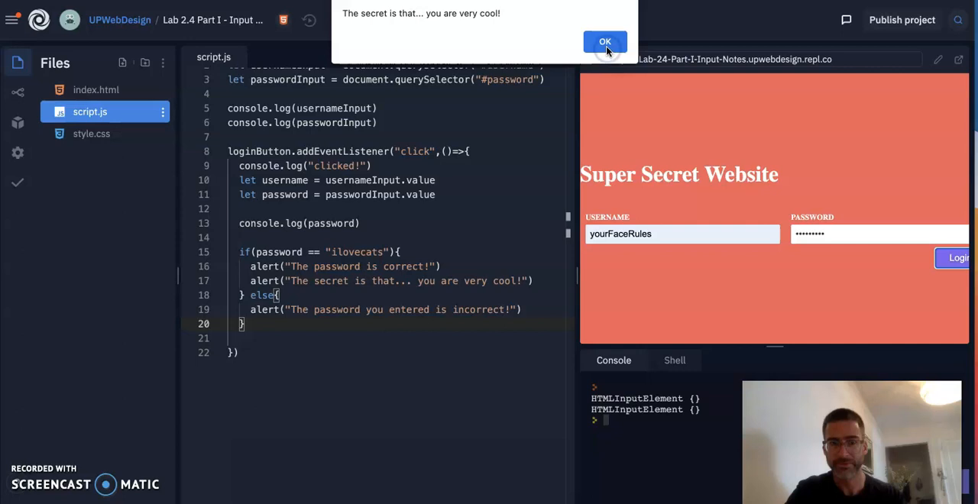
click(606, 41)
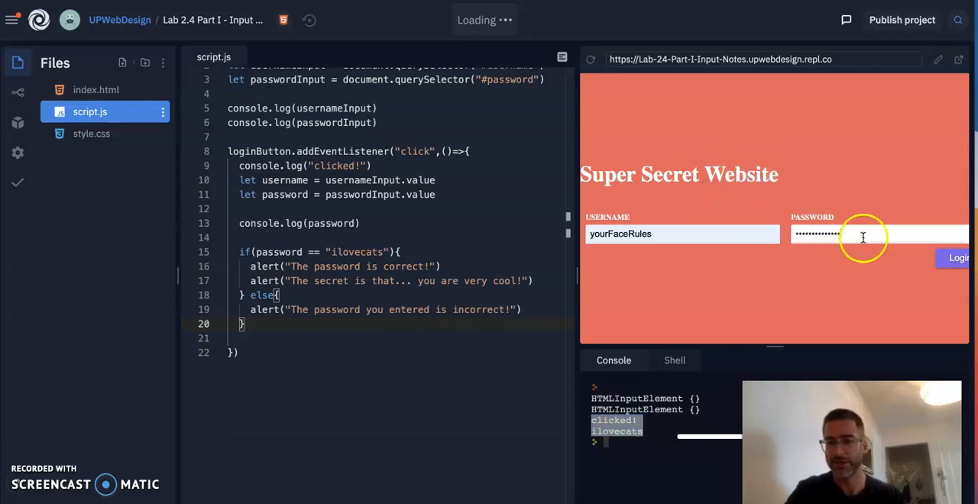
- Submit a wrong password, dismiss the incorrect-password alert, and return to the script
click(958, 257)
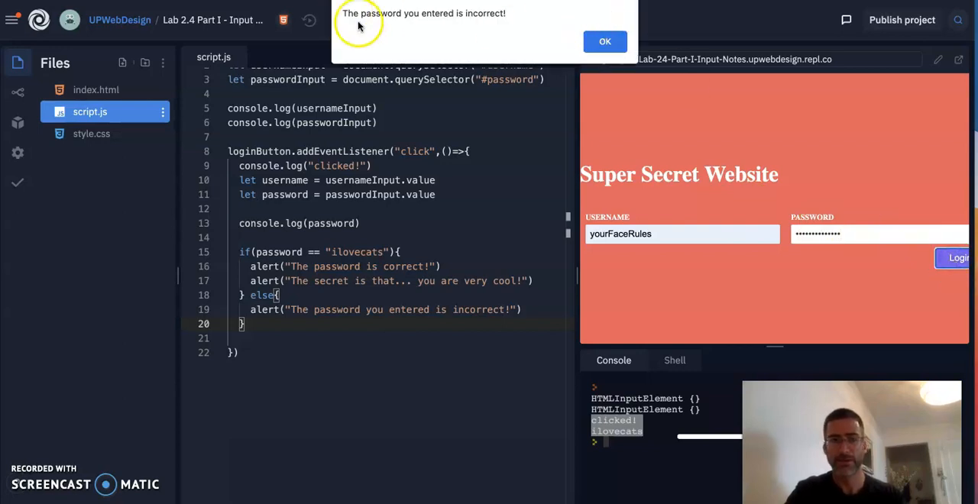
click(604, 42)
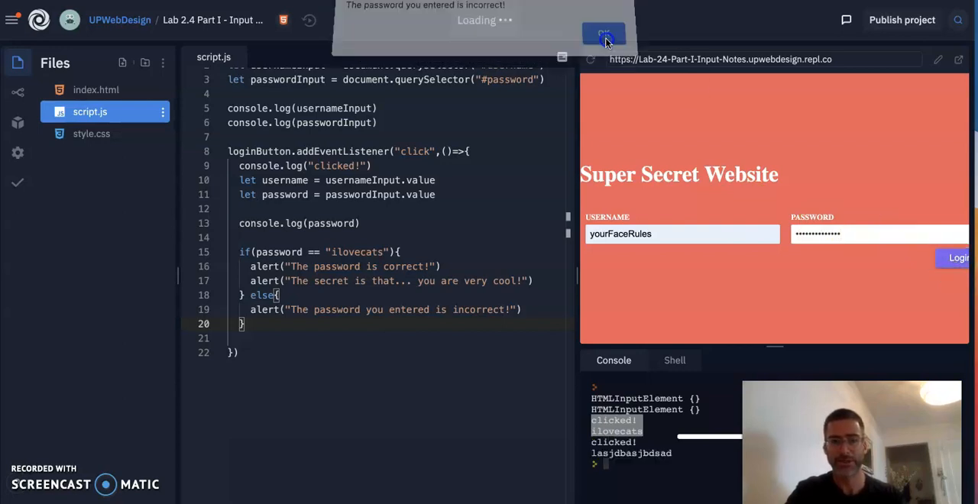
click(603, 34)
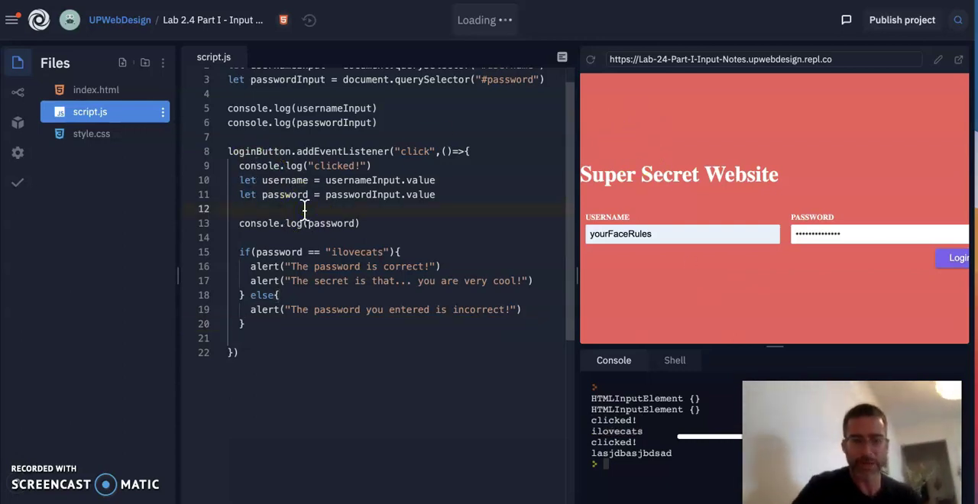
- Scroll up to the top of script.js
scroll(up, 3)
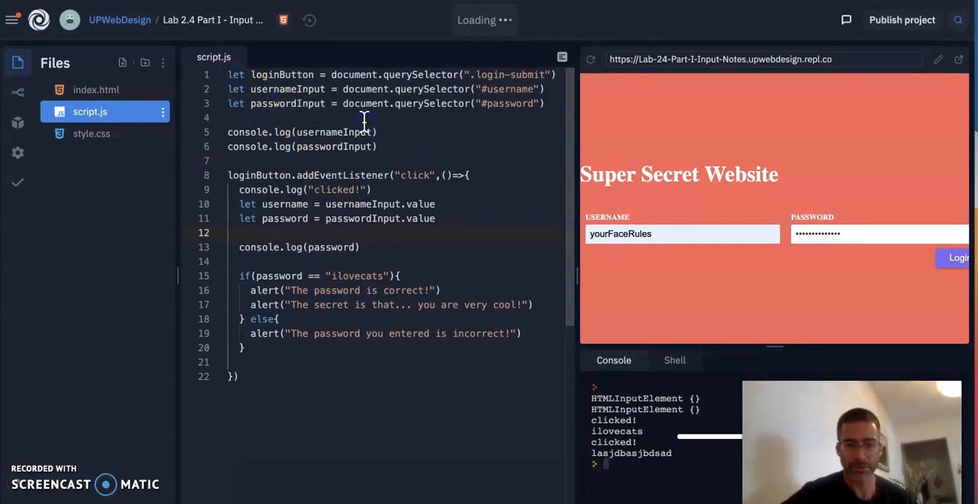
mouse_move(432, 168)
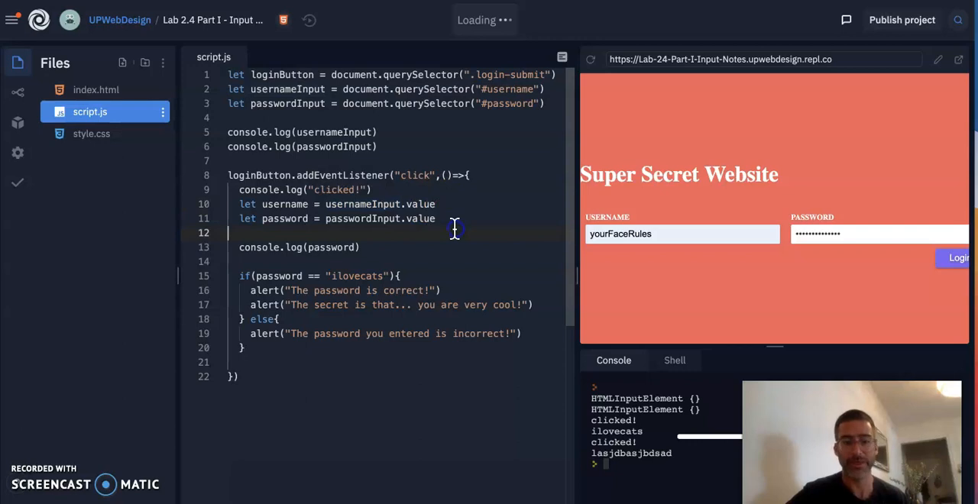
mouse_move(343, 291)
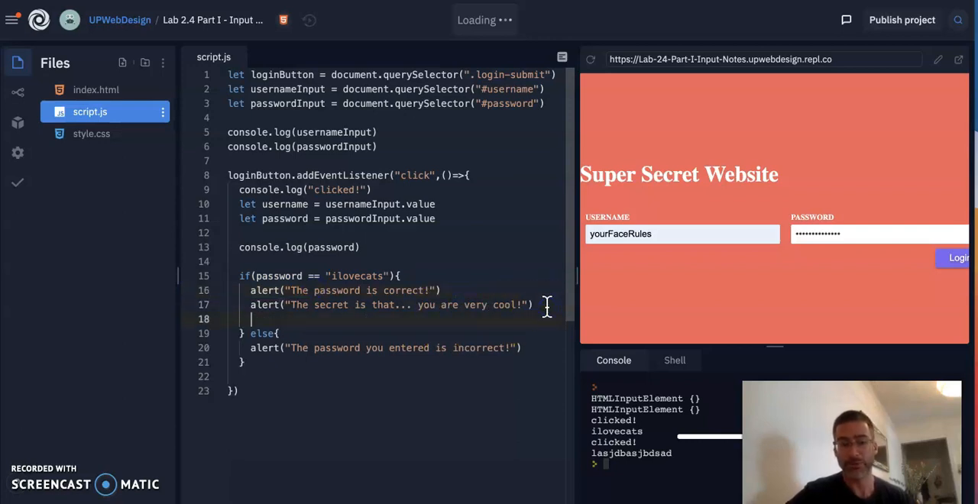
mouse_move(813, 162)
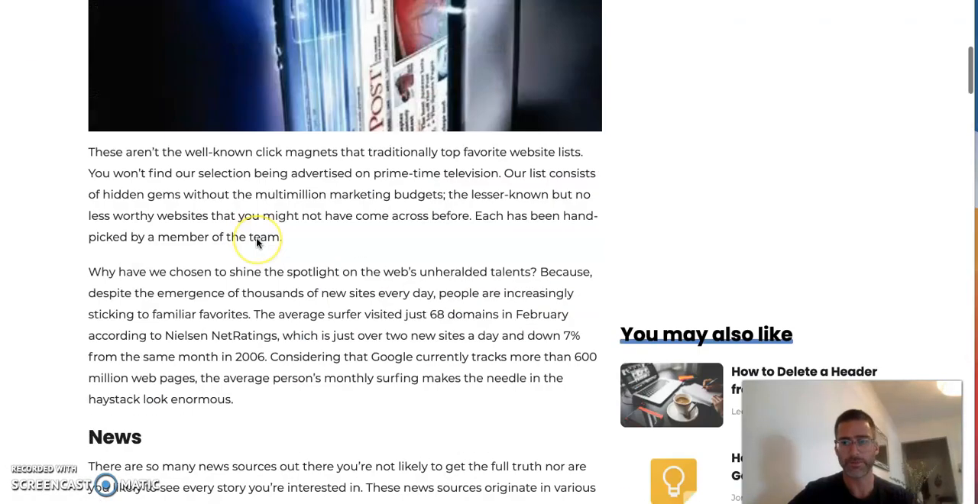
- Scroll through the alphr secret websites article in Chrome
scroll(up, 3)
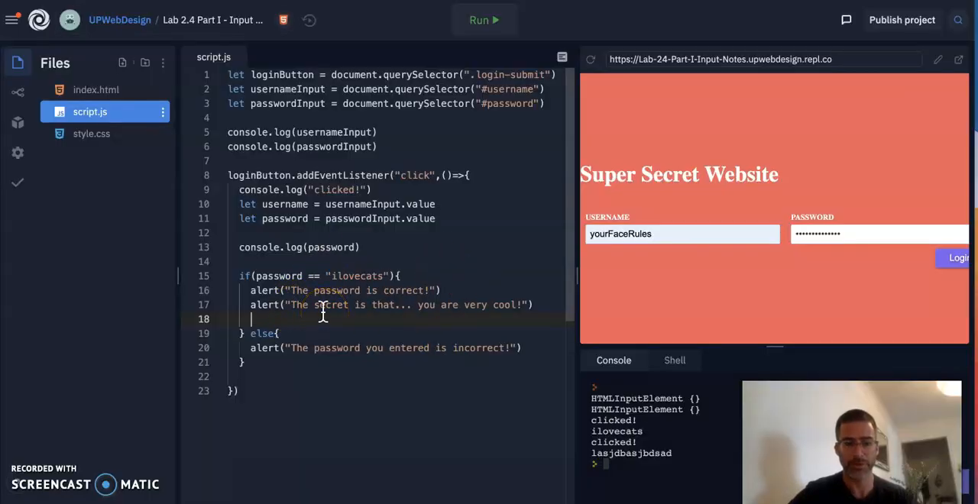
- Set window.location to the alphr 50-secret-websites article URL in the correct-password branch
text(window.location = "https://www.alphr.com/features/114444/50-secret-websites)
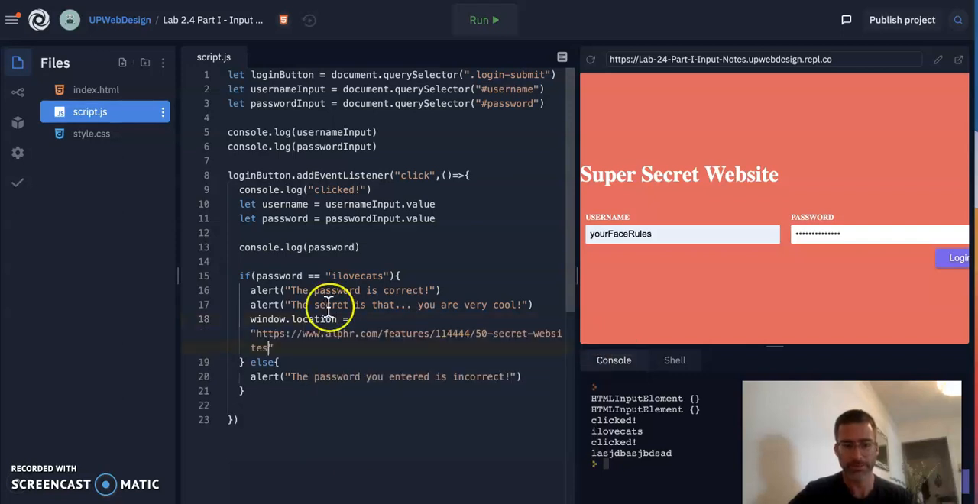
click(484, 19)
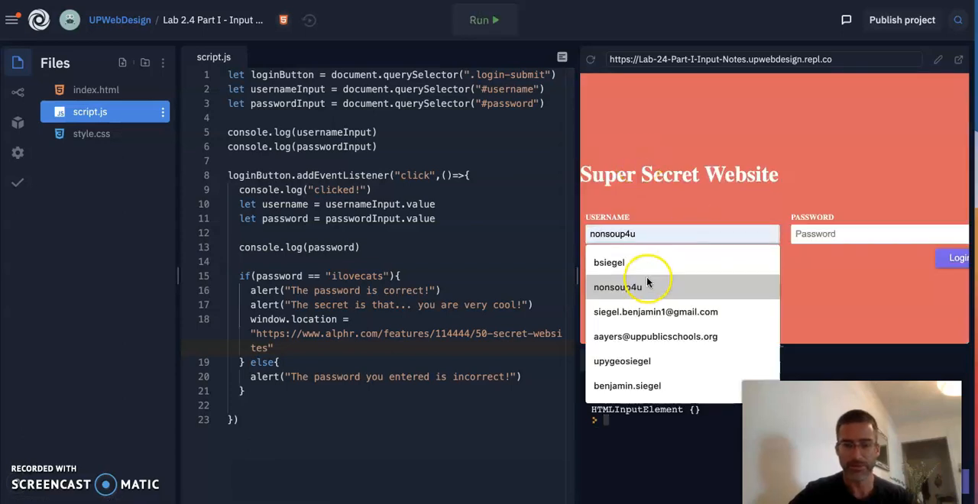
- Log in with a saved username, dismiss the alert, and scroll the redirected alphr article
click(609, 262)
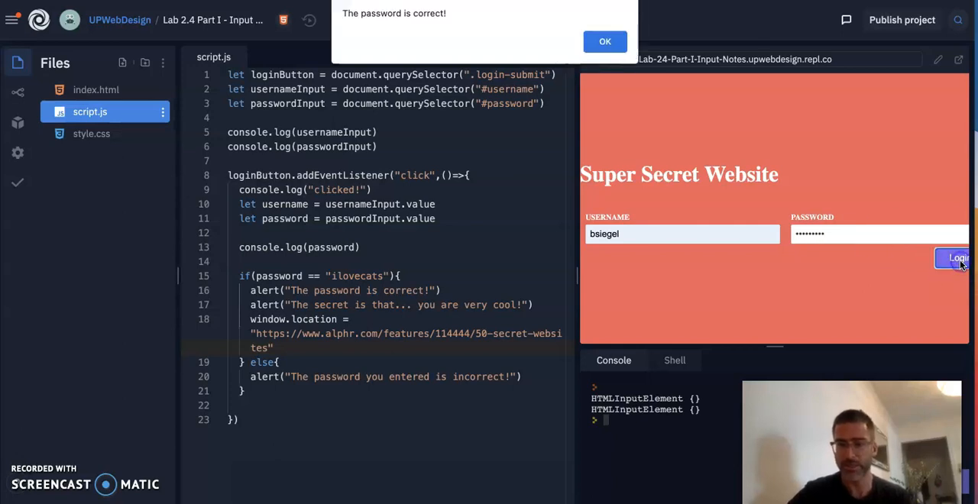
click(605, 41)
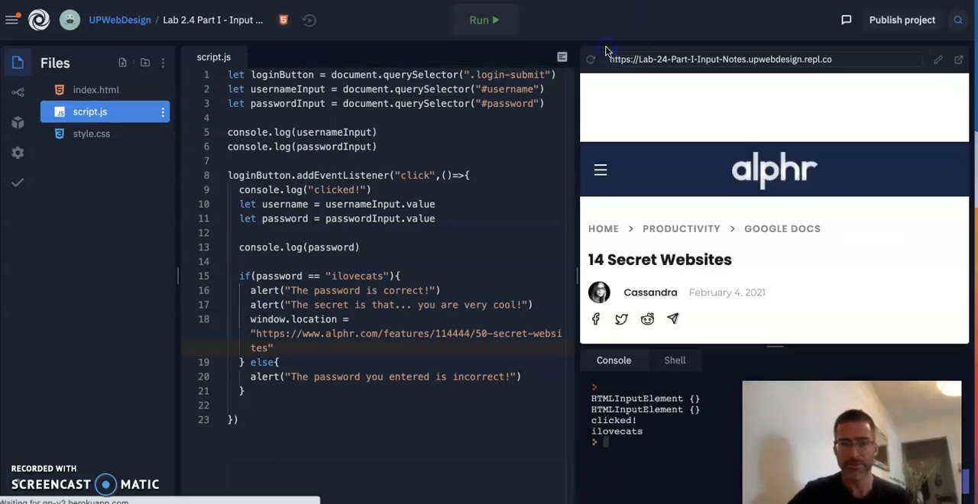
scroll(down, 3)
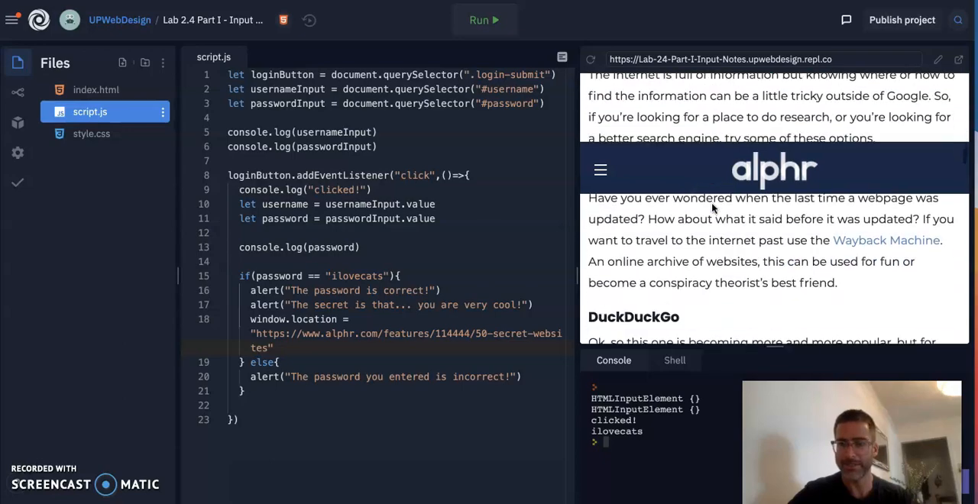
scroll(up, 3)
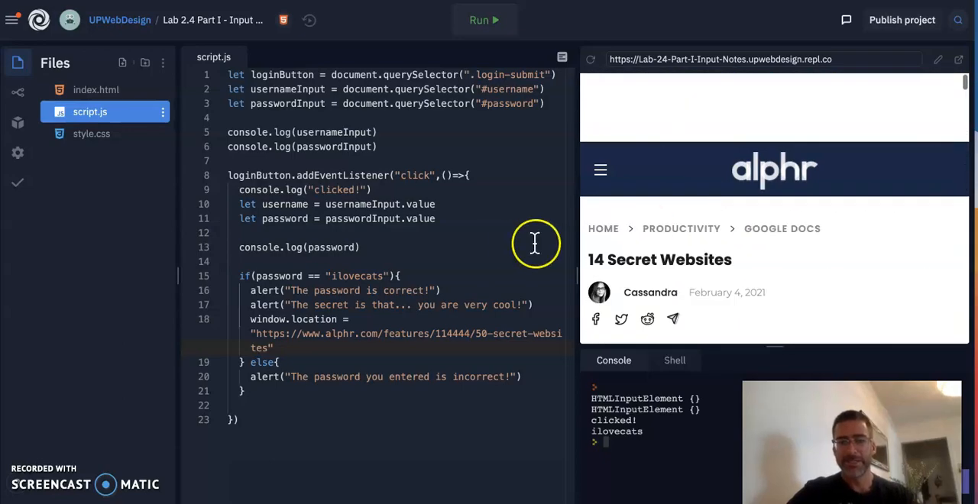
mouse_move(312, 344)
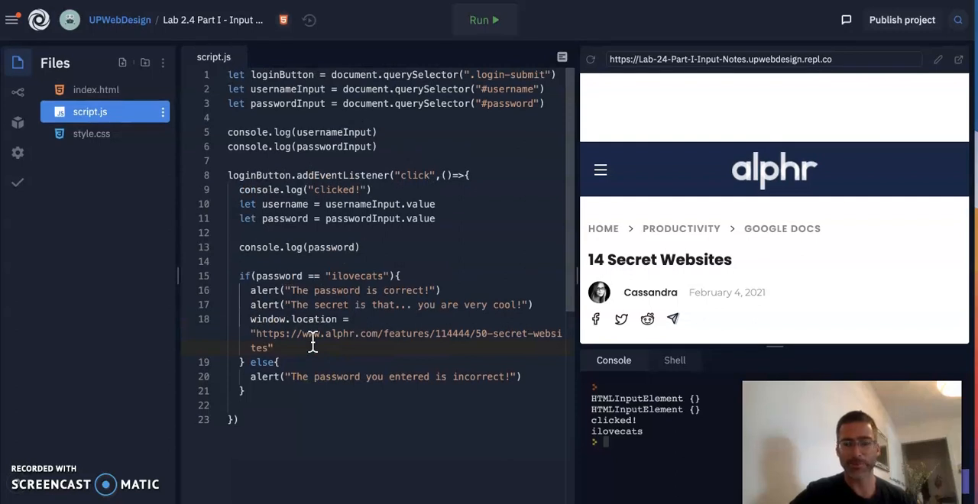
mouse_move(320, 271)
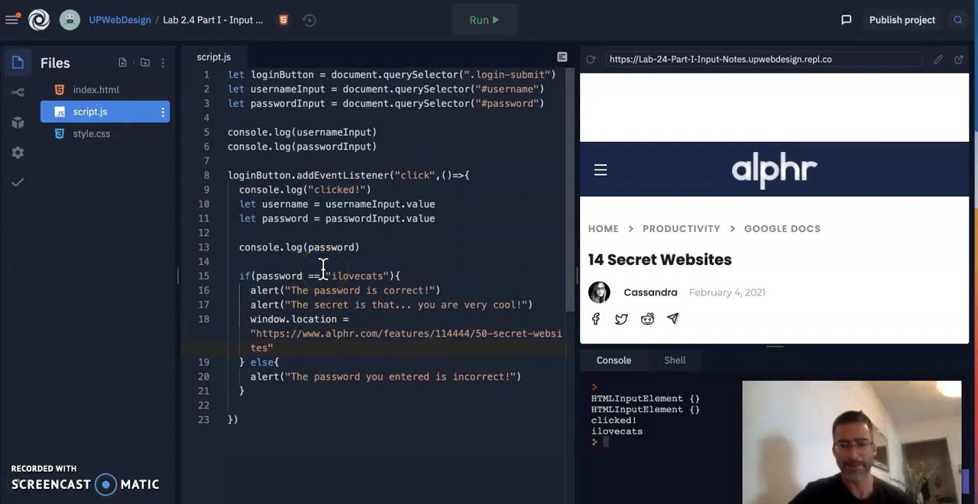